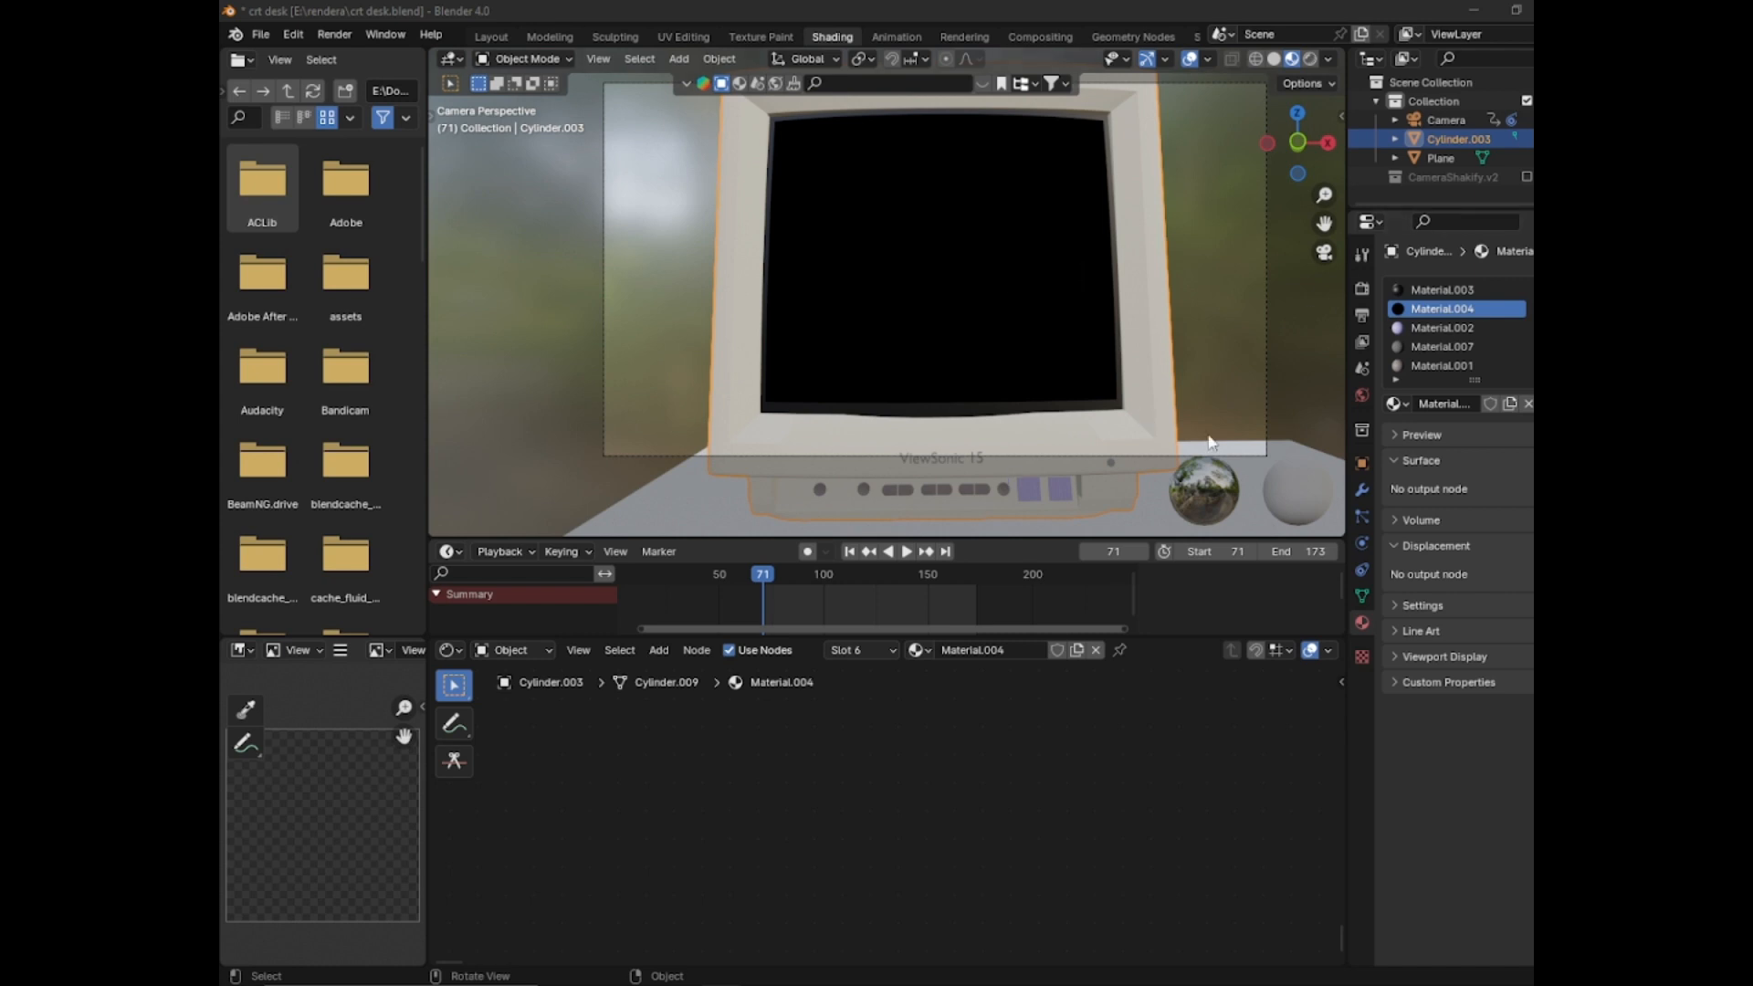
mouse_move(1326, 294)
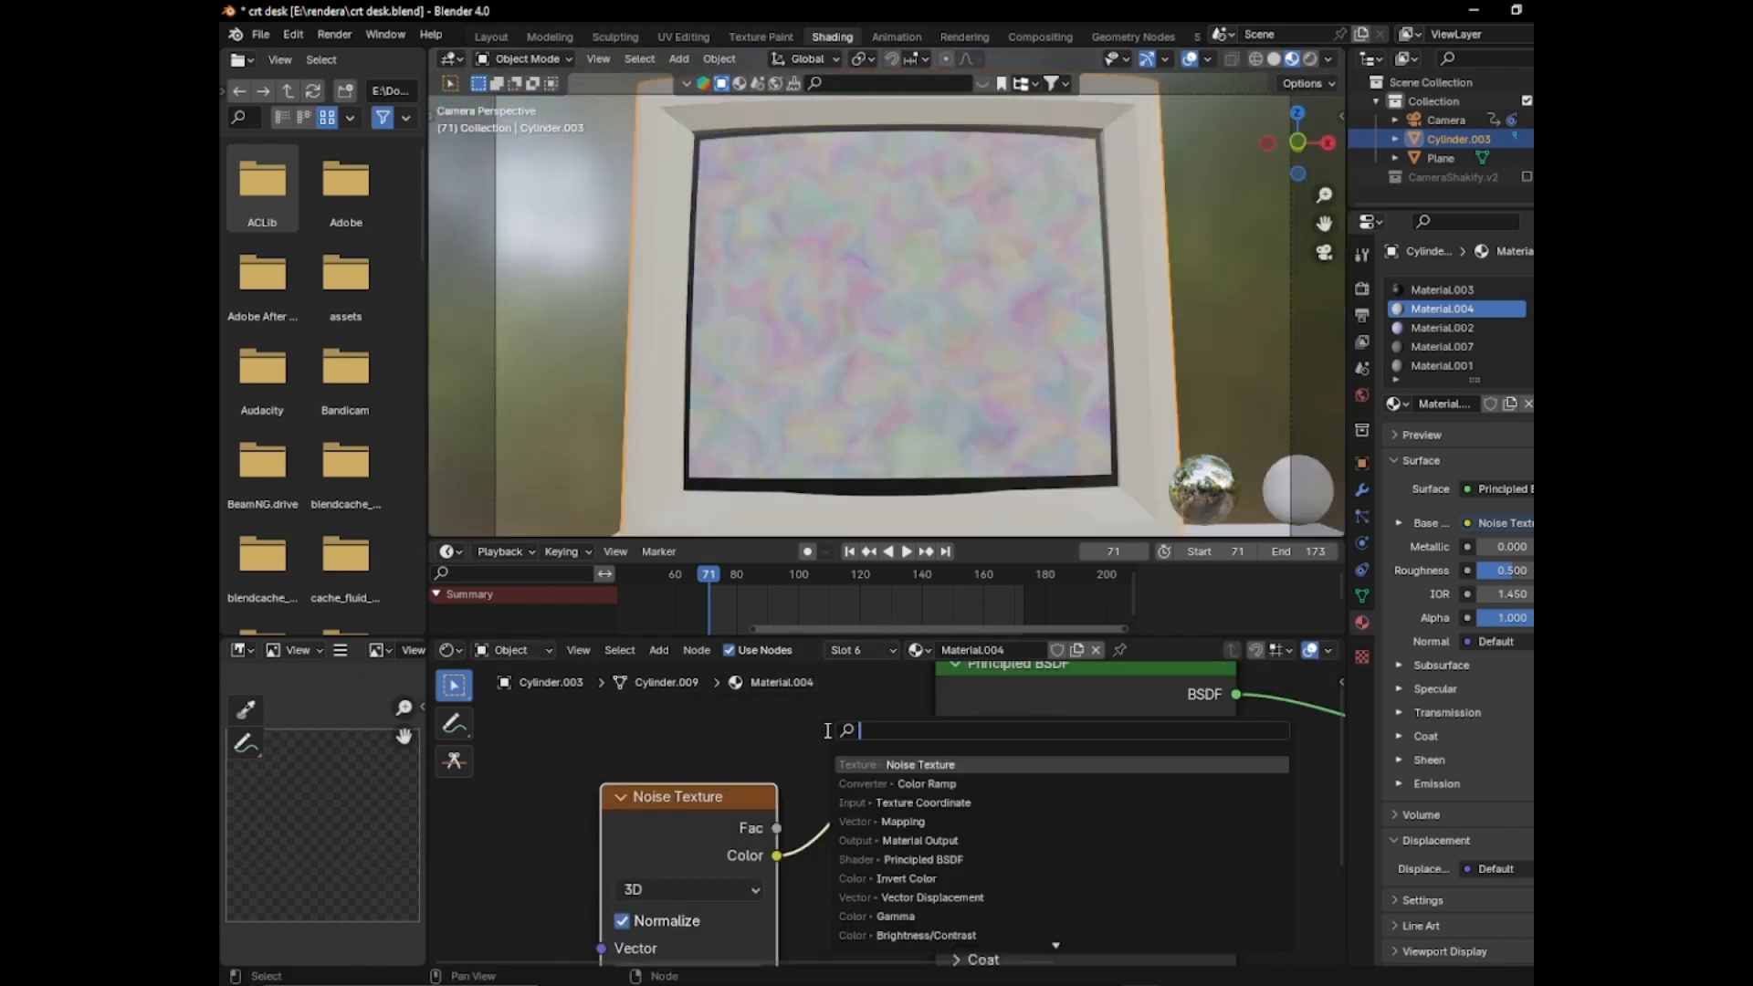
Add a Gamma node at 0.700 between the Noise Texture and Base Color
text(gam)
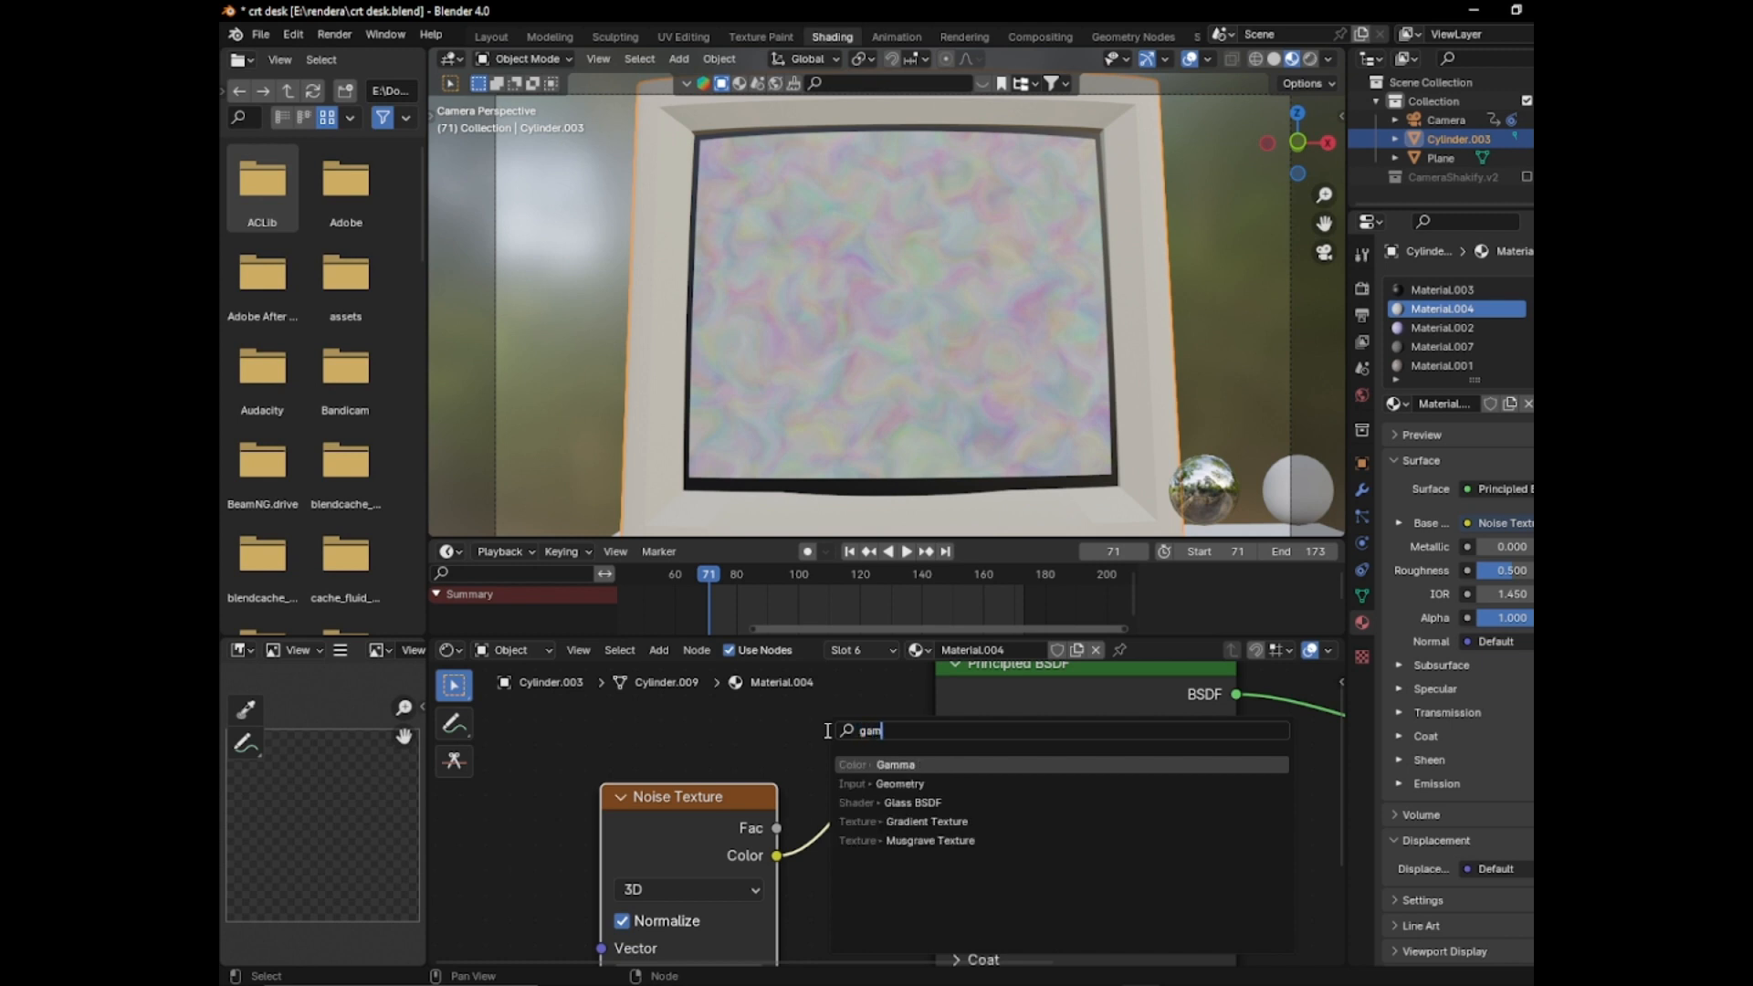
click(895, 764)
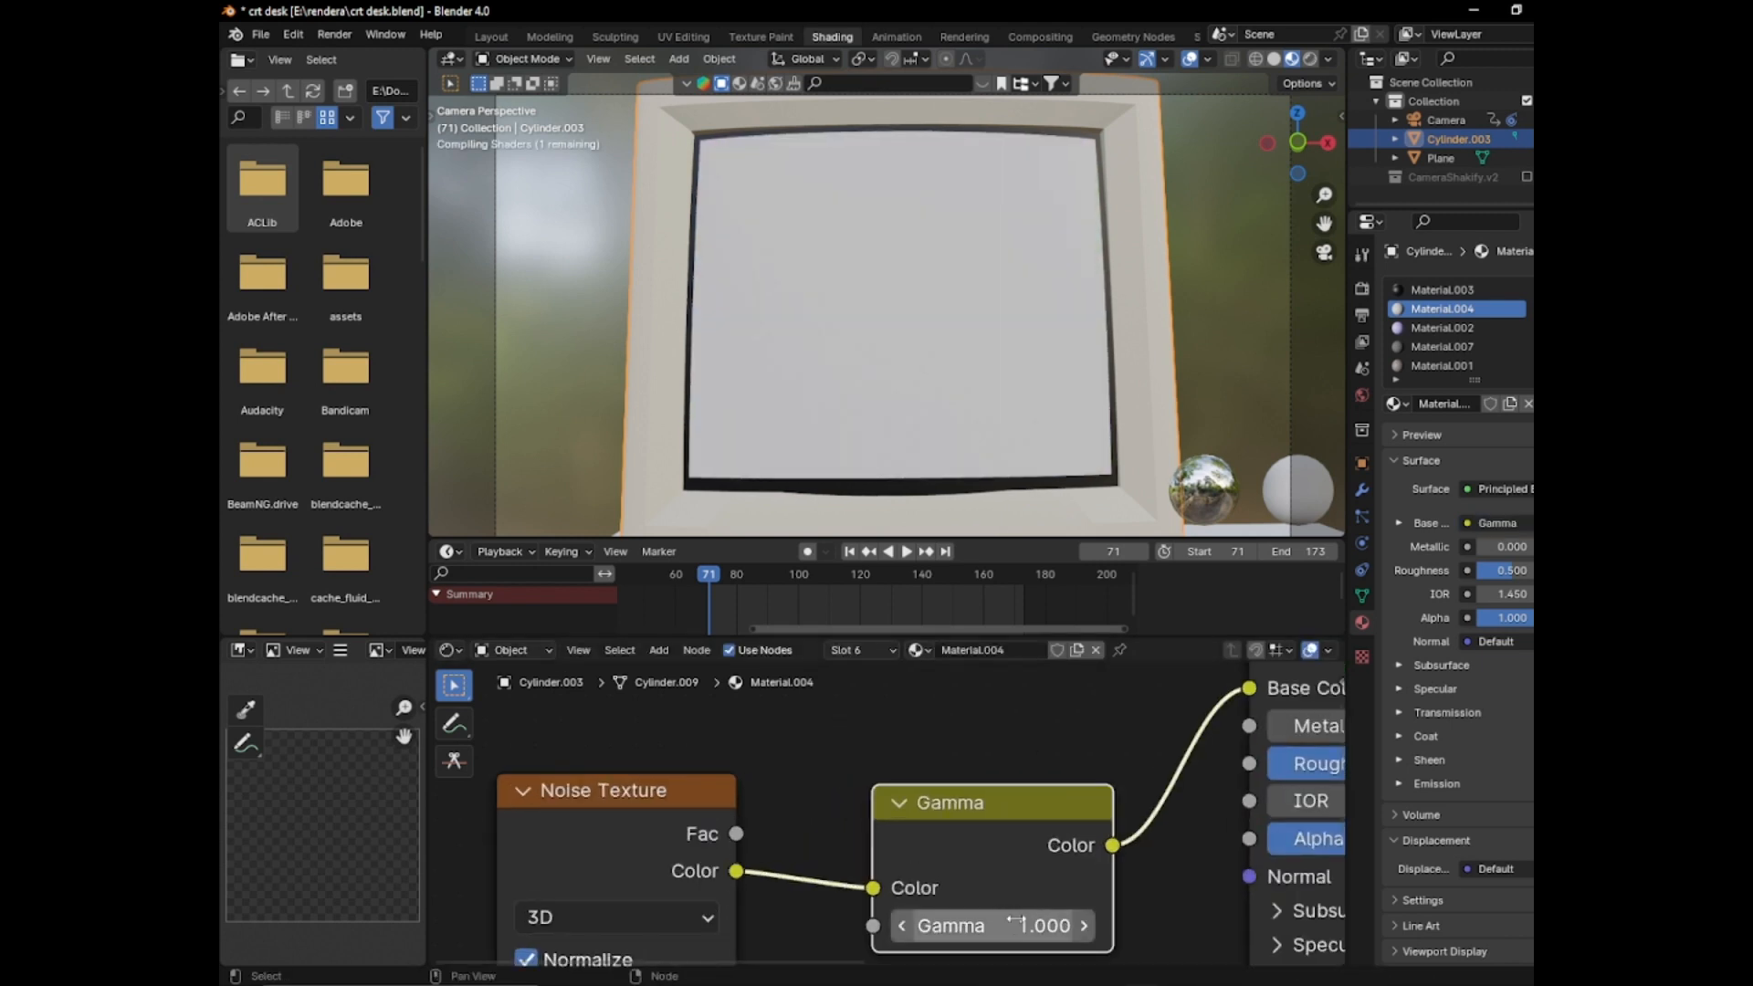
text(0.700)
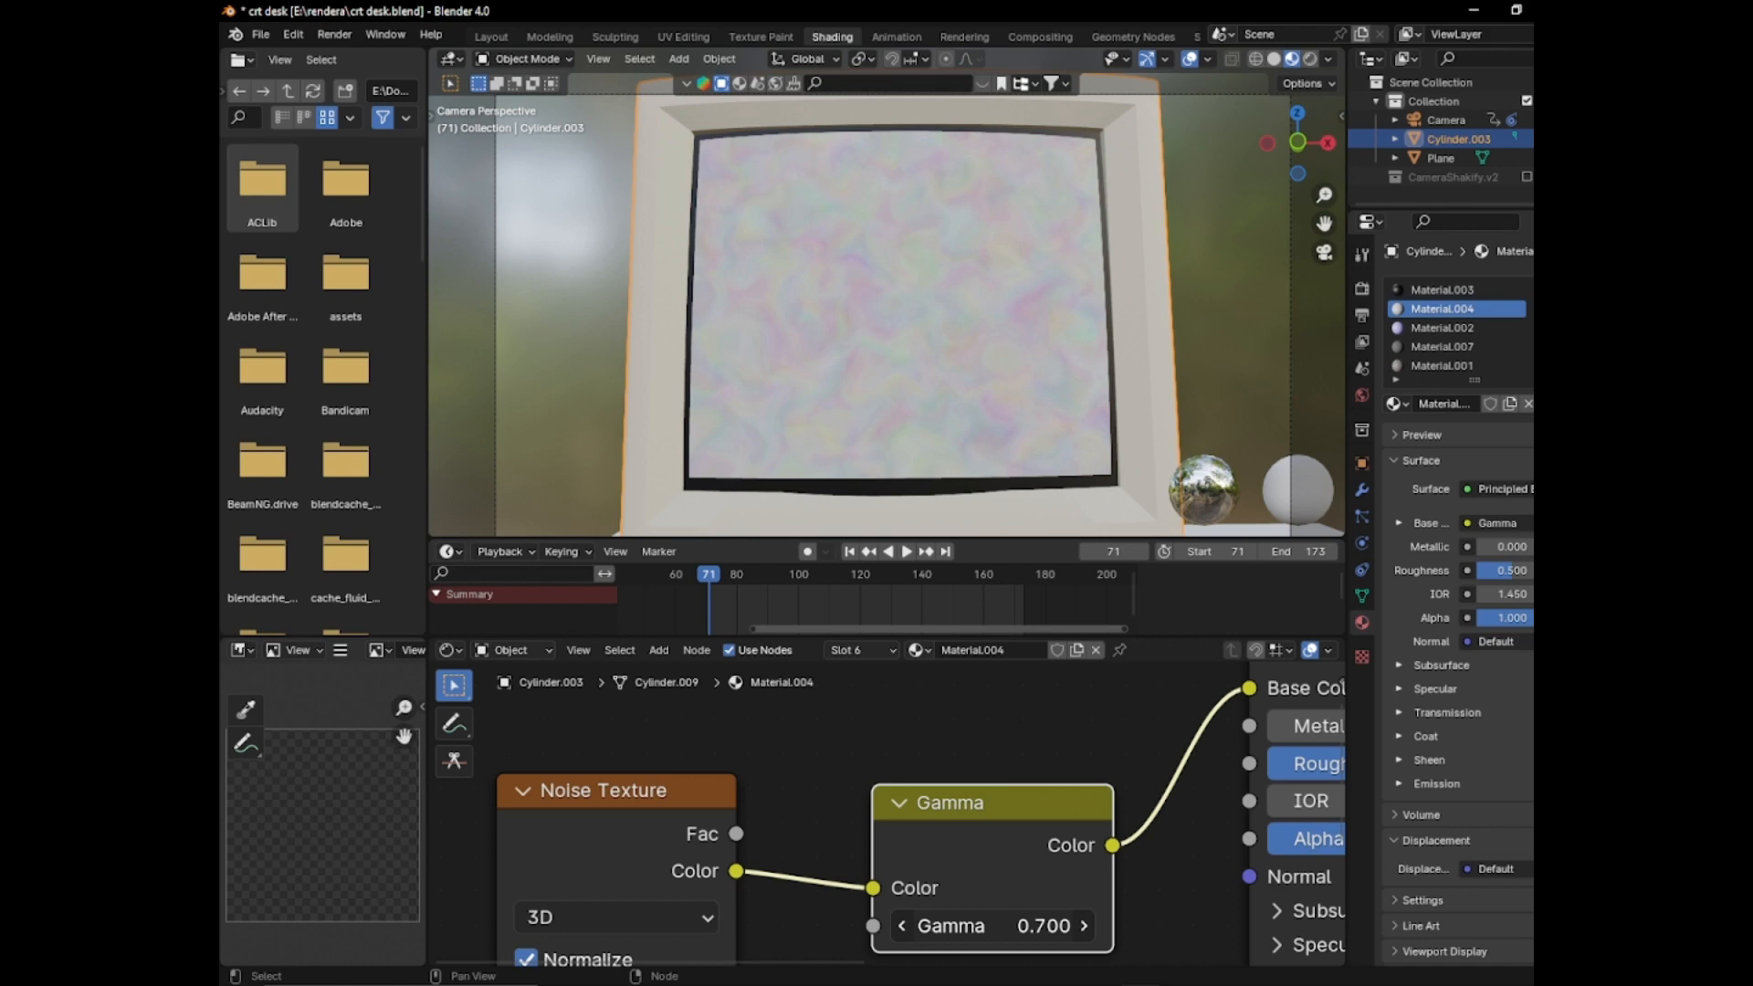
drag(989, 926, 1096, 926)
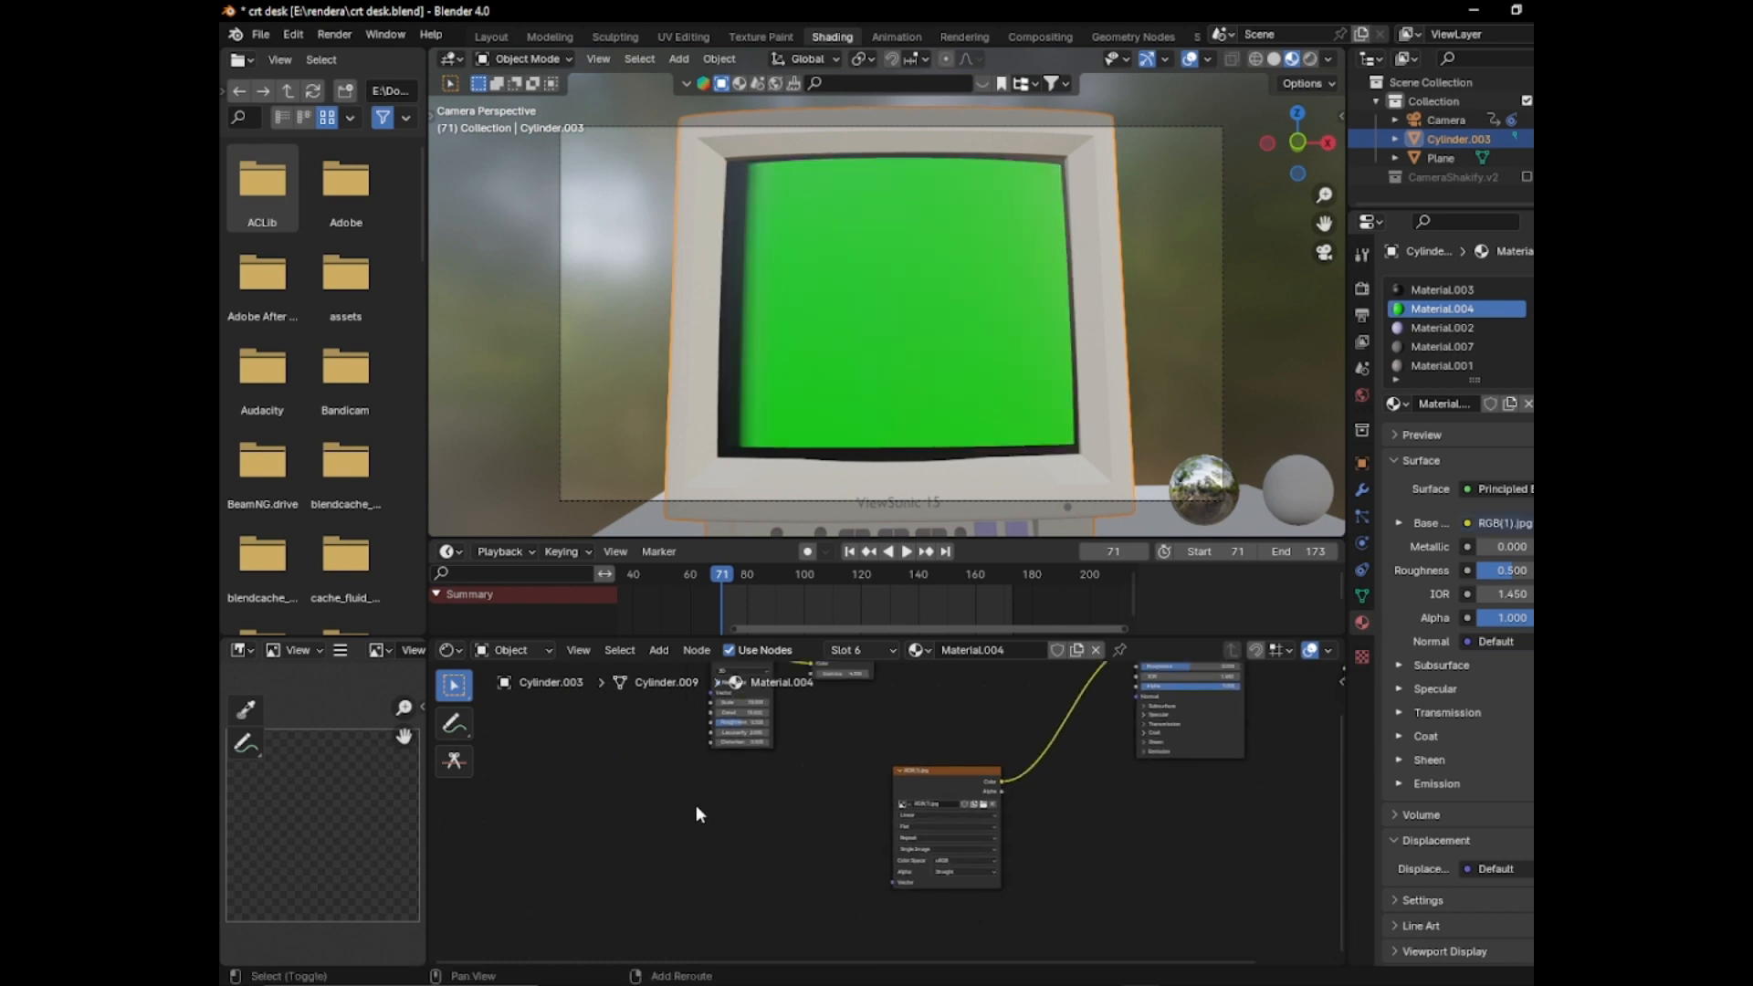
Add a Mapping node for the RGB pixel image and search for a Texture Coordinate node
text(amp)
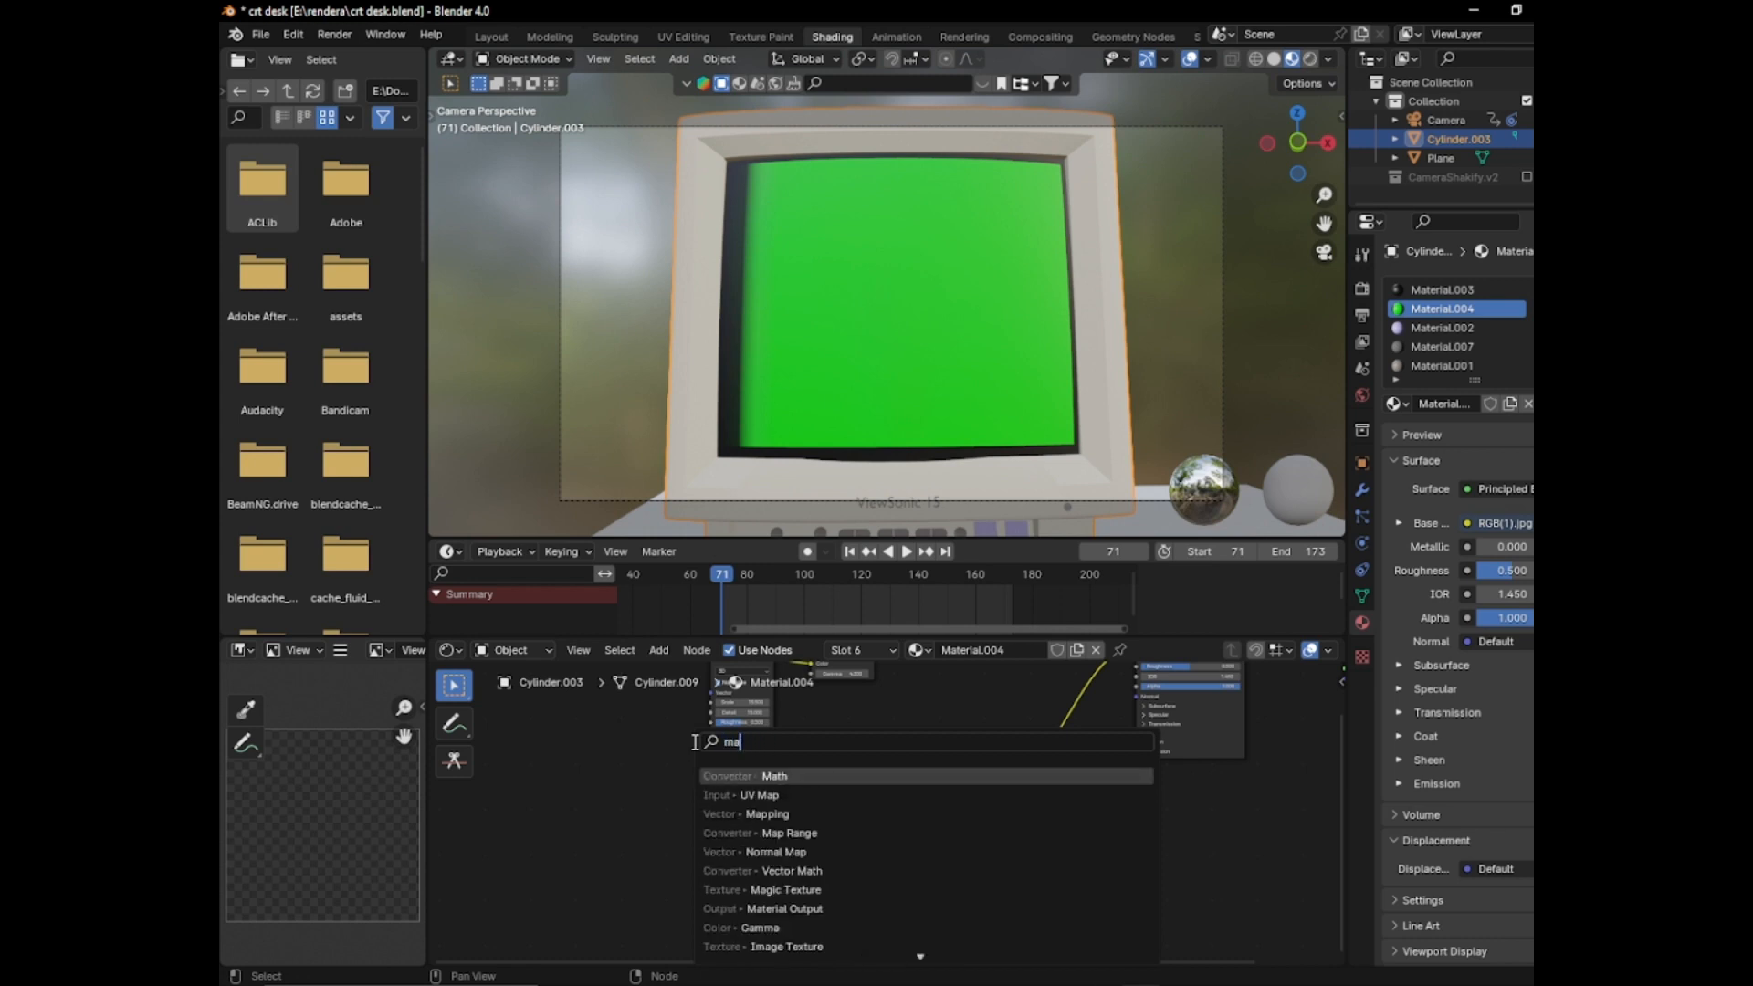
click(767, 814)
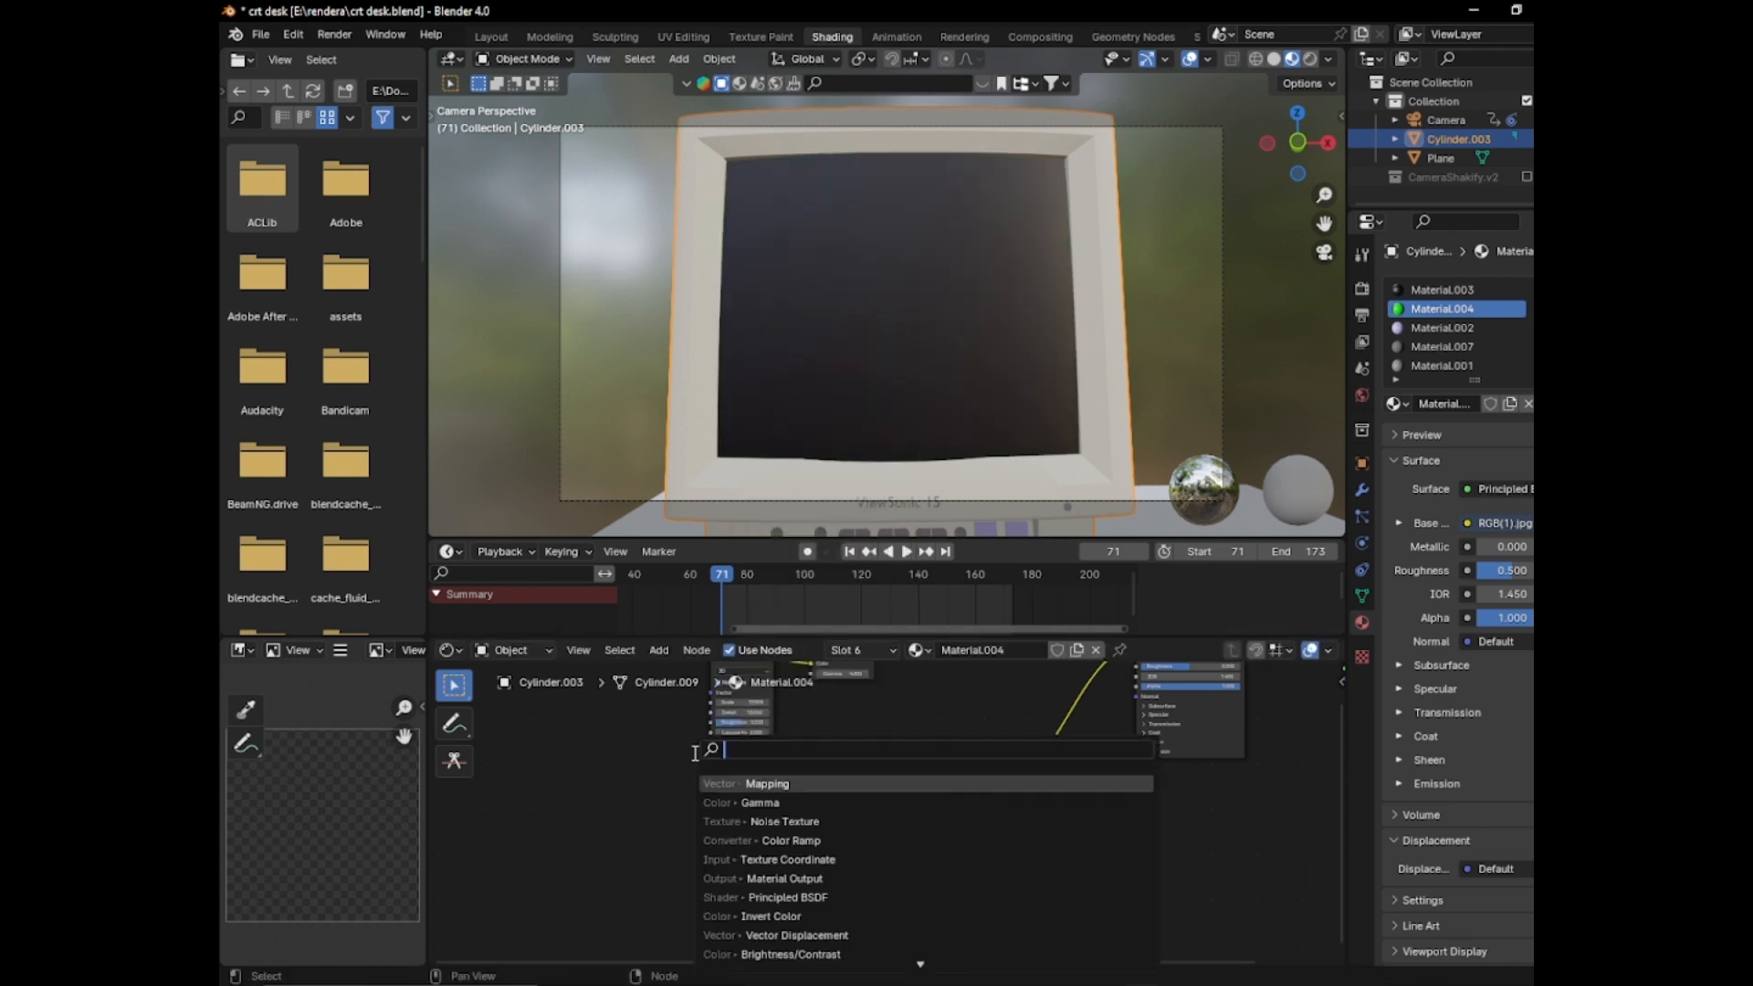
text(cord)
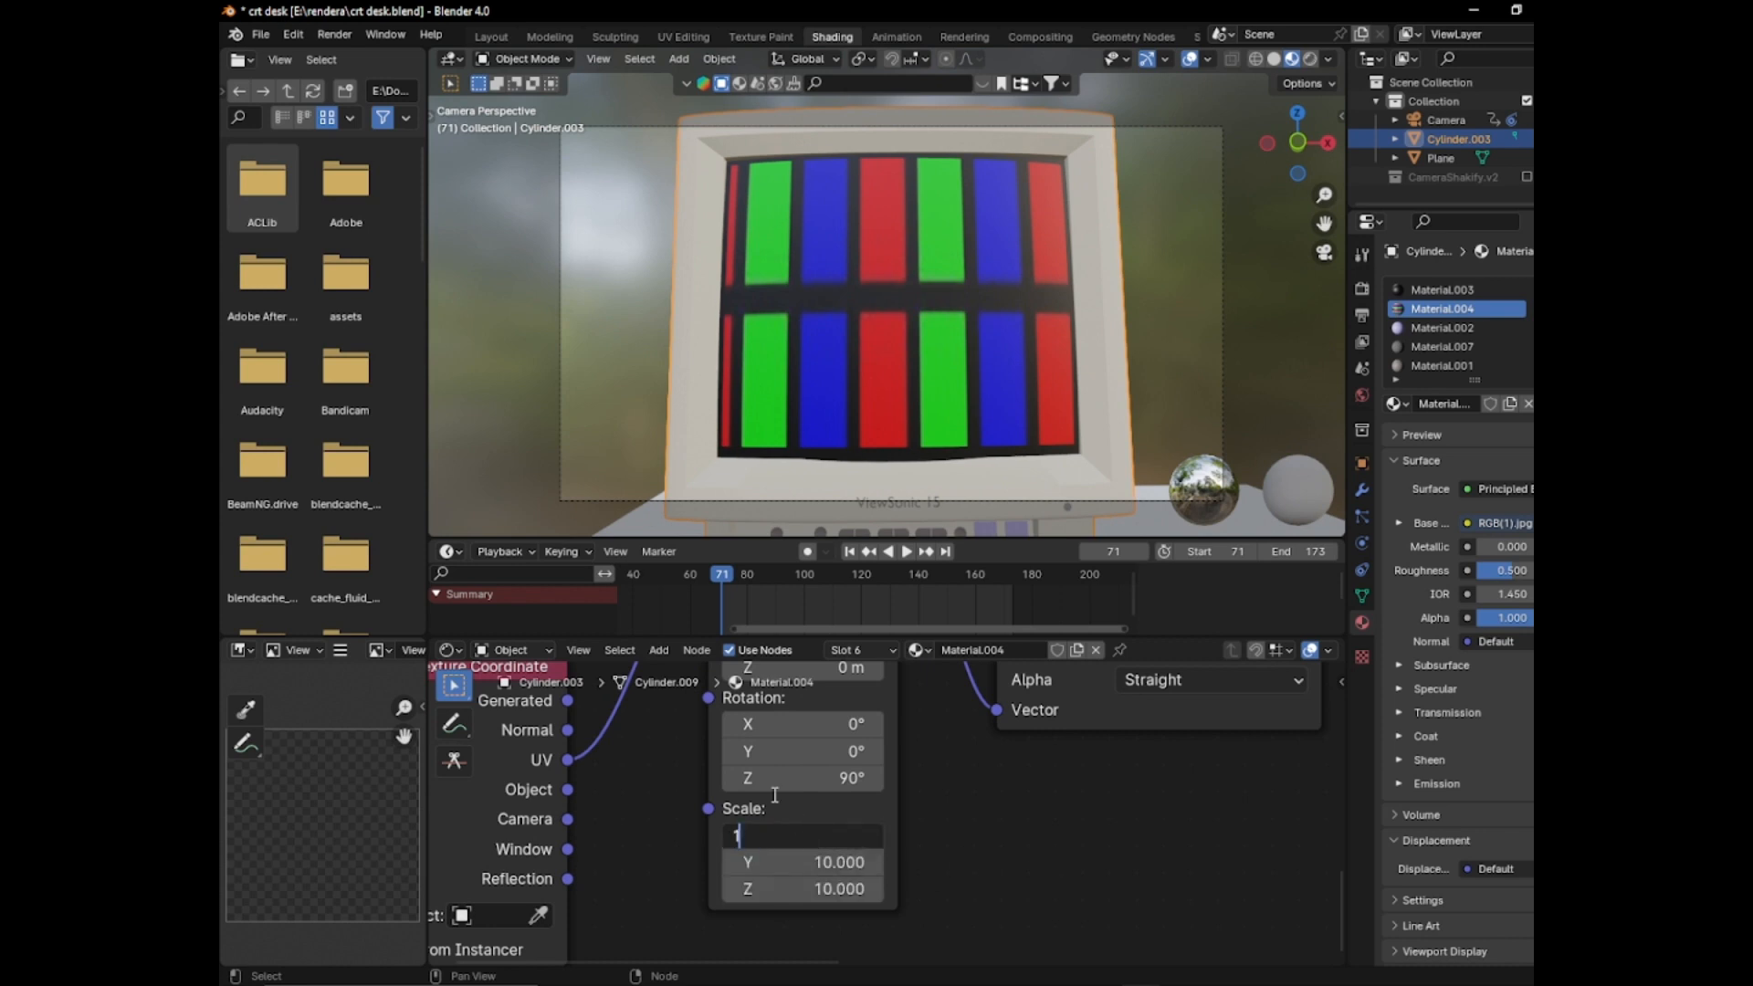
Set the pixel image mapping's X scale to 1440 for fine stripes
text(1440.000)
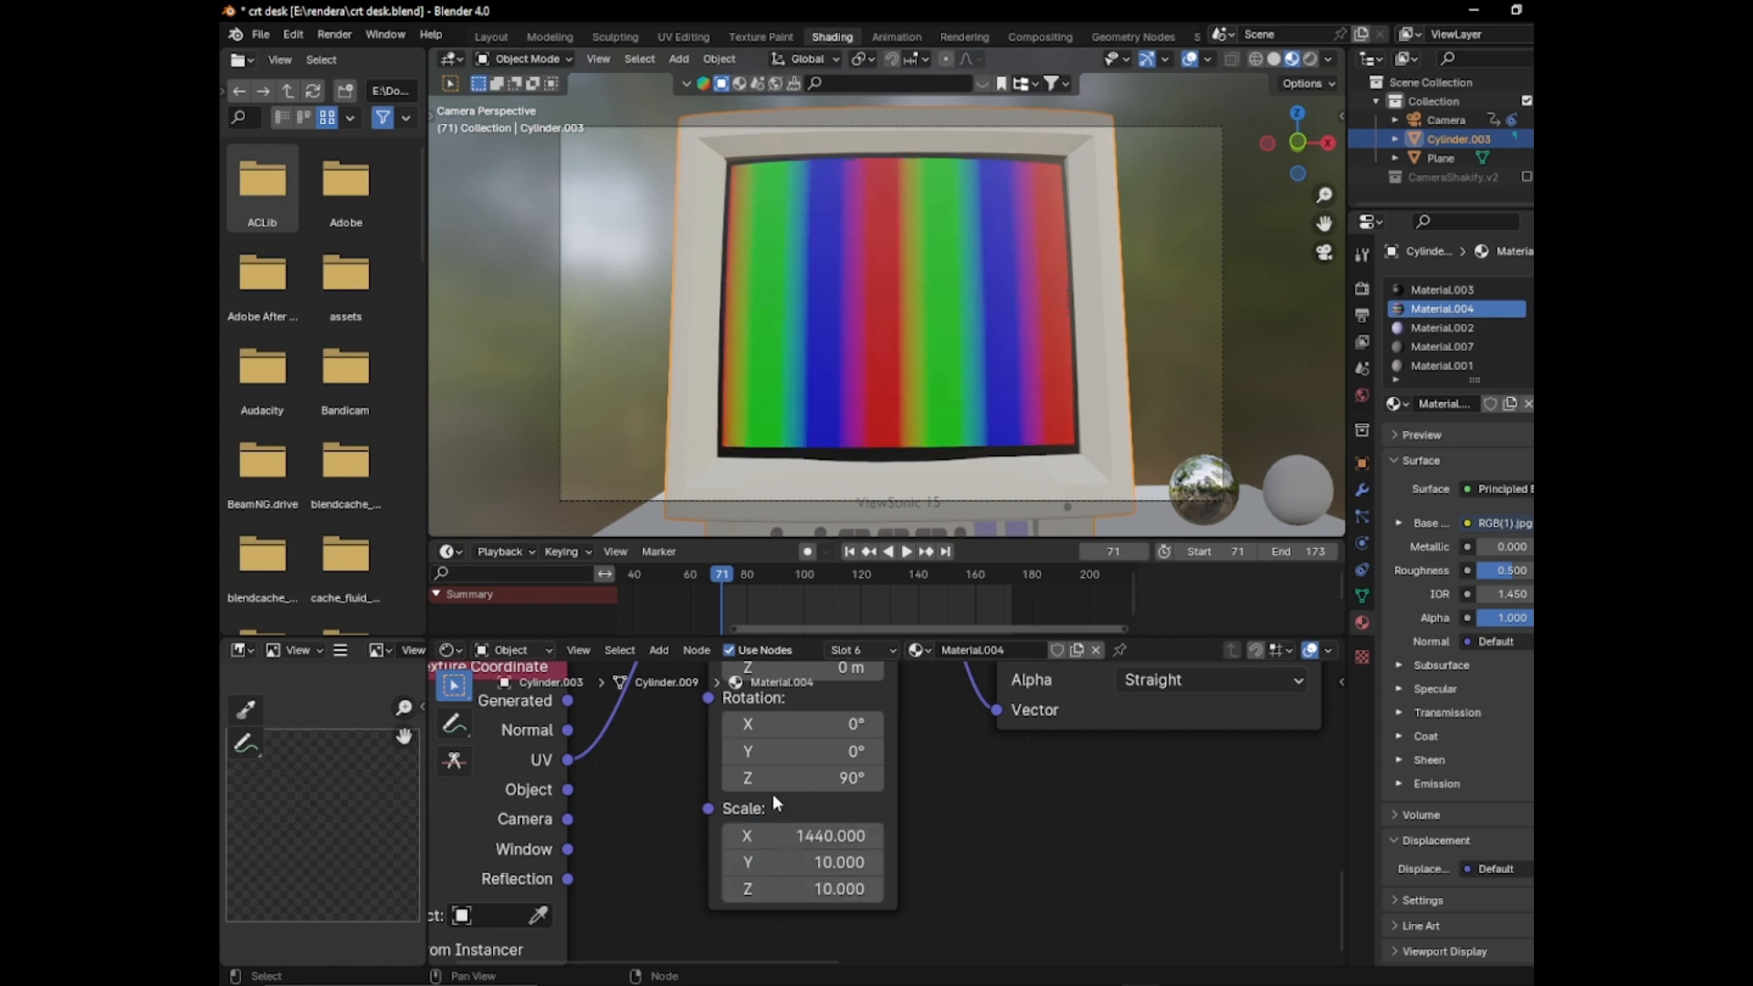
double_click(803, 862)
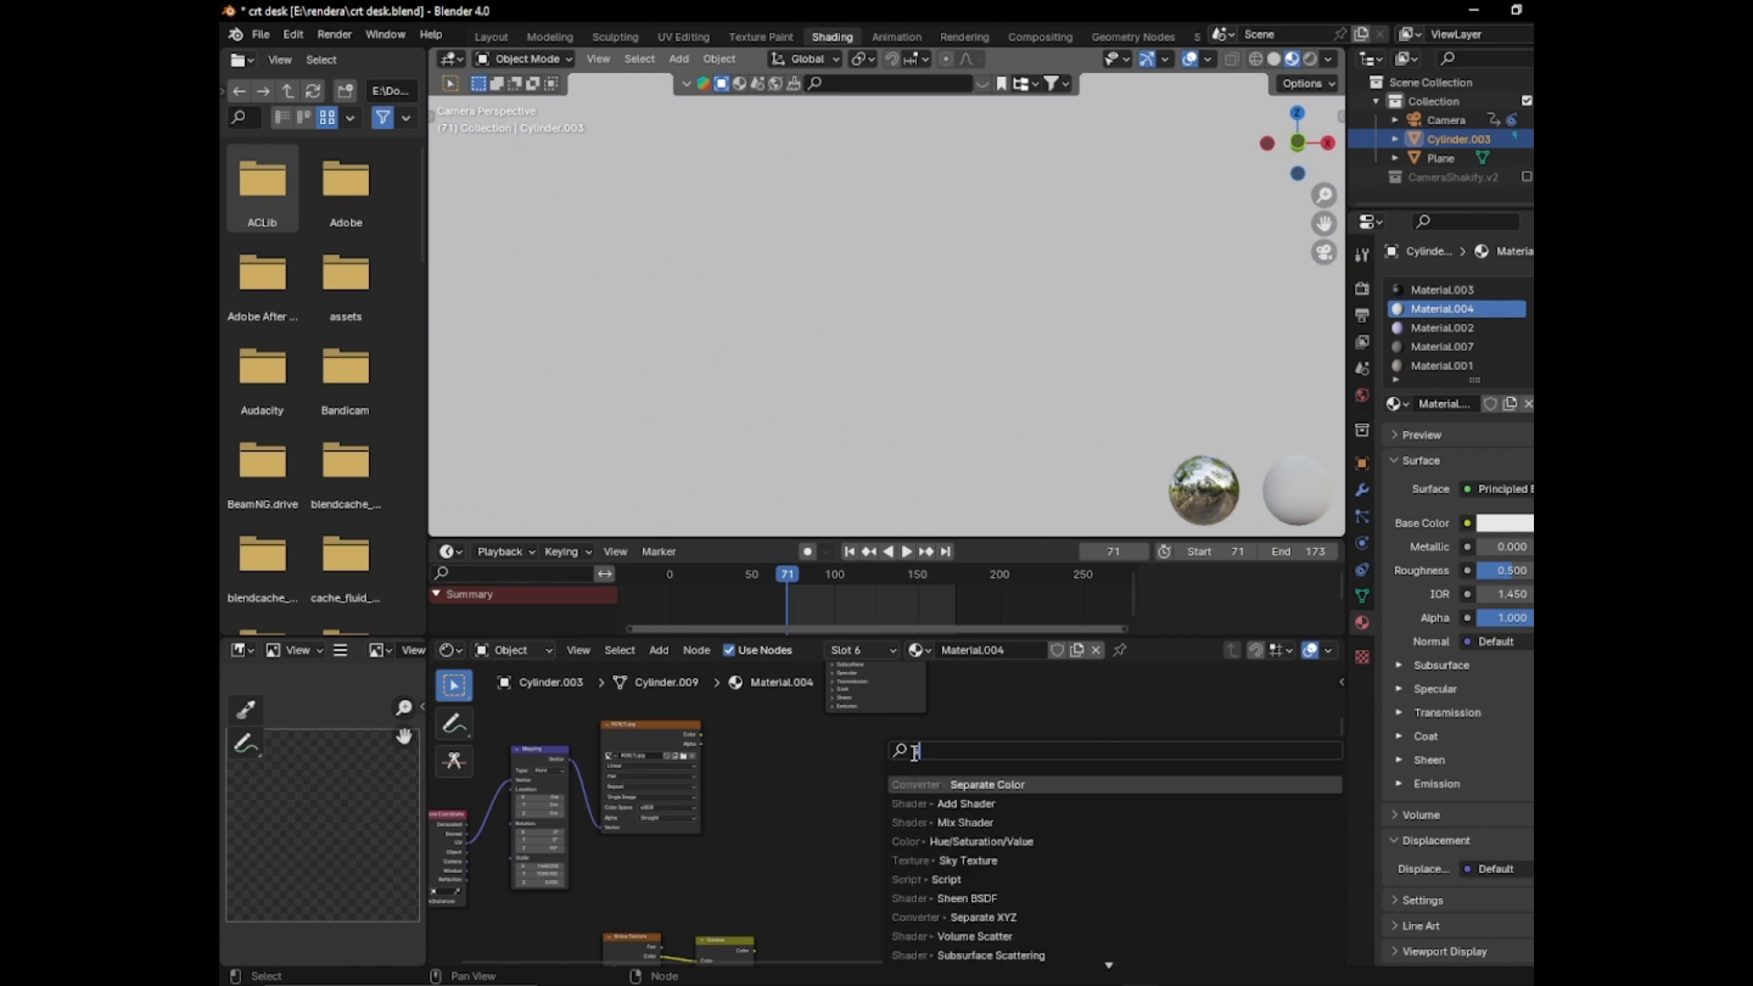
Add a Separate Color node on the pixel image and a Math node set to Multiply
text(seper)
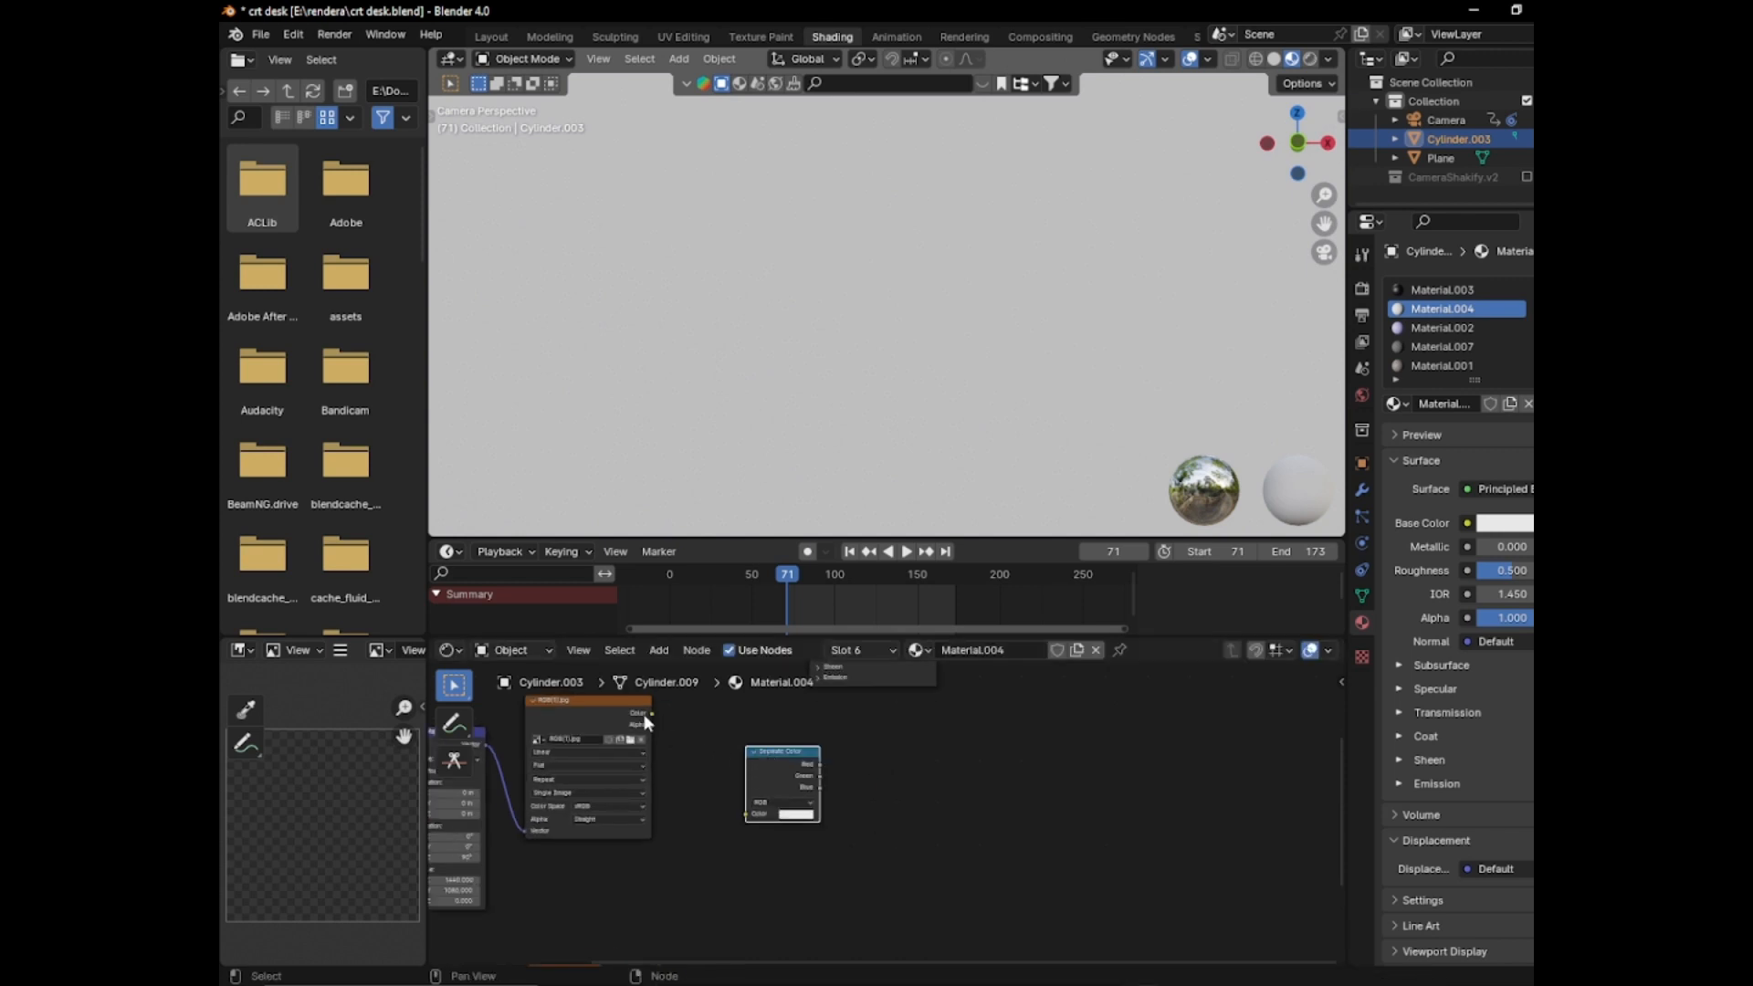
drag(783, 783, 795, 878)
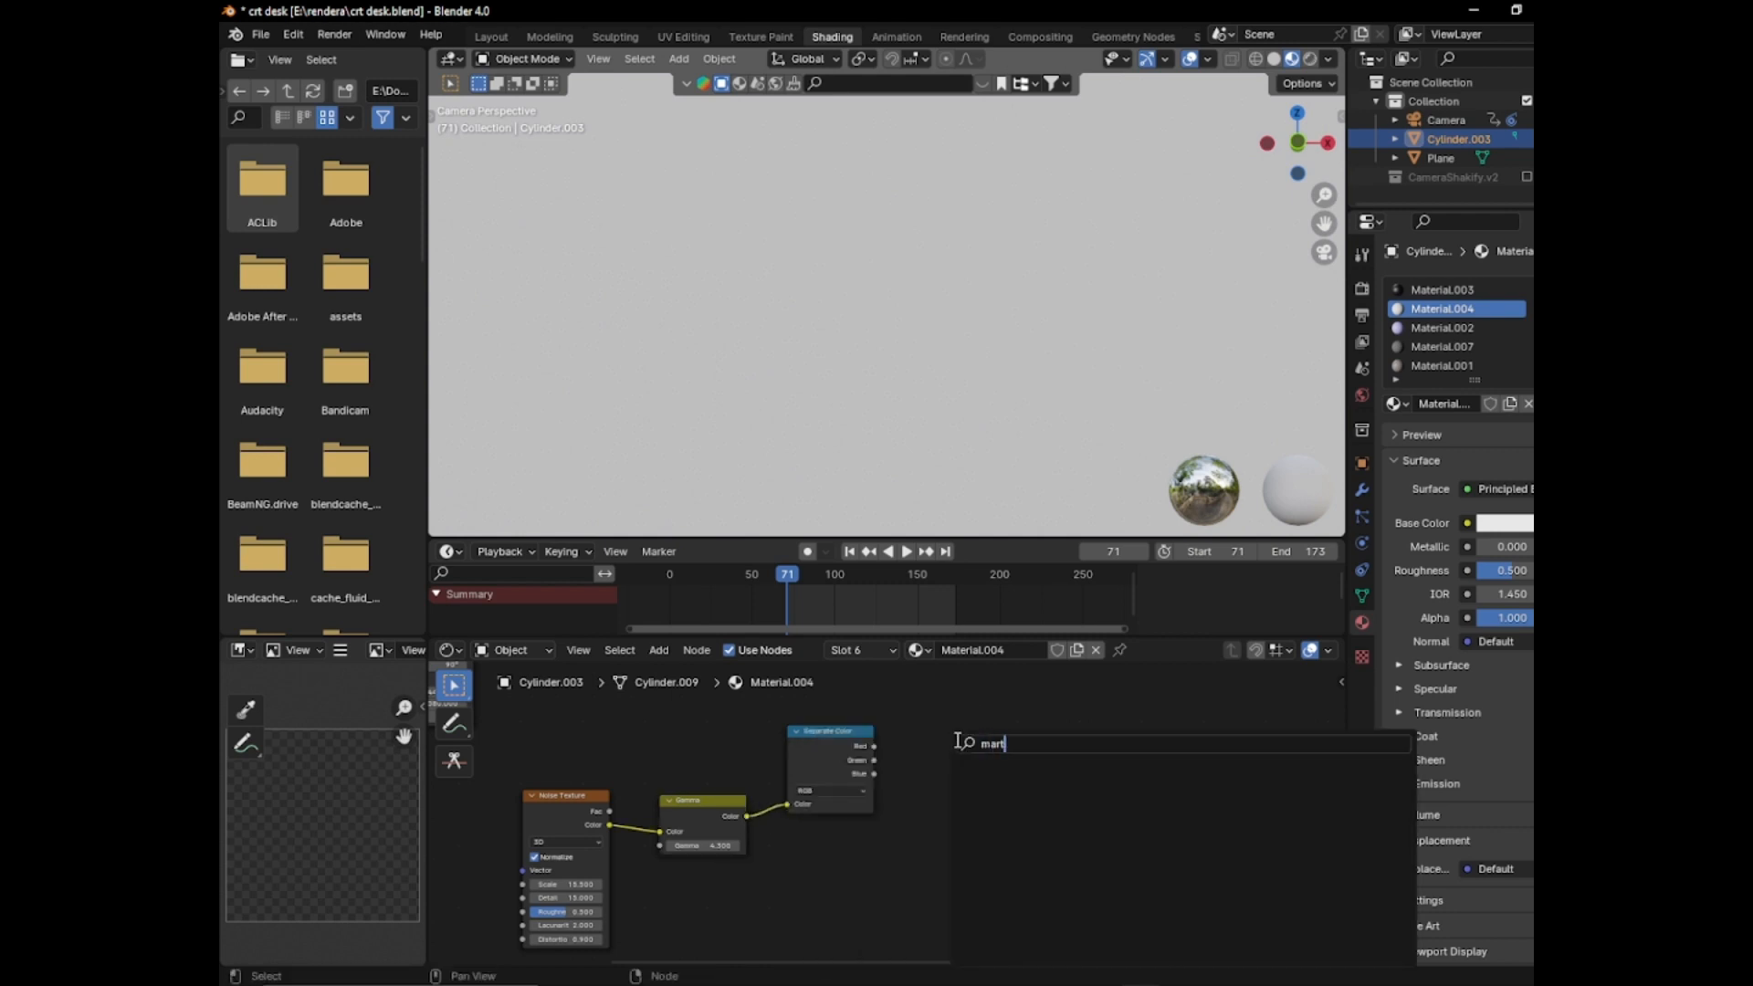
text(math)
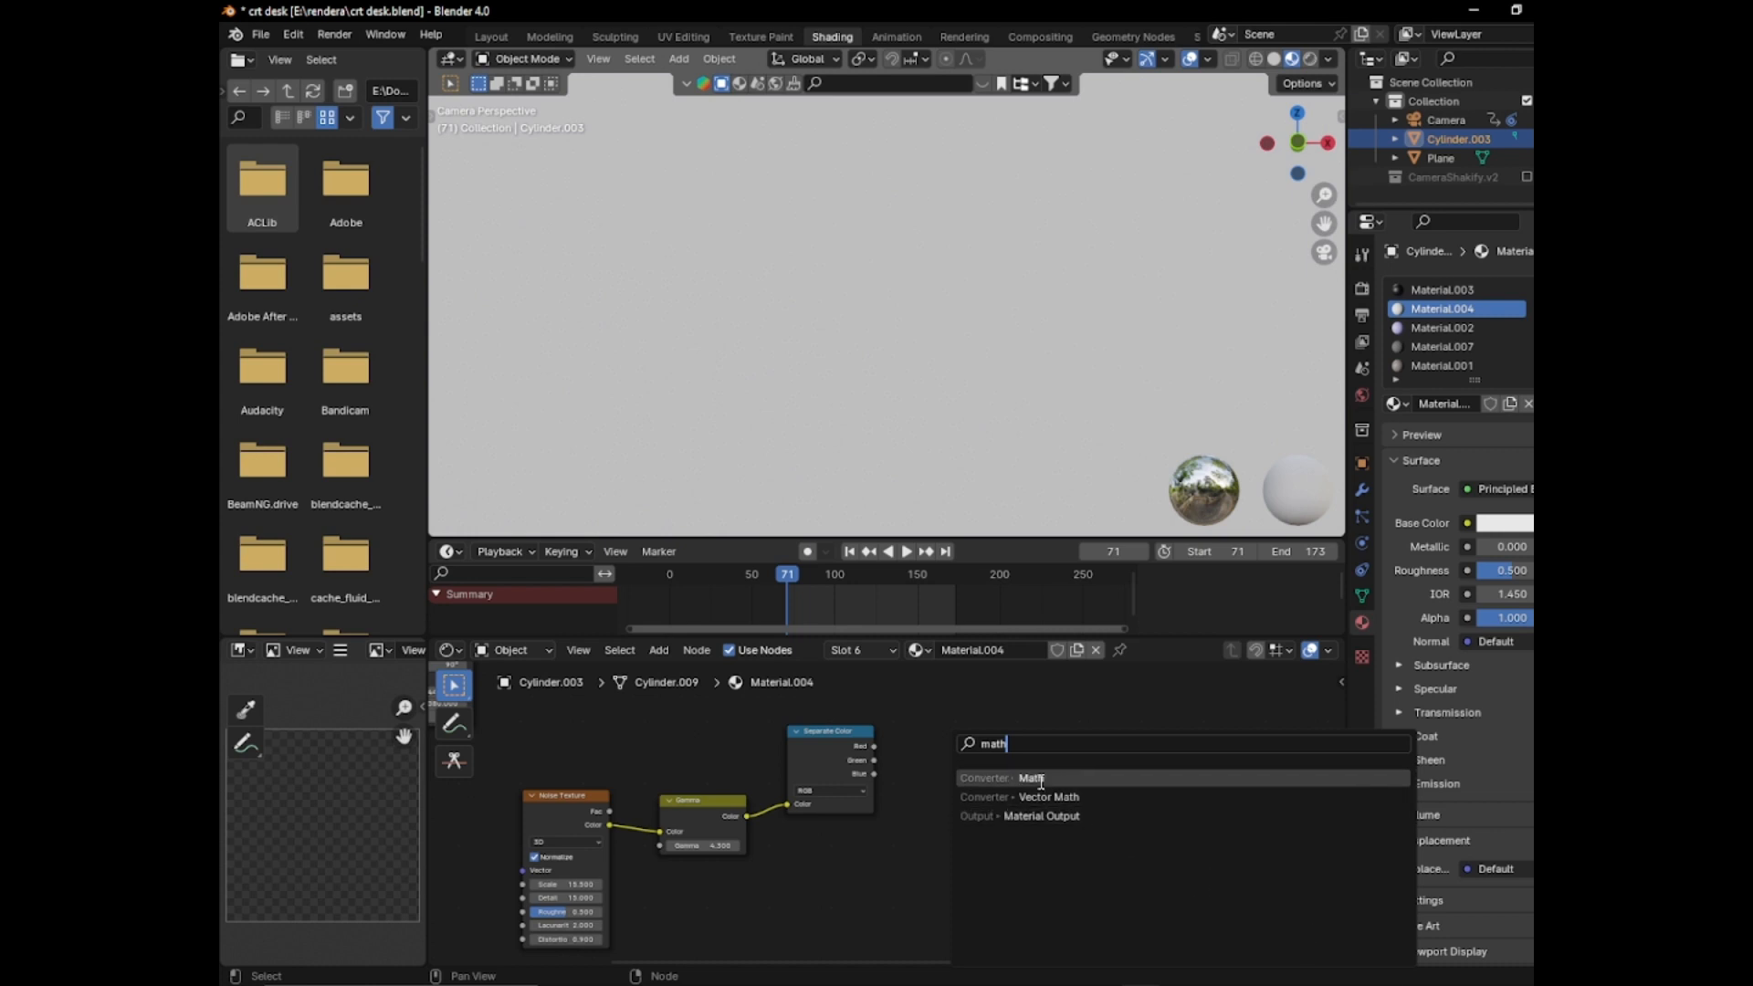
click(1030, 778)
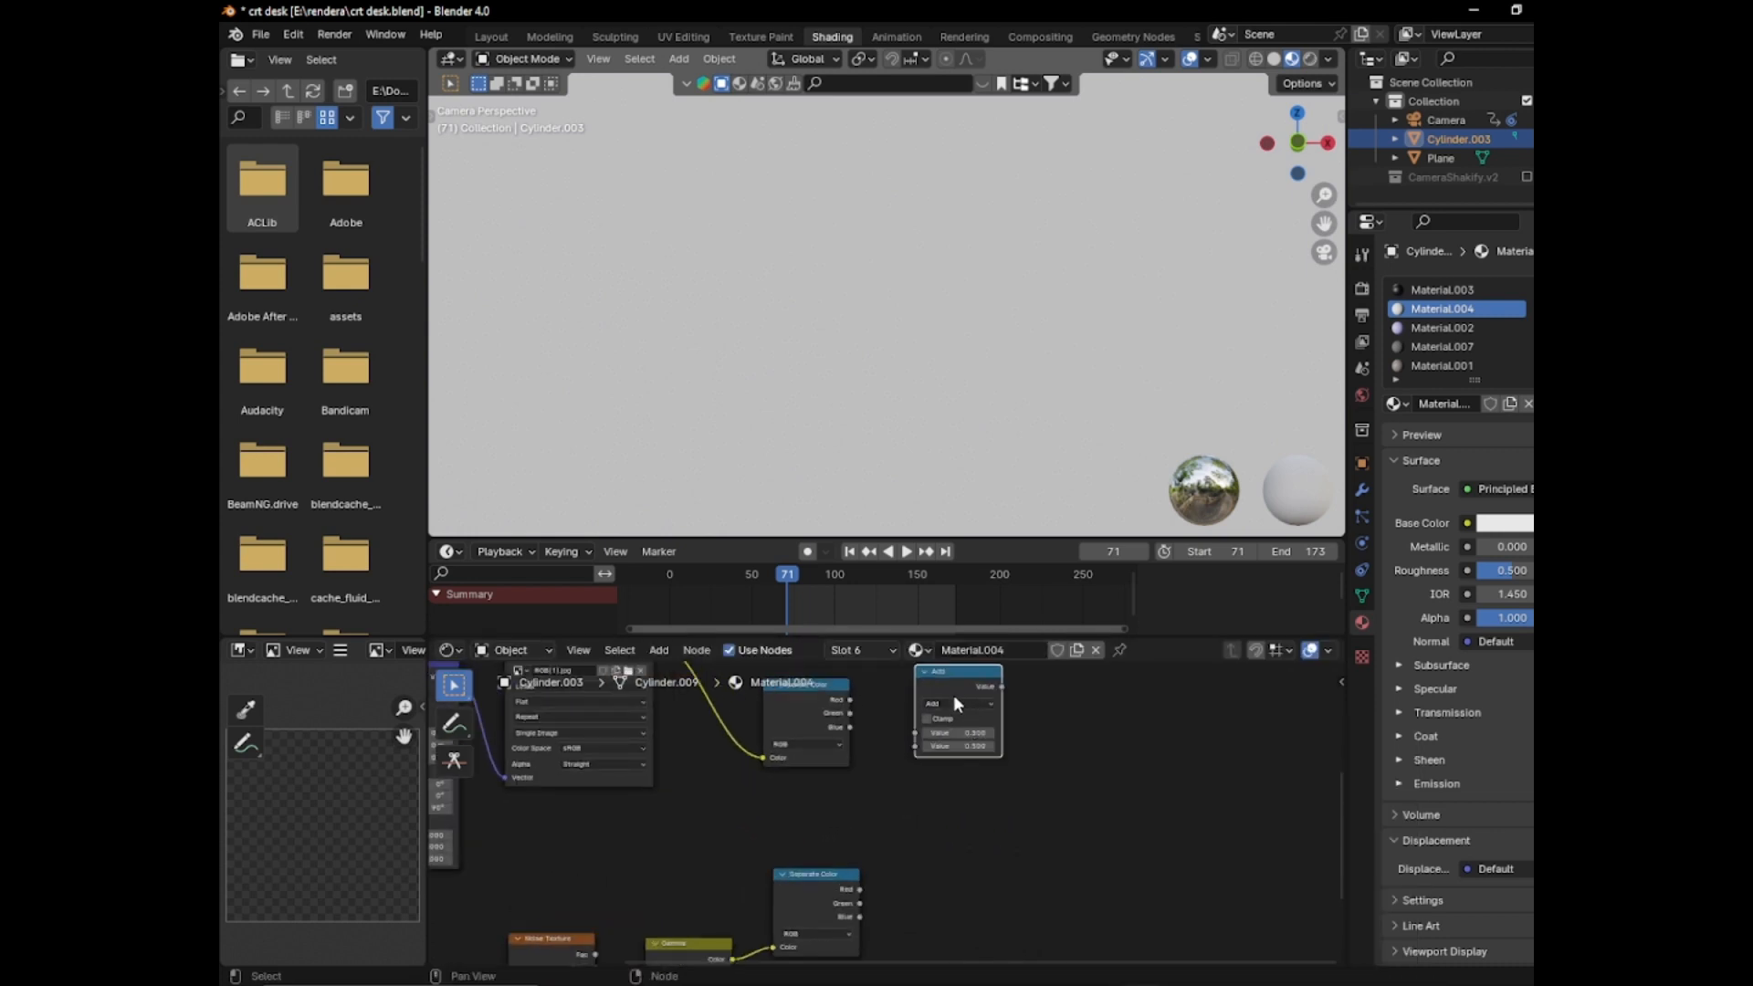
click(957, 703)
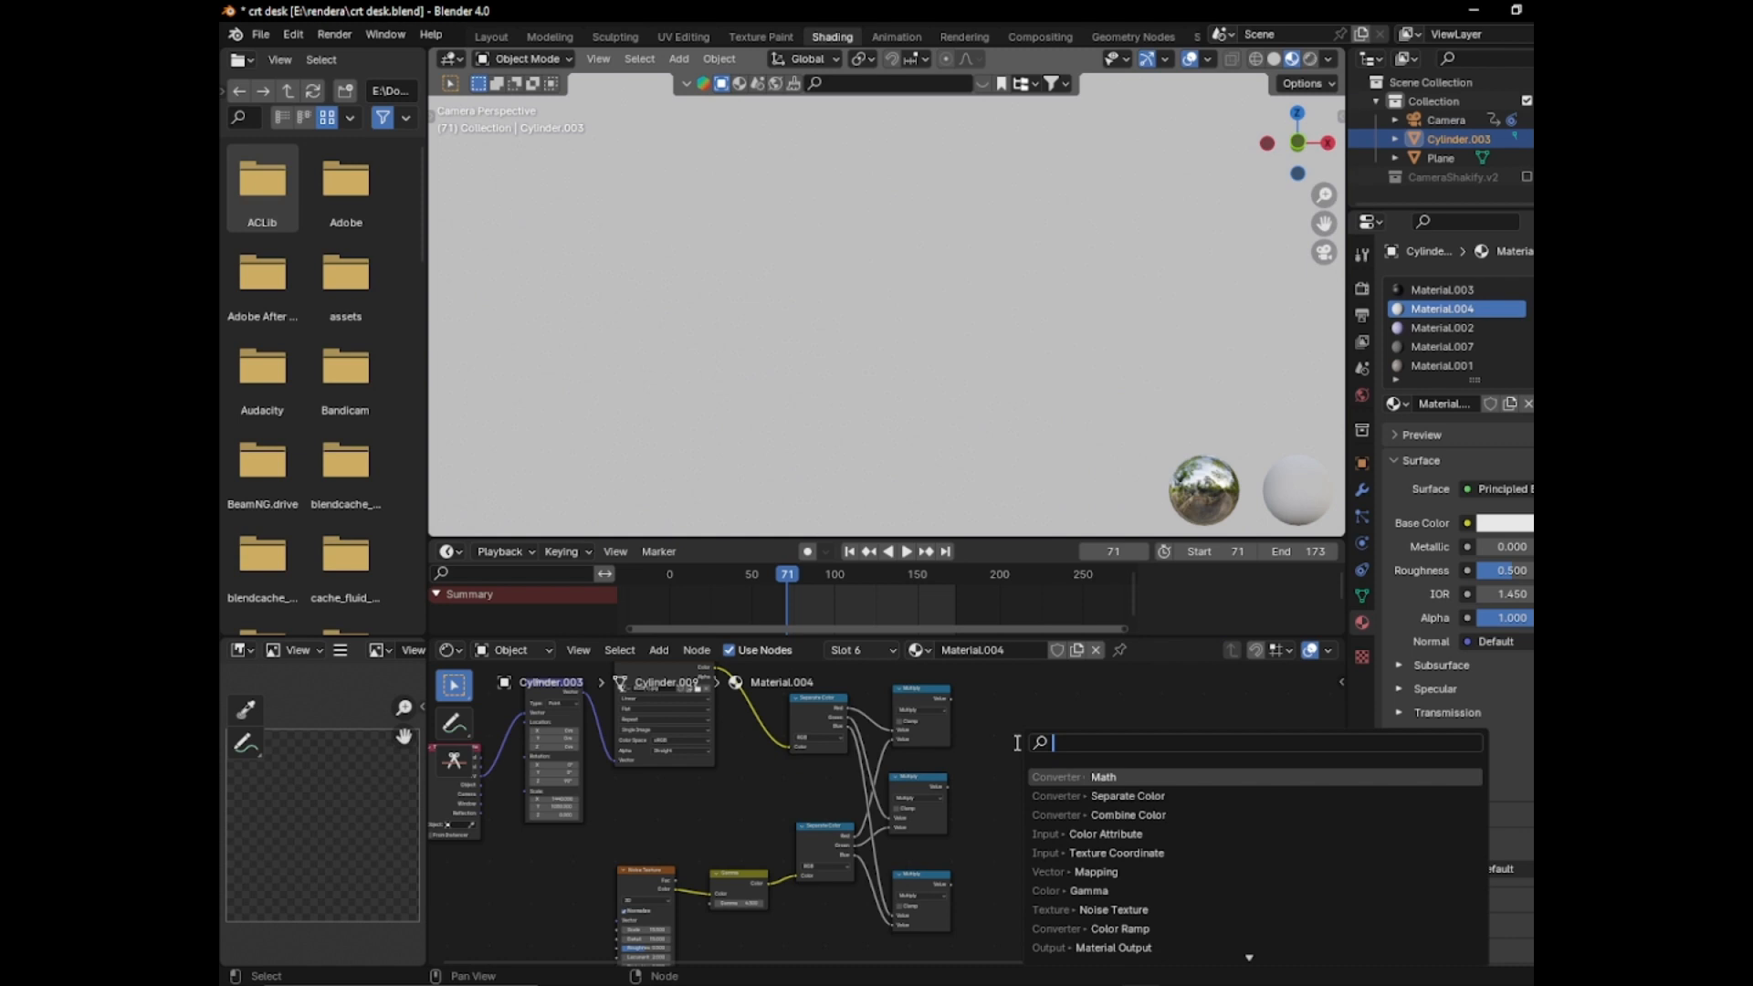
Add a Combine Color node to recombine the multiplied channels
text(comb)
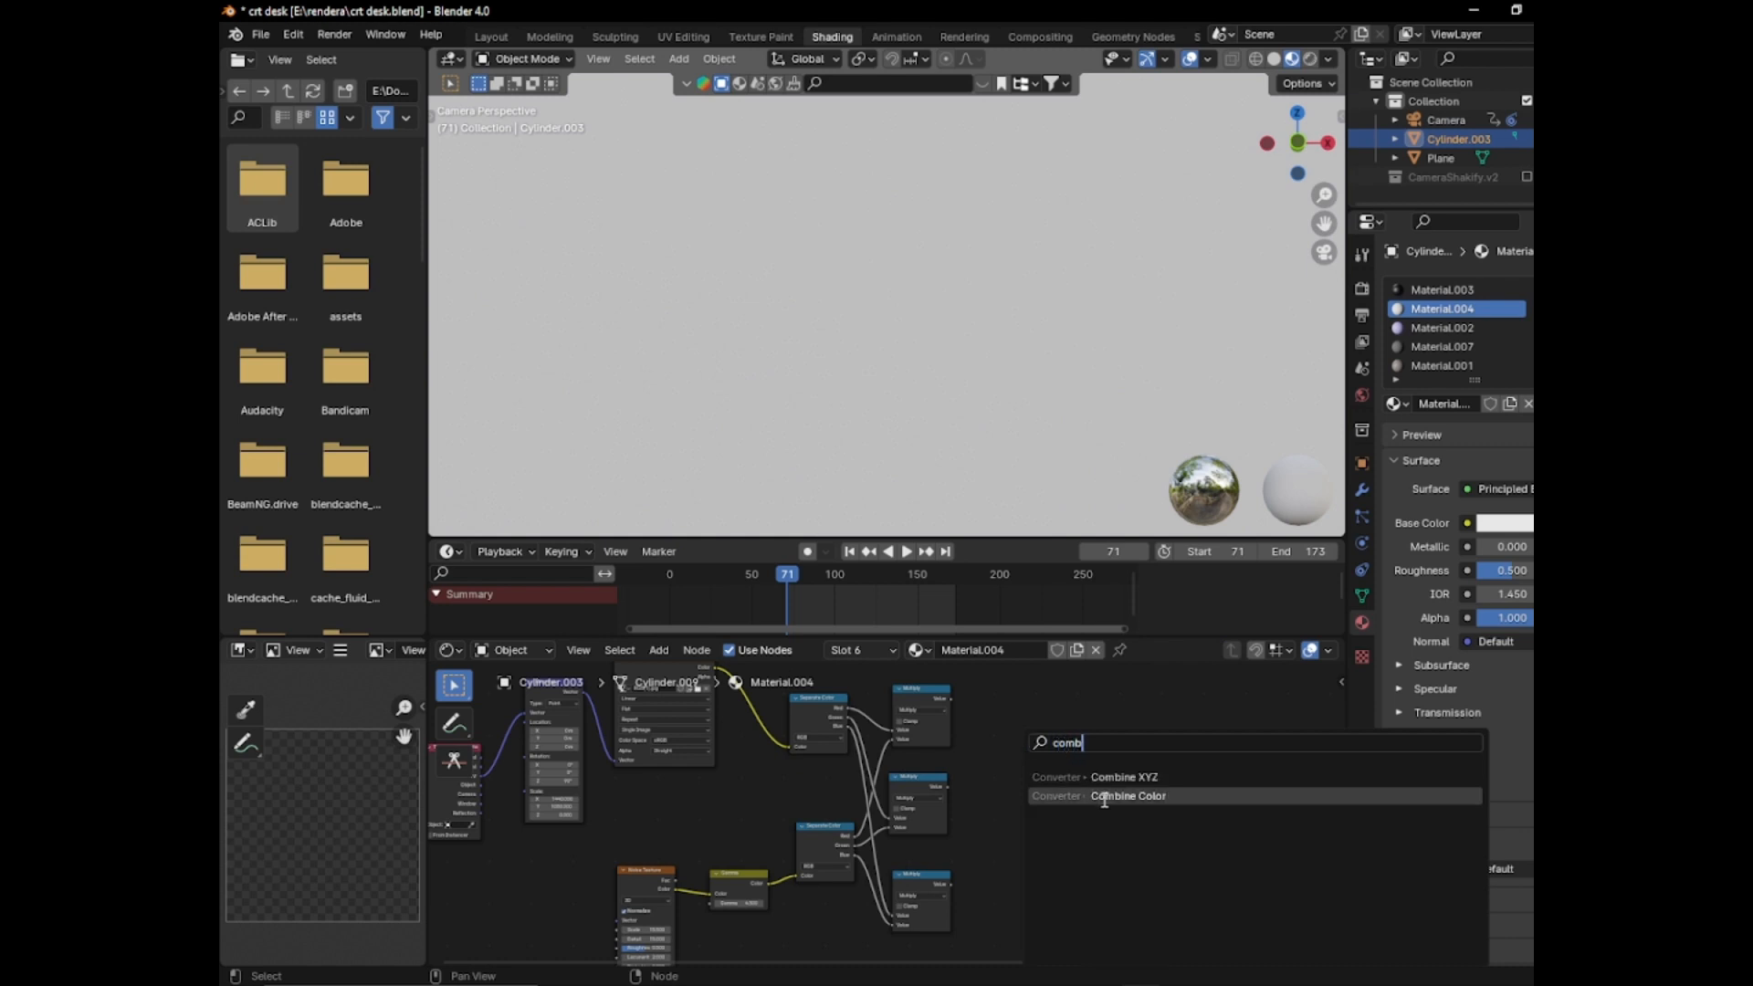
click(1128, 797)
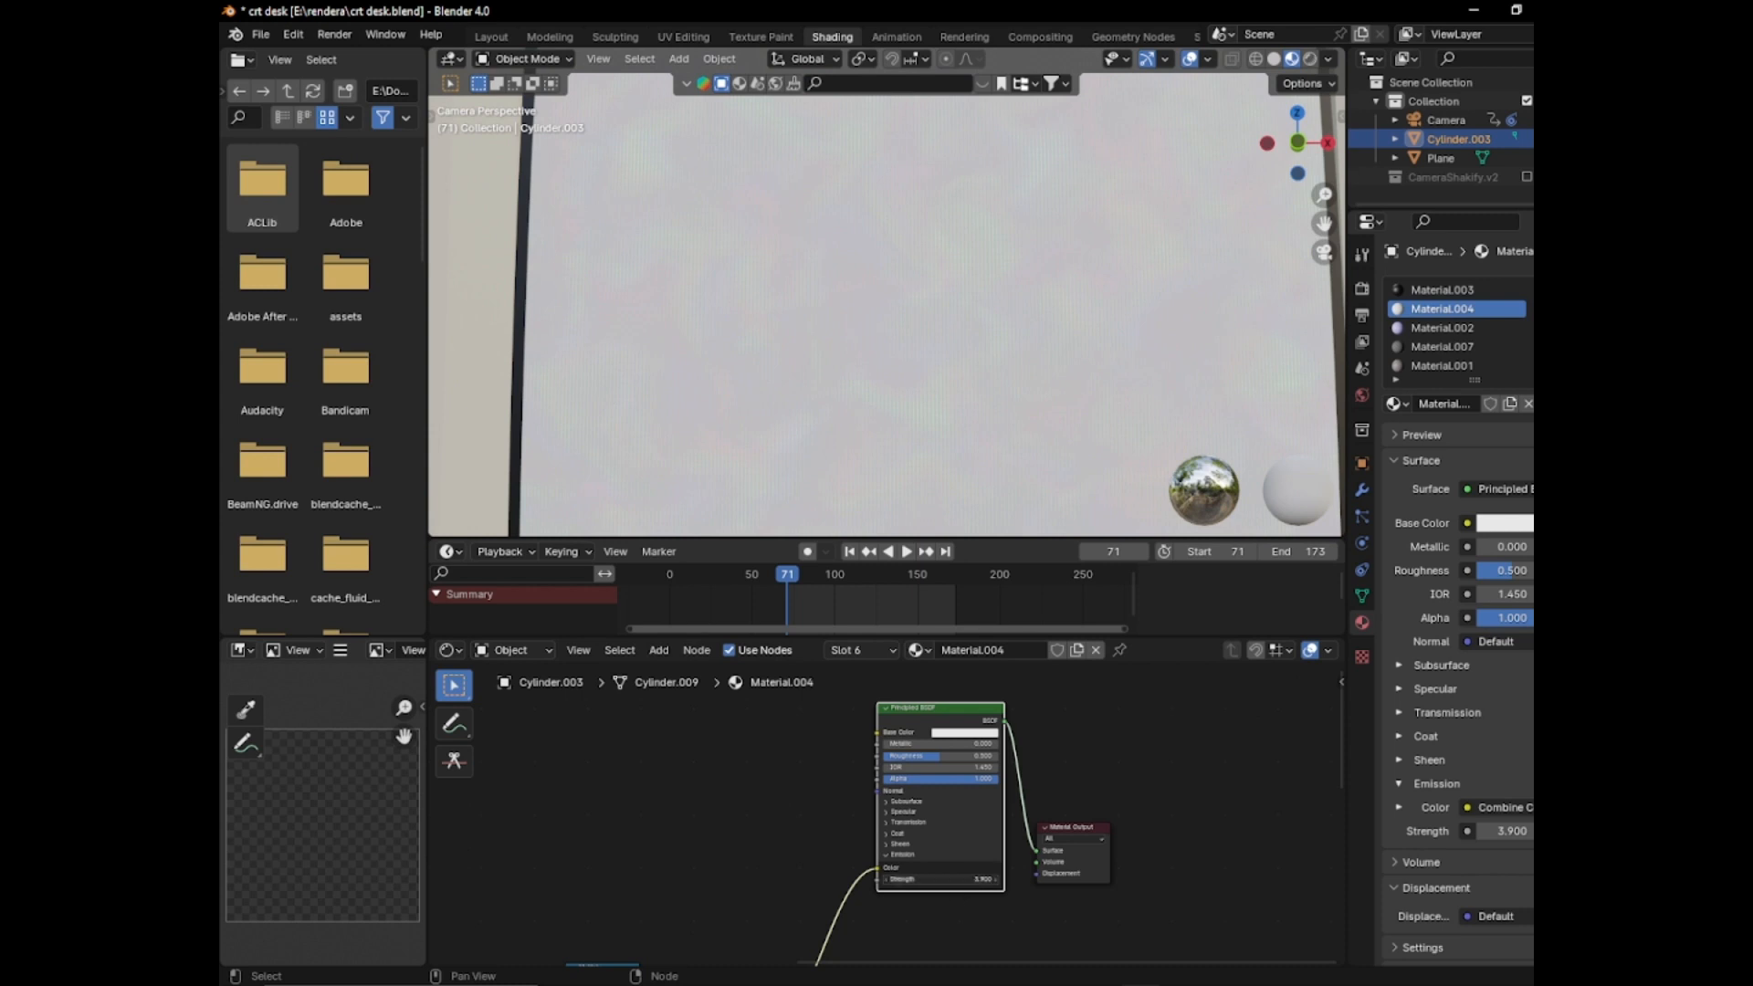
Set the Principled BSDF Emission Strength to 0.100
text(0.100)
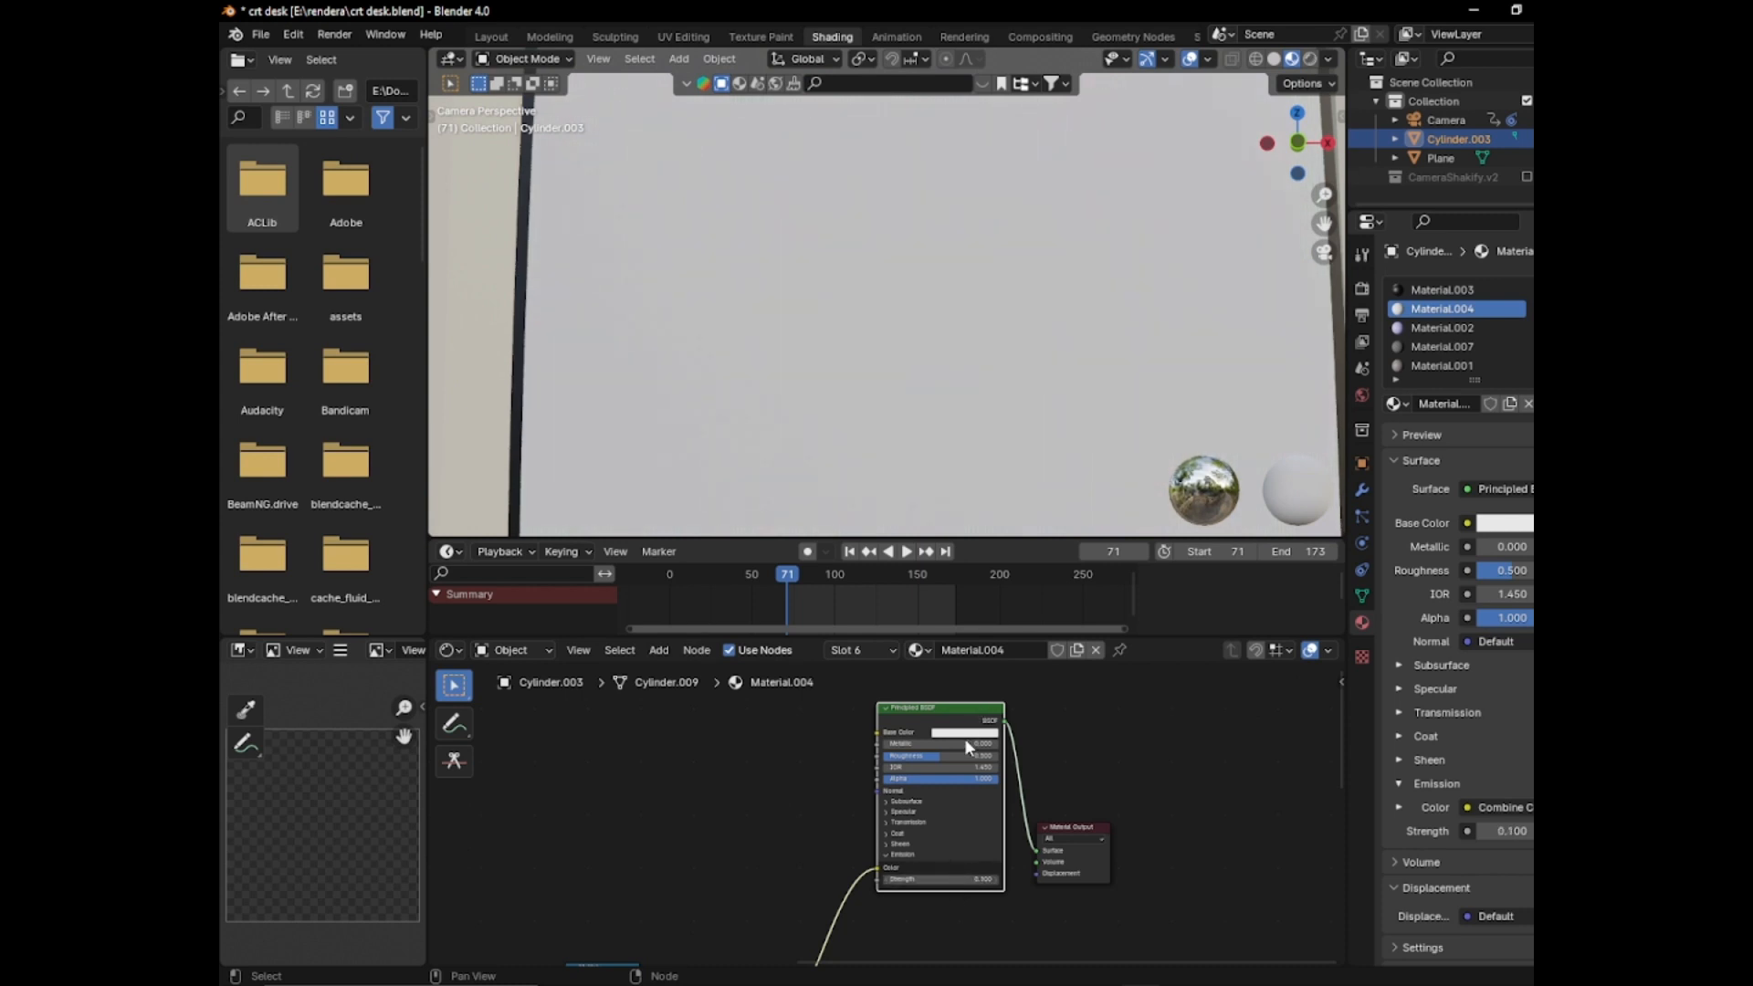
click(960, 730)
text(emm)
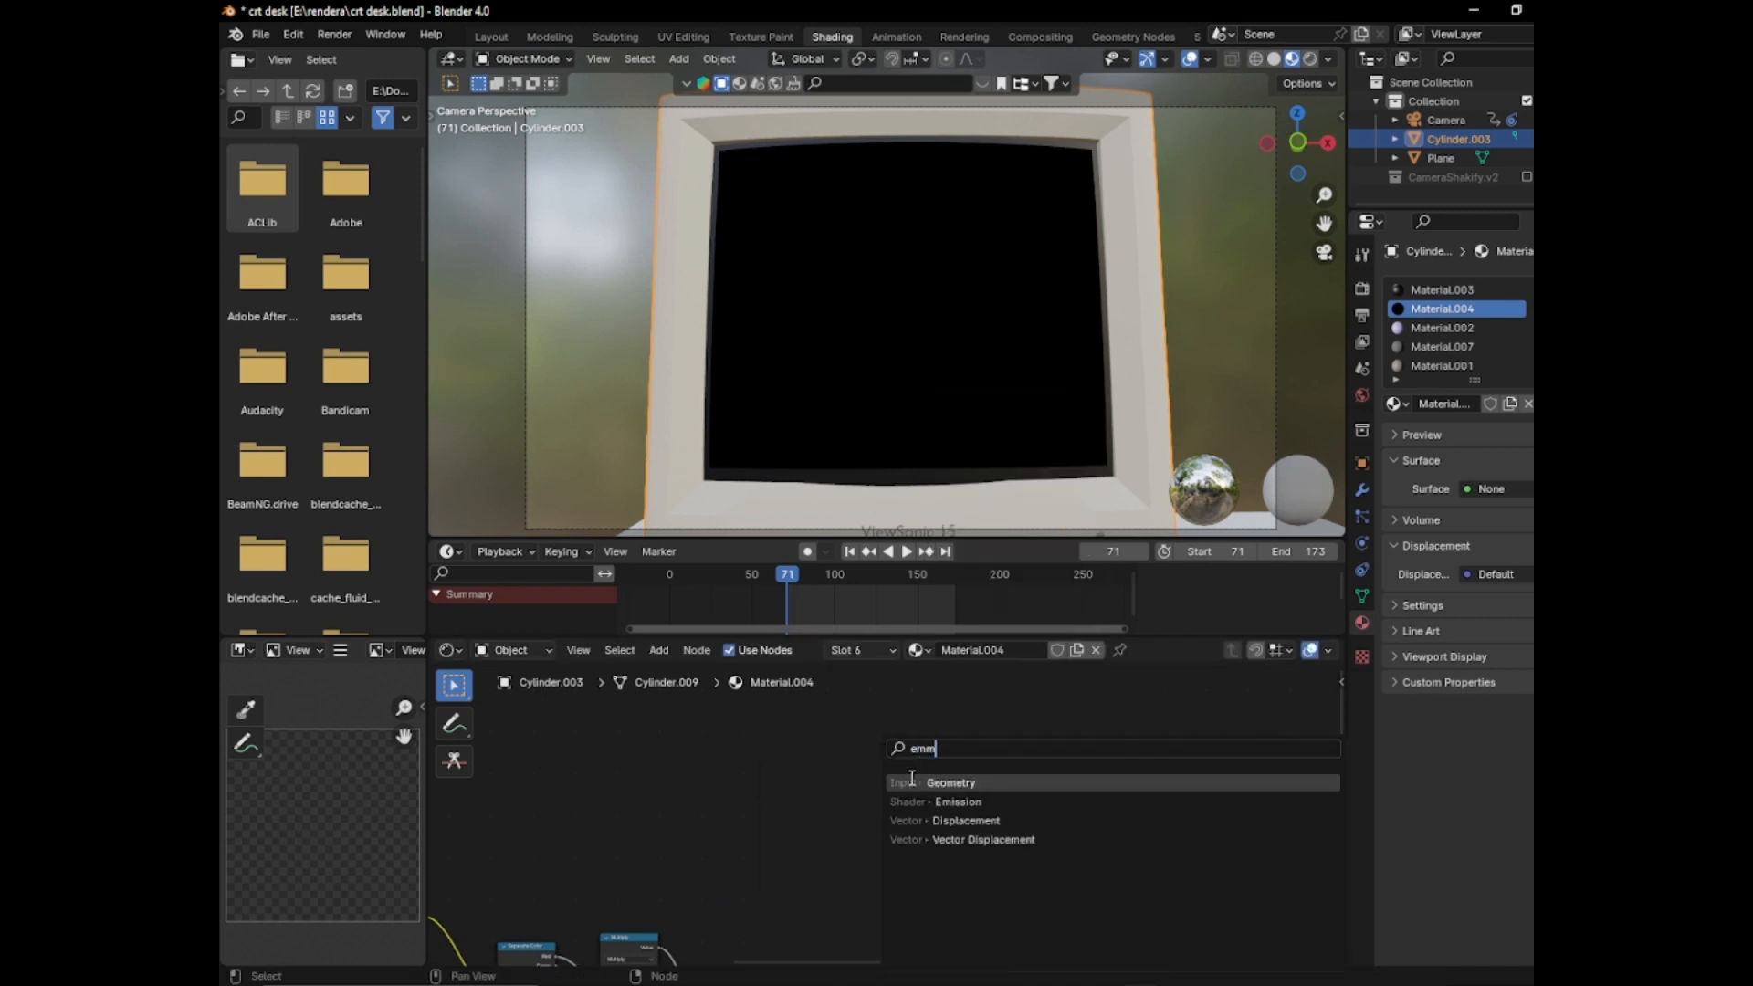
Add an Emission shader and wire it toward the Material Output
click(957, 802)
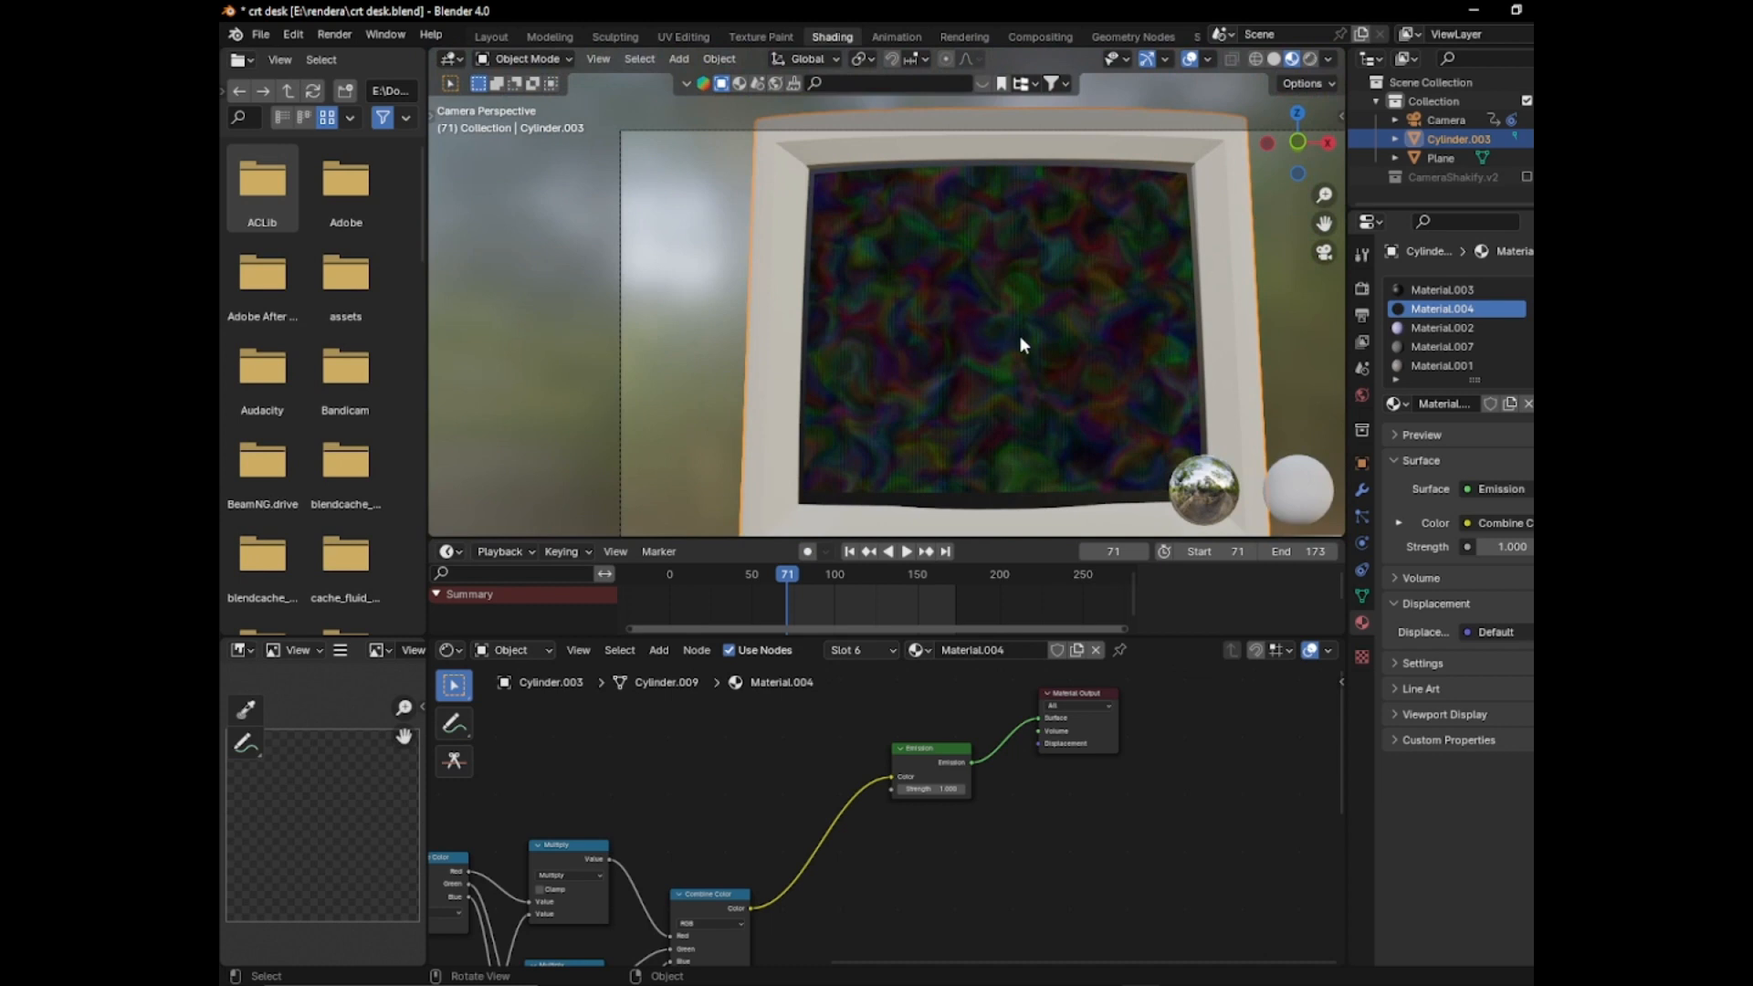
drag(1007, 347, 928, 391)
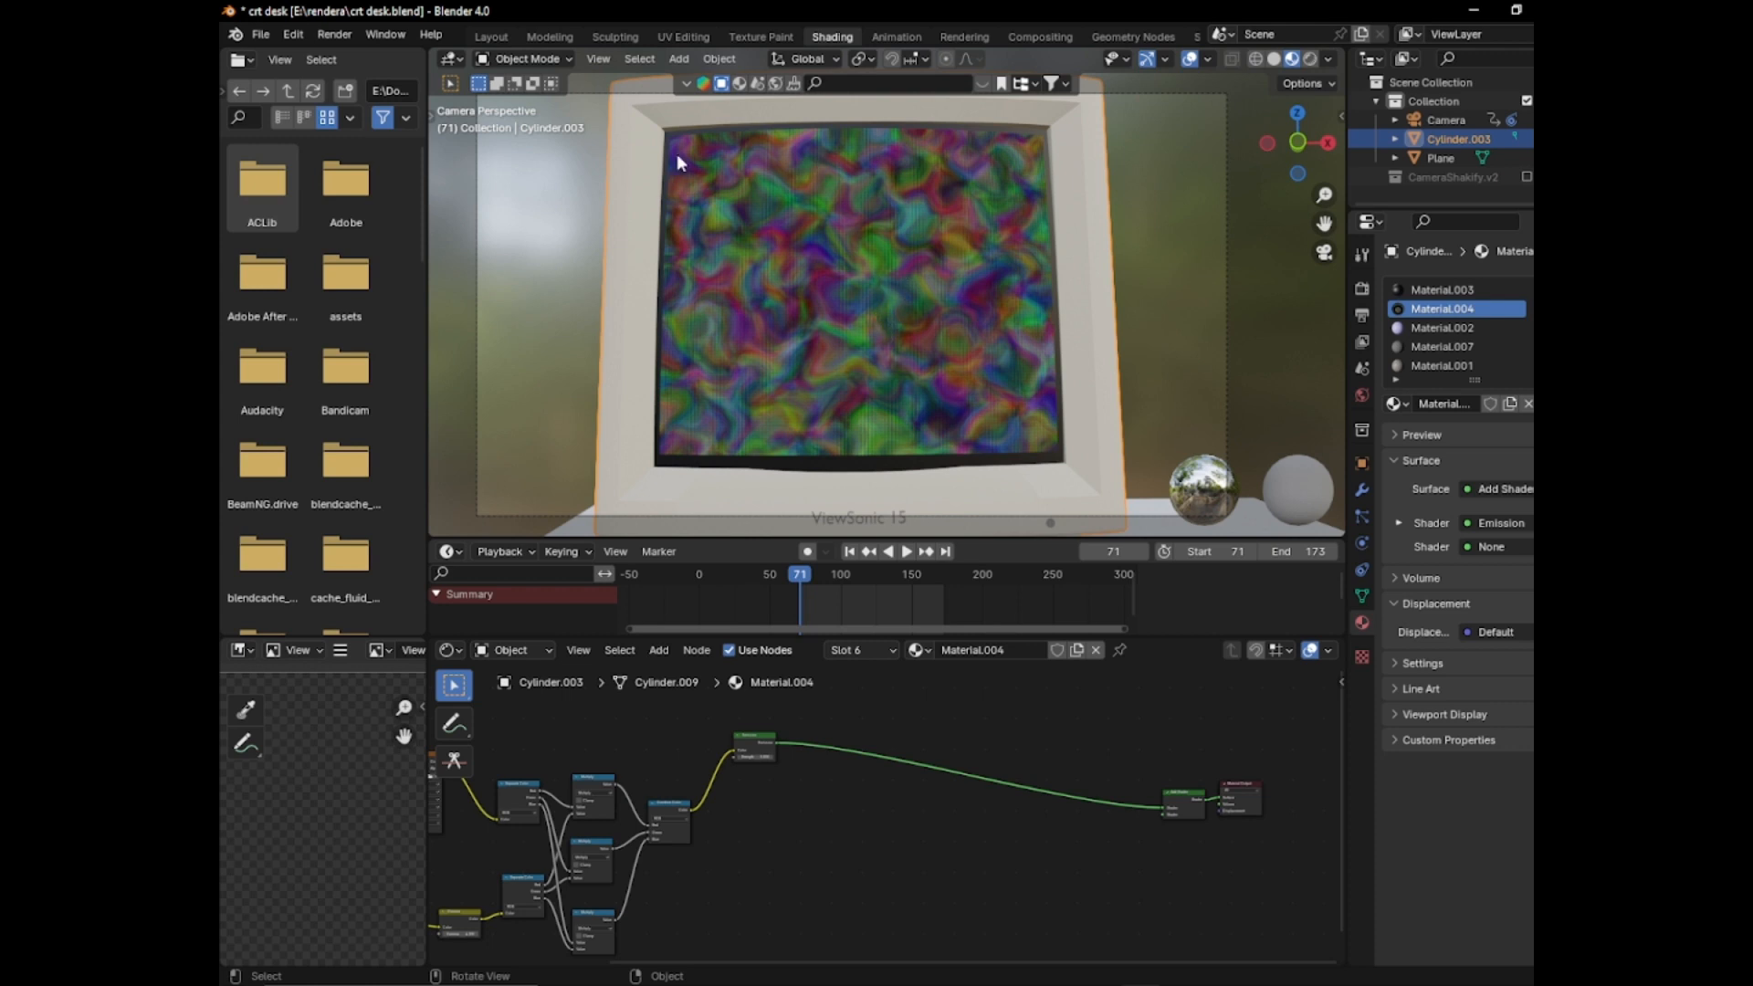
mouse_move(957, 131)
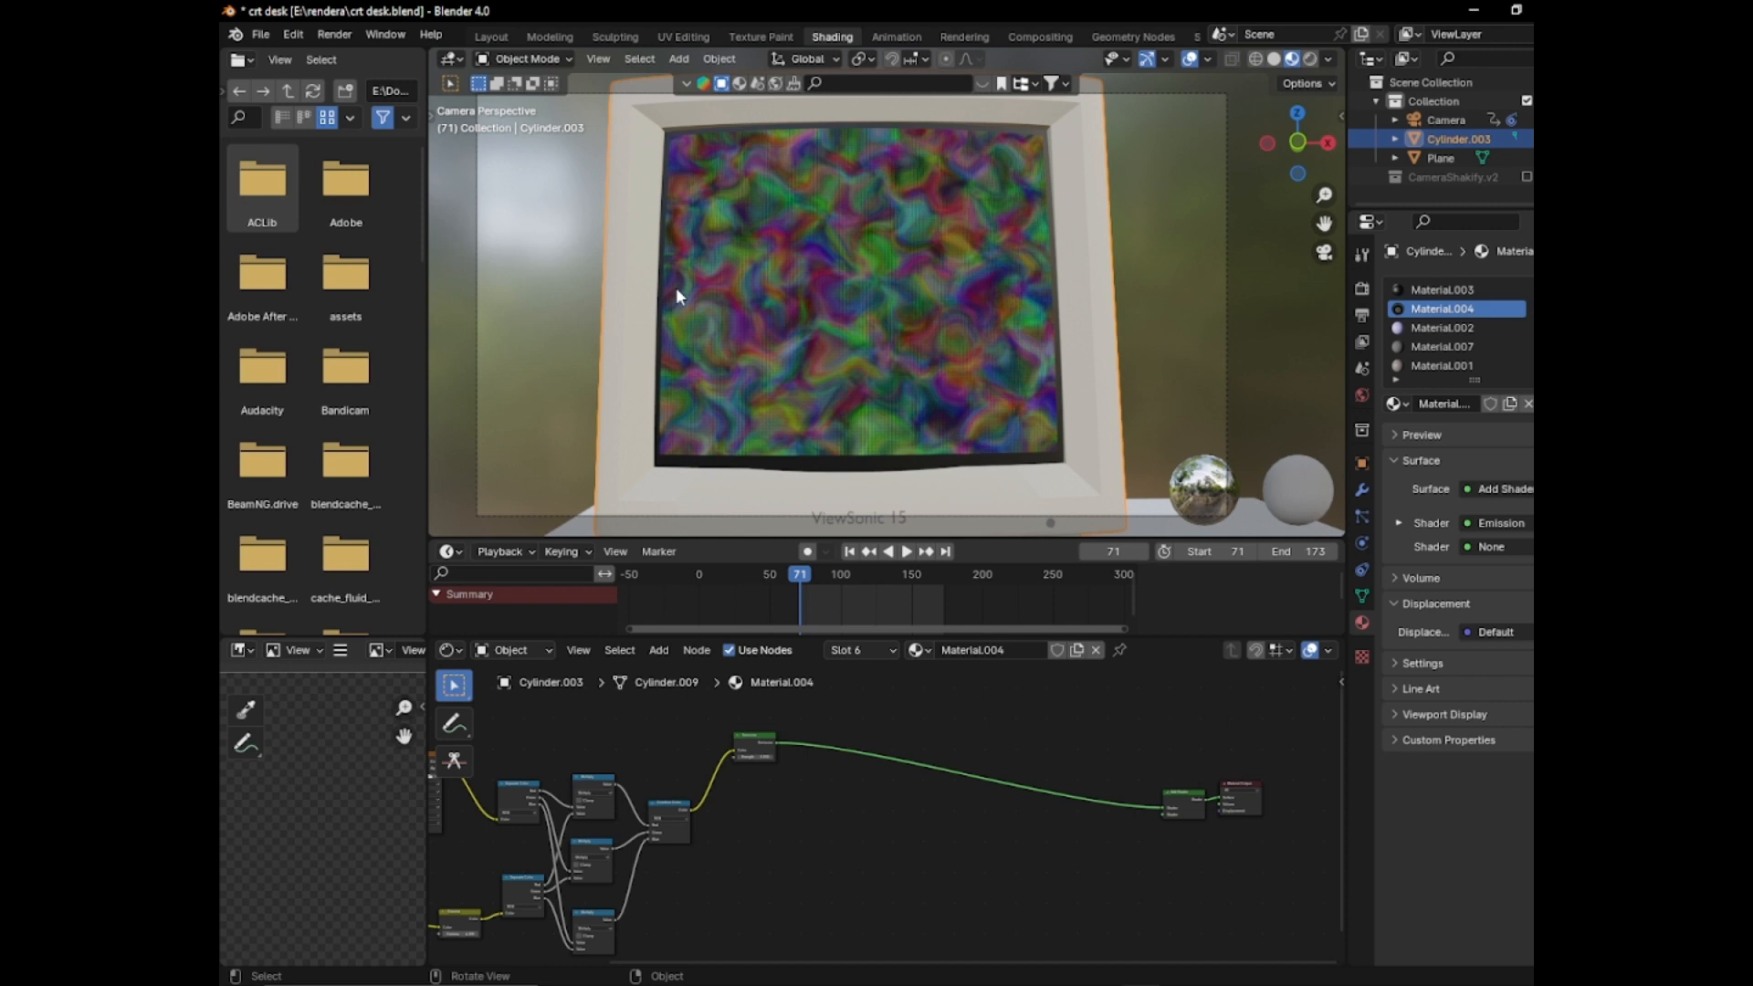
mouse_move(659, 278)
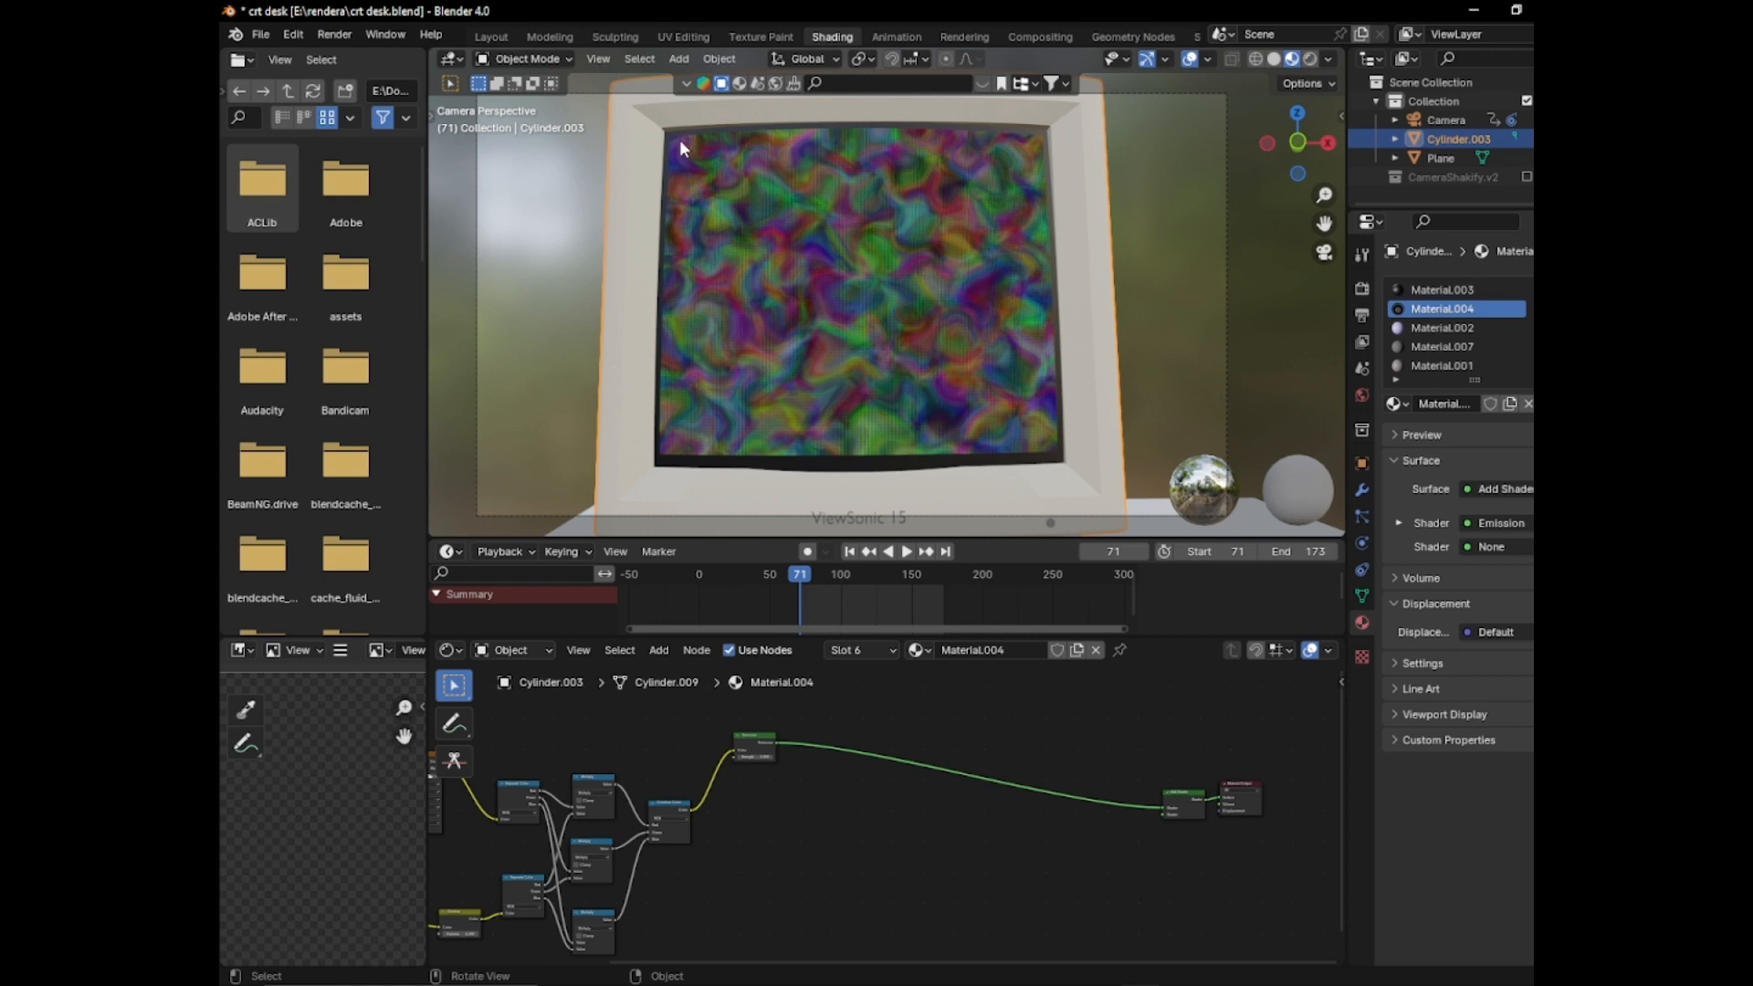
mouse_move(796, 172)
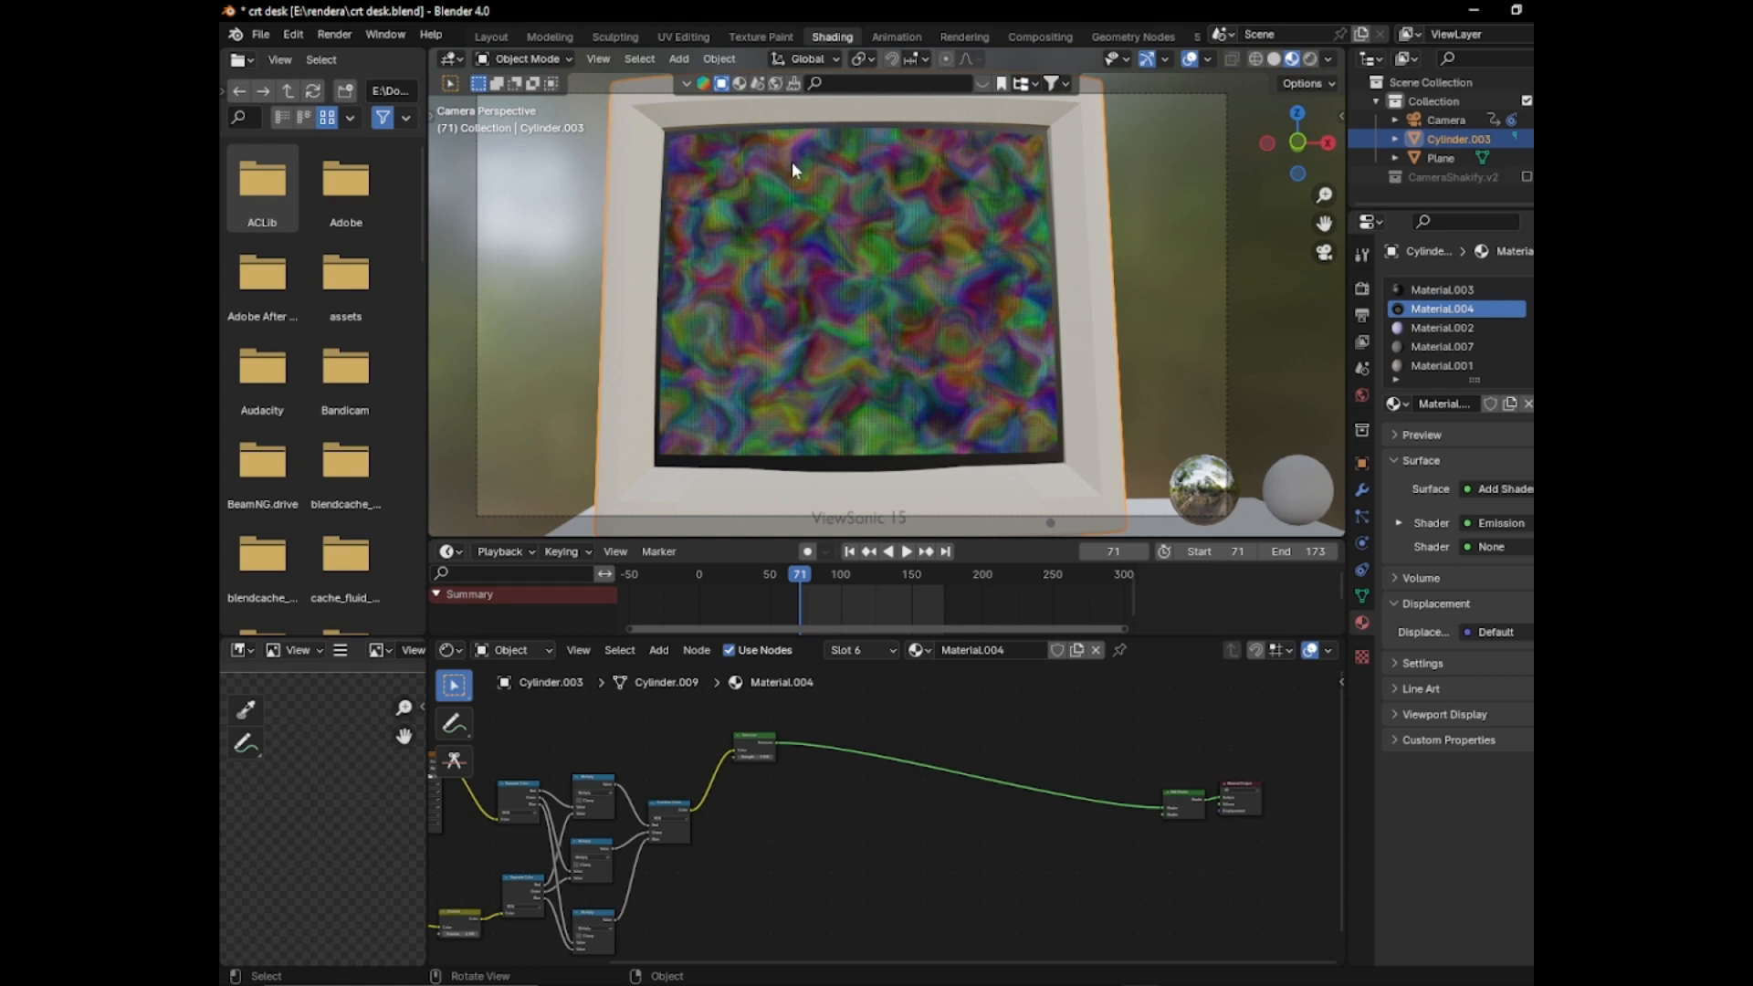
mouse_move(906, 183)
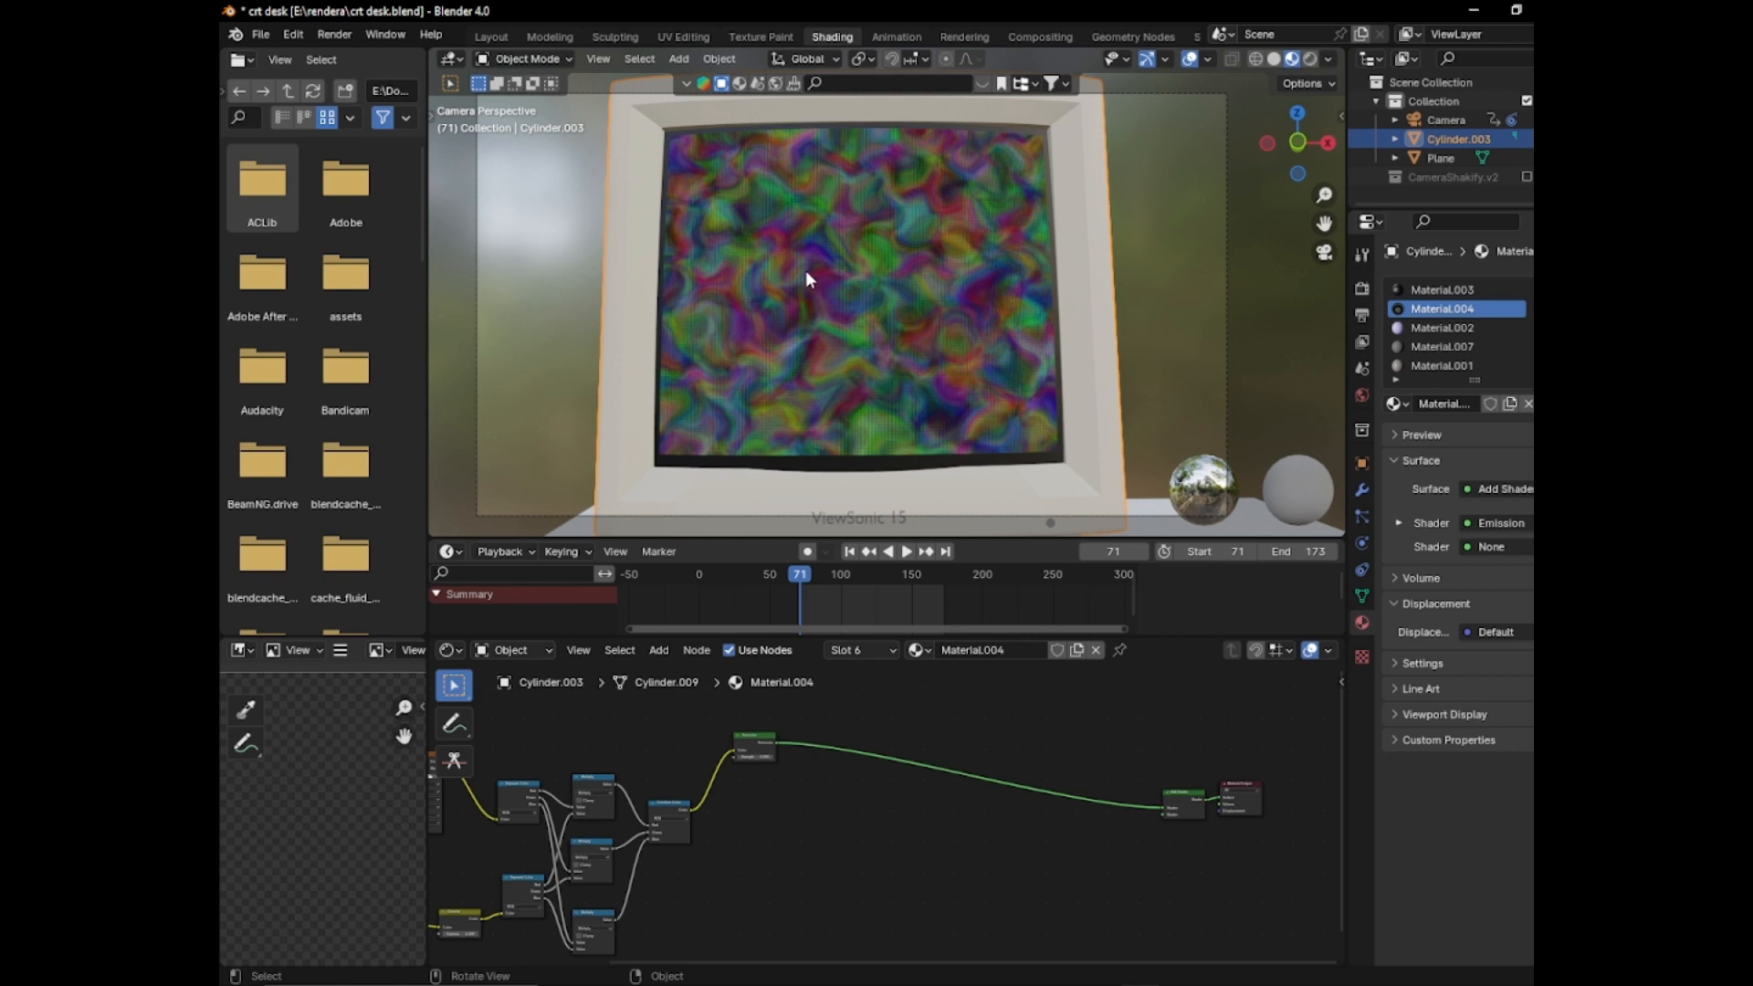
mouse_move(956, 162)
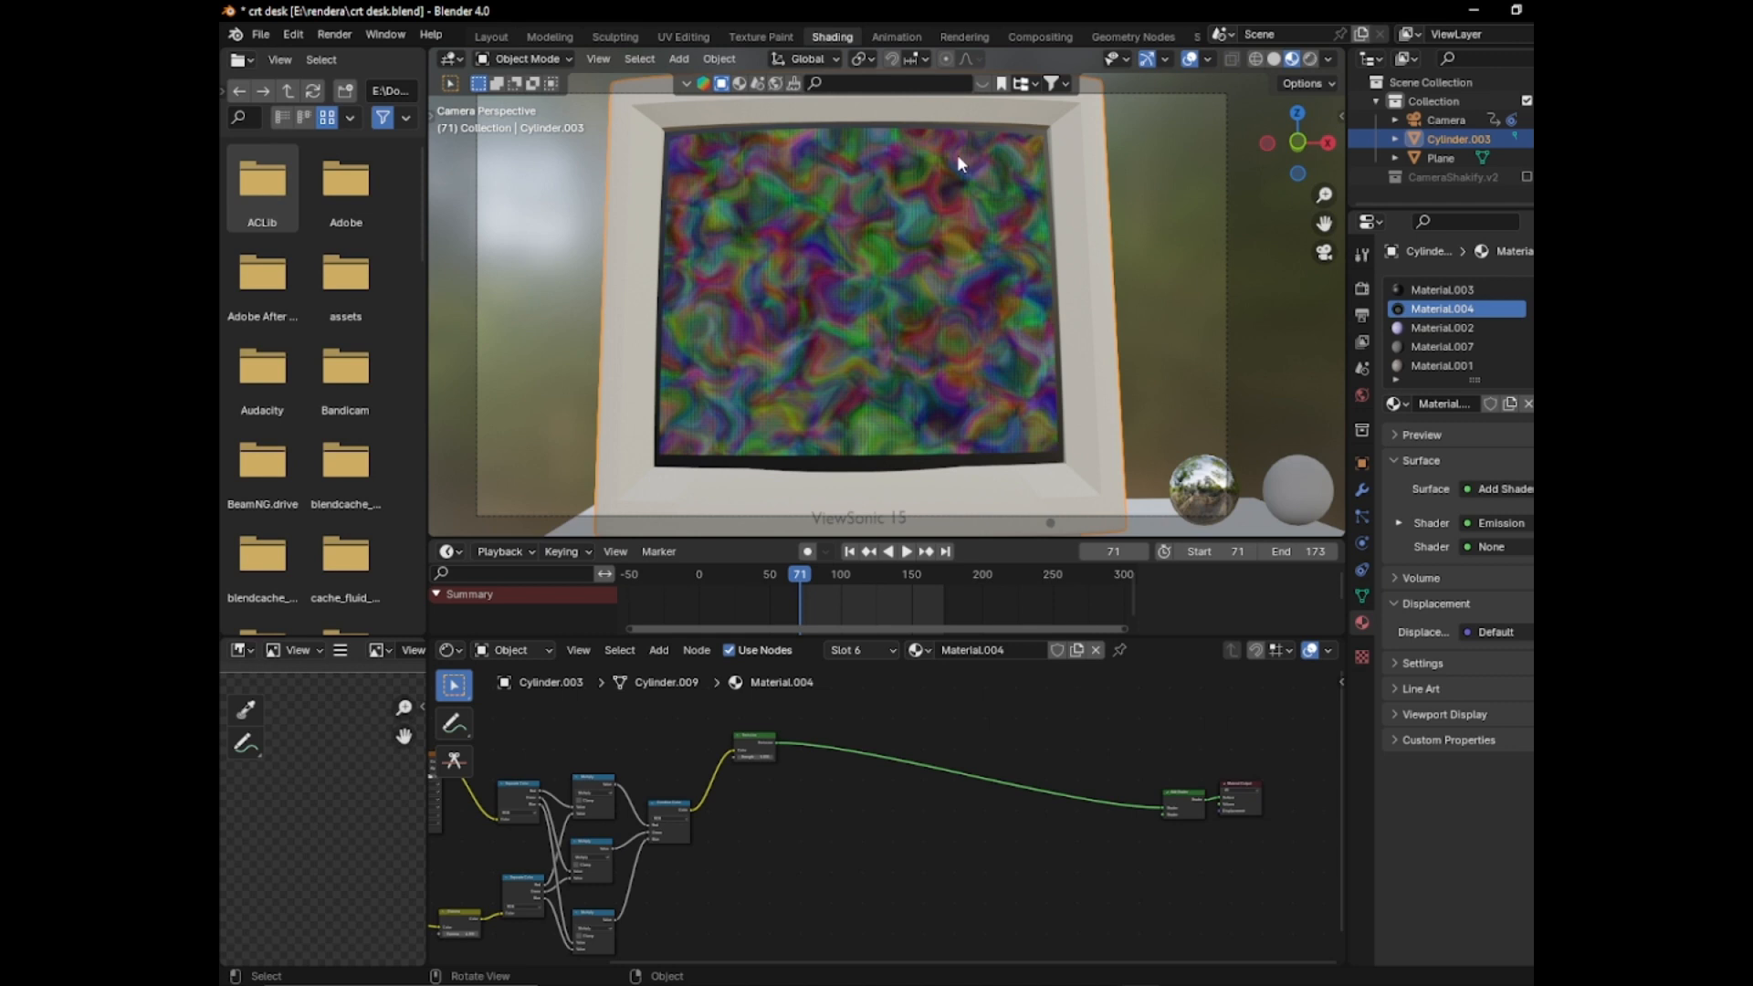
mouse_move(849, 241)
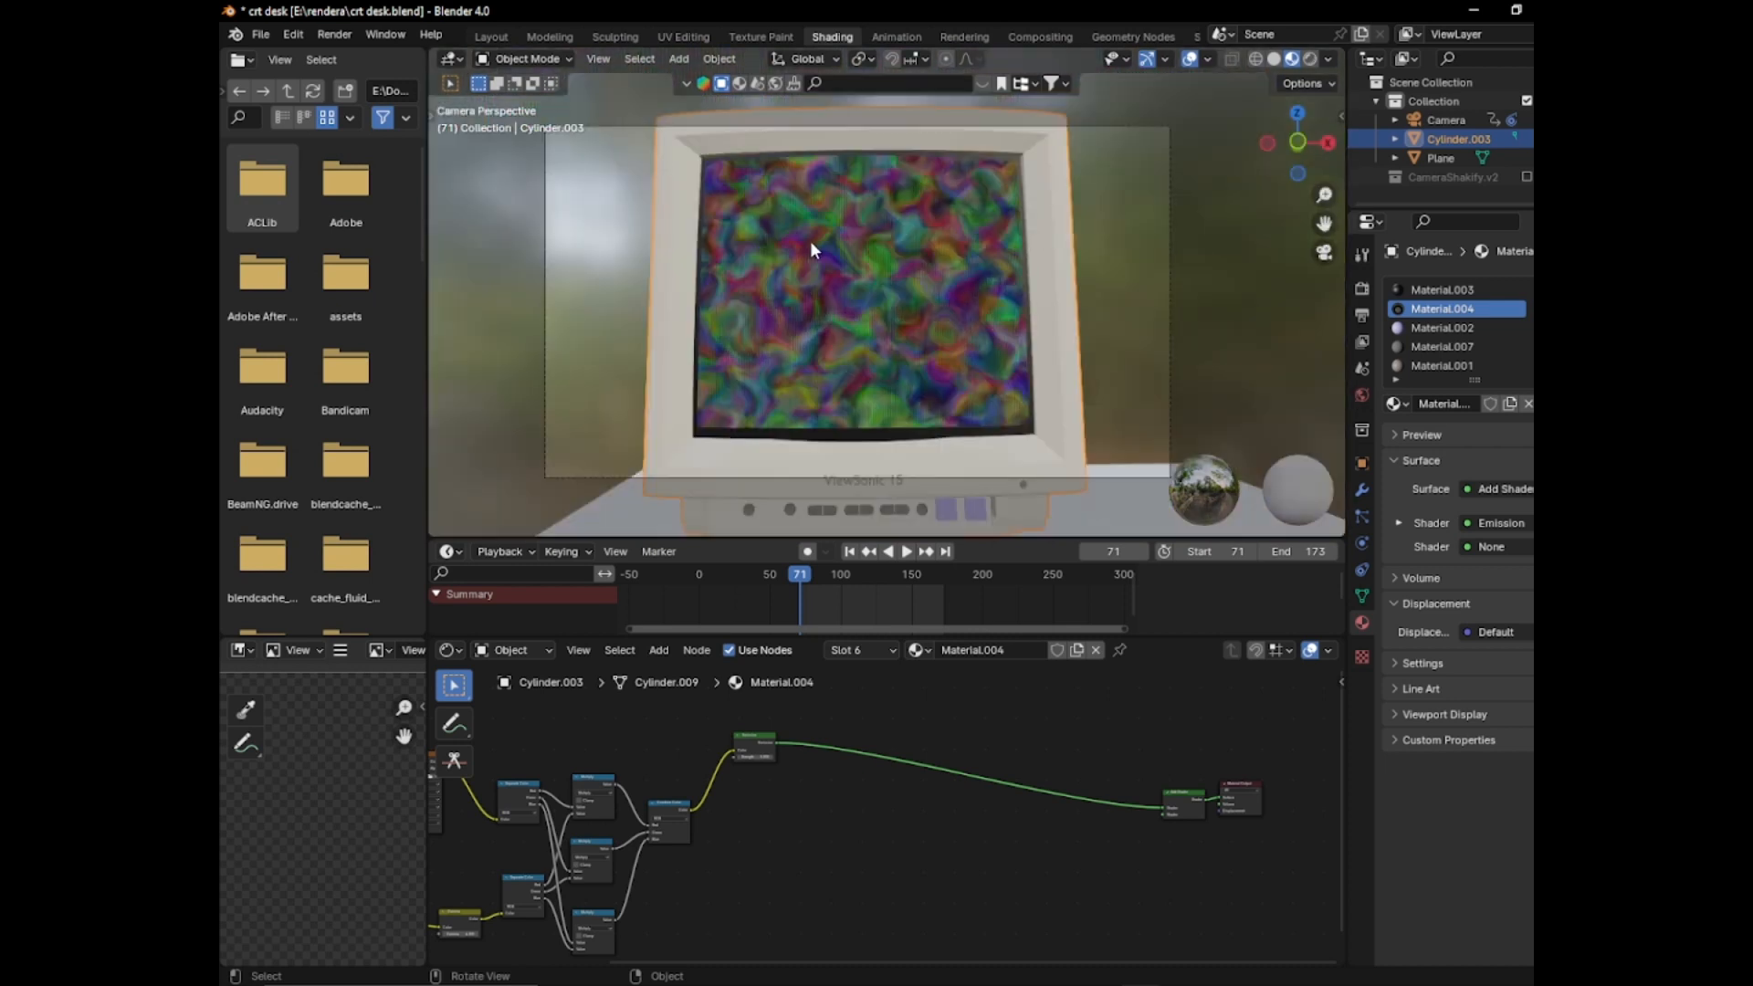
mouse_move(751, 325)
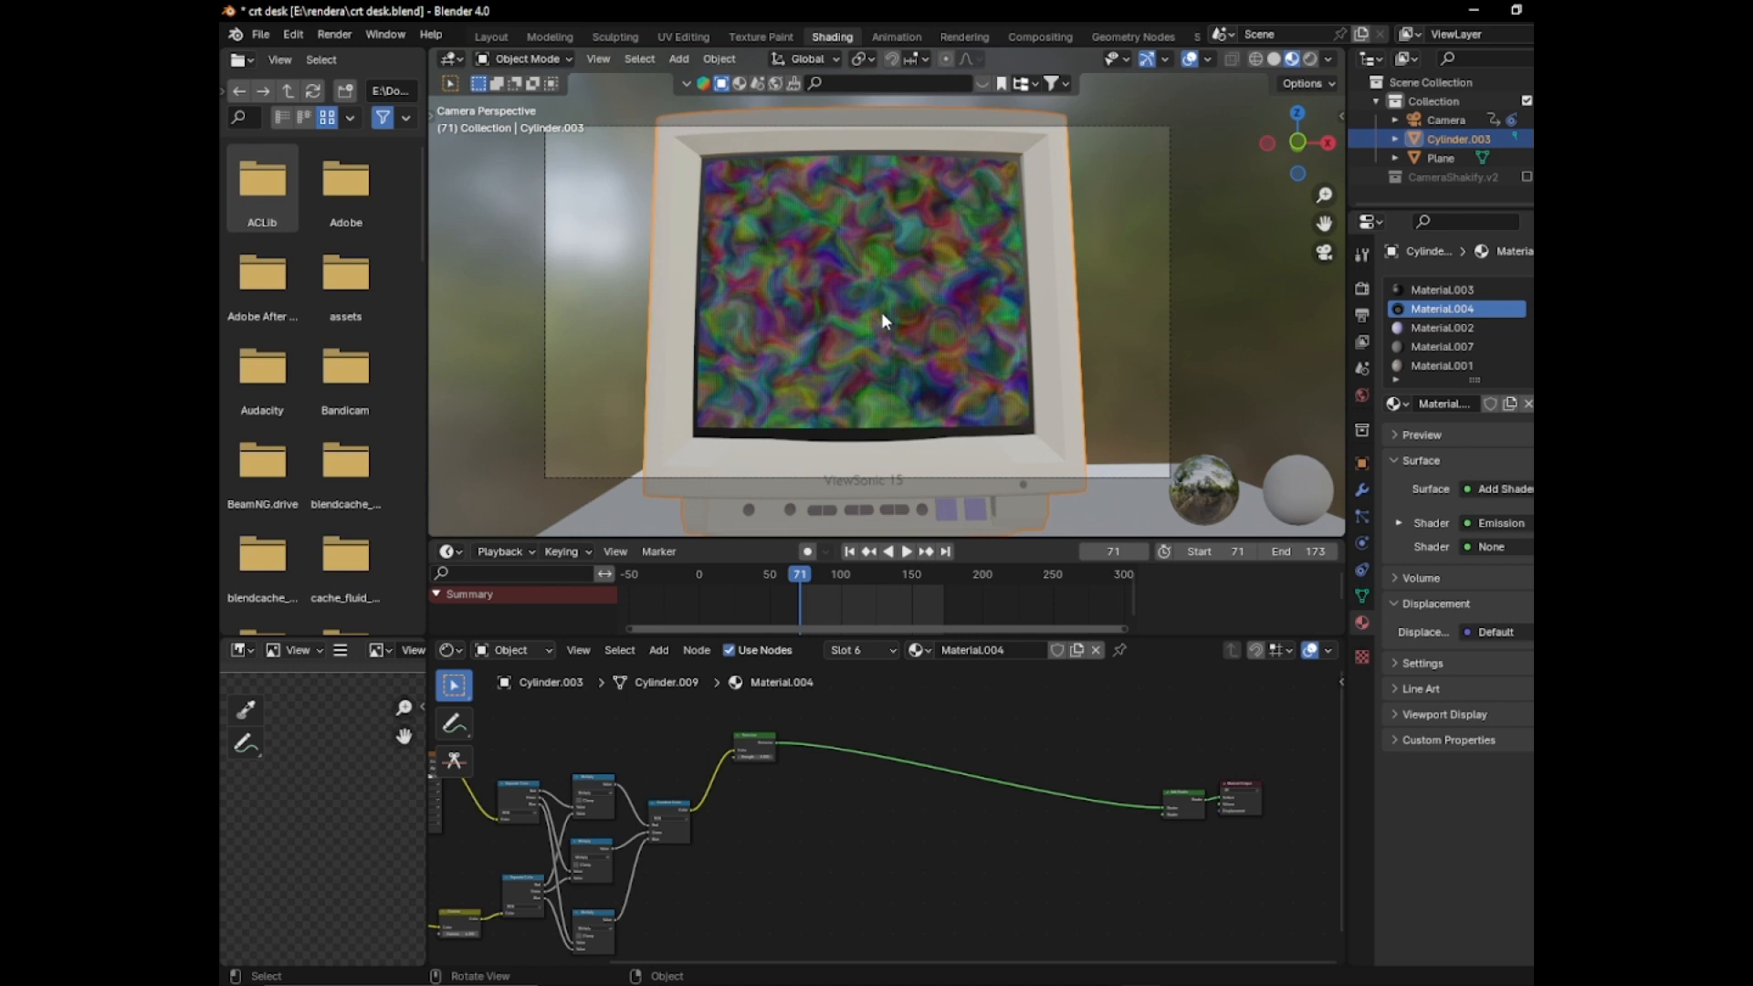
mouse_move(915, 206)
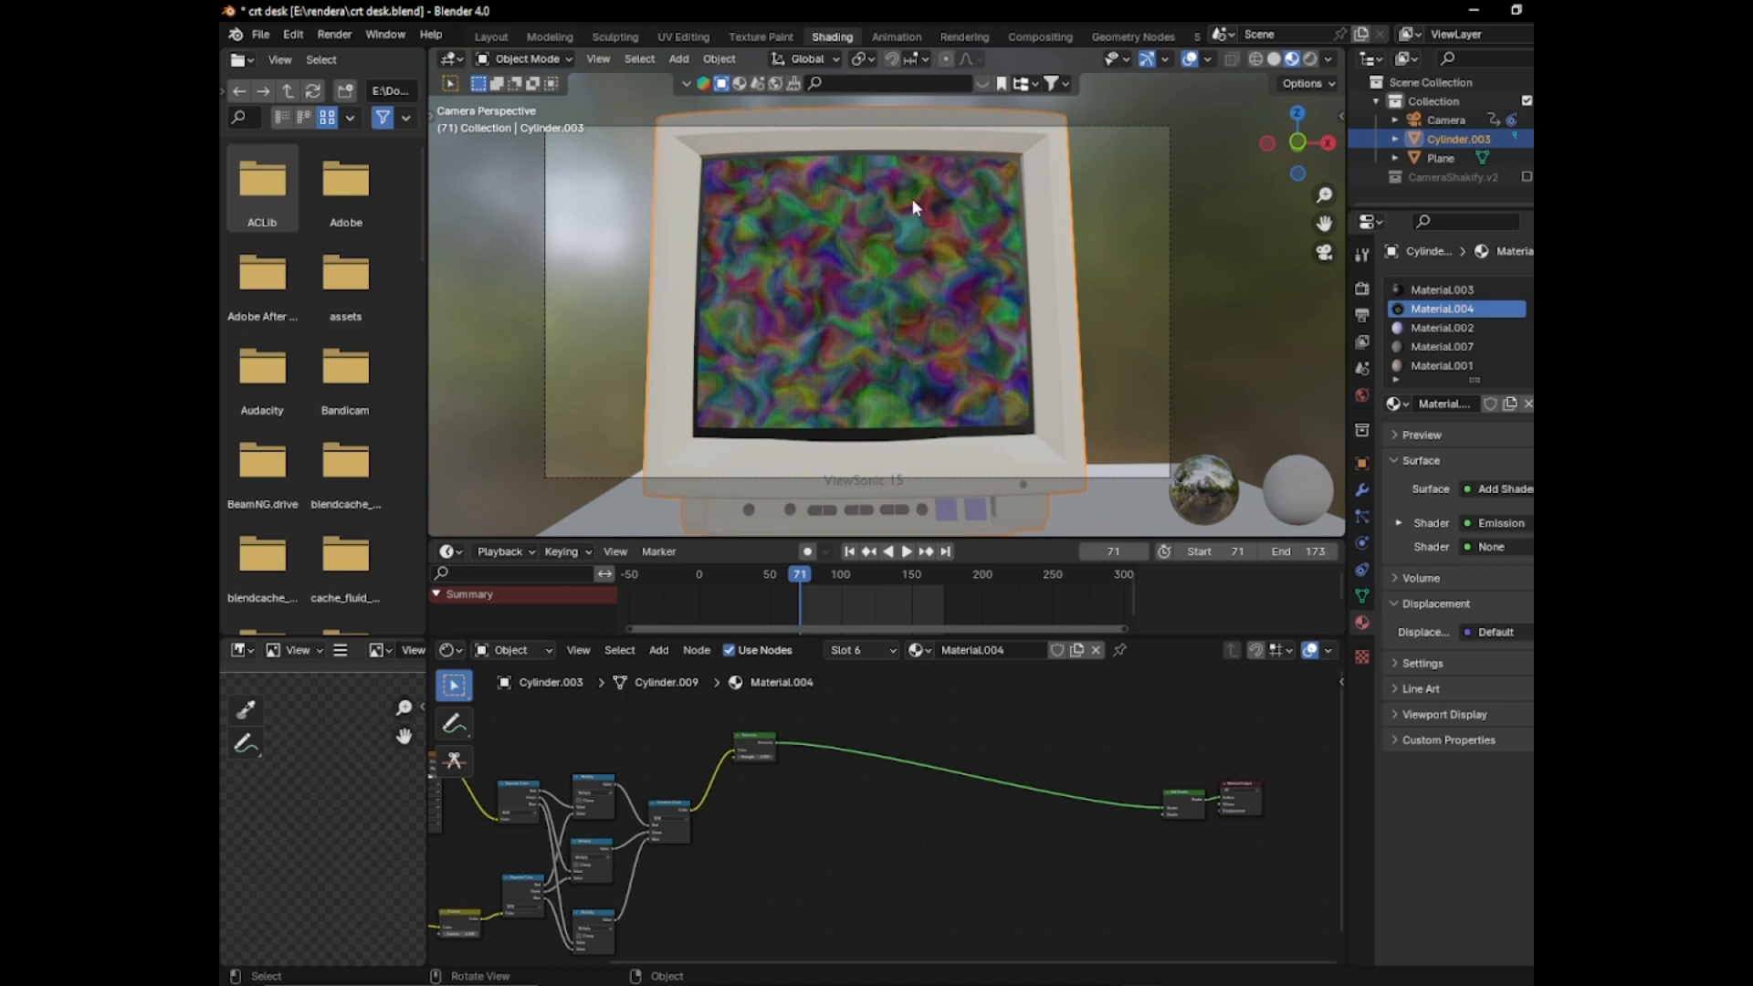
mouse_move(672, 153)
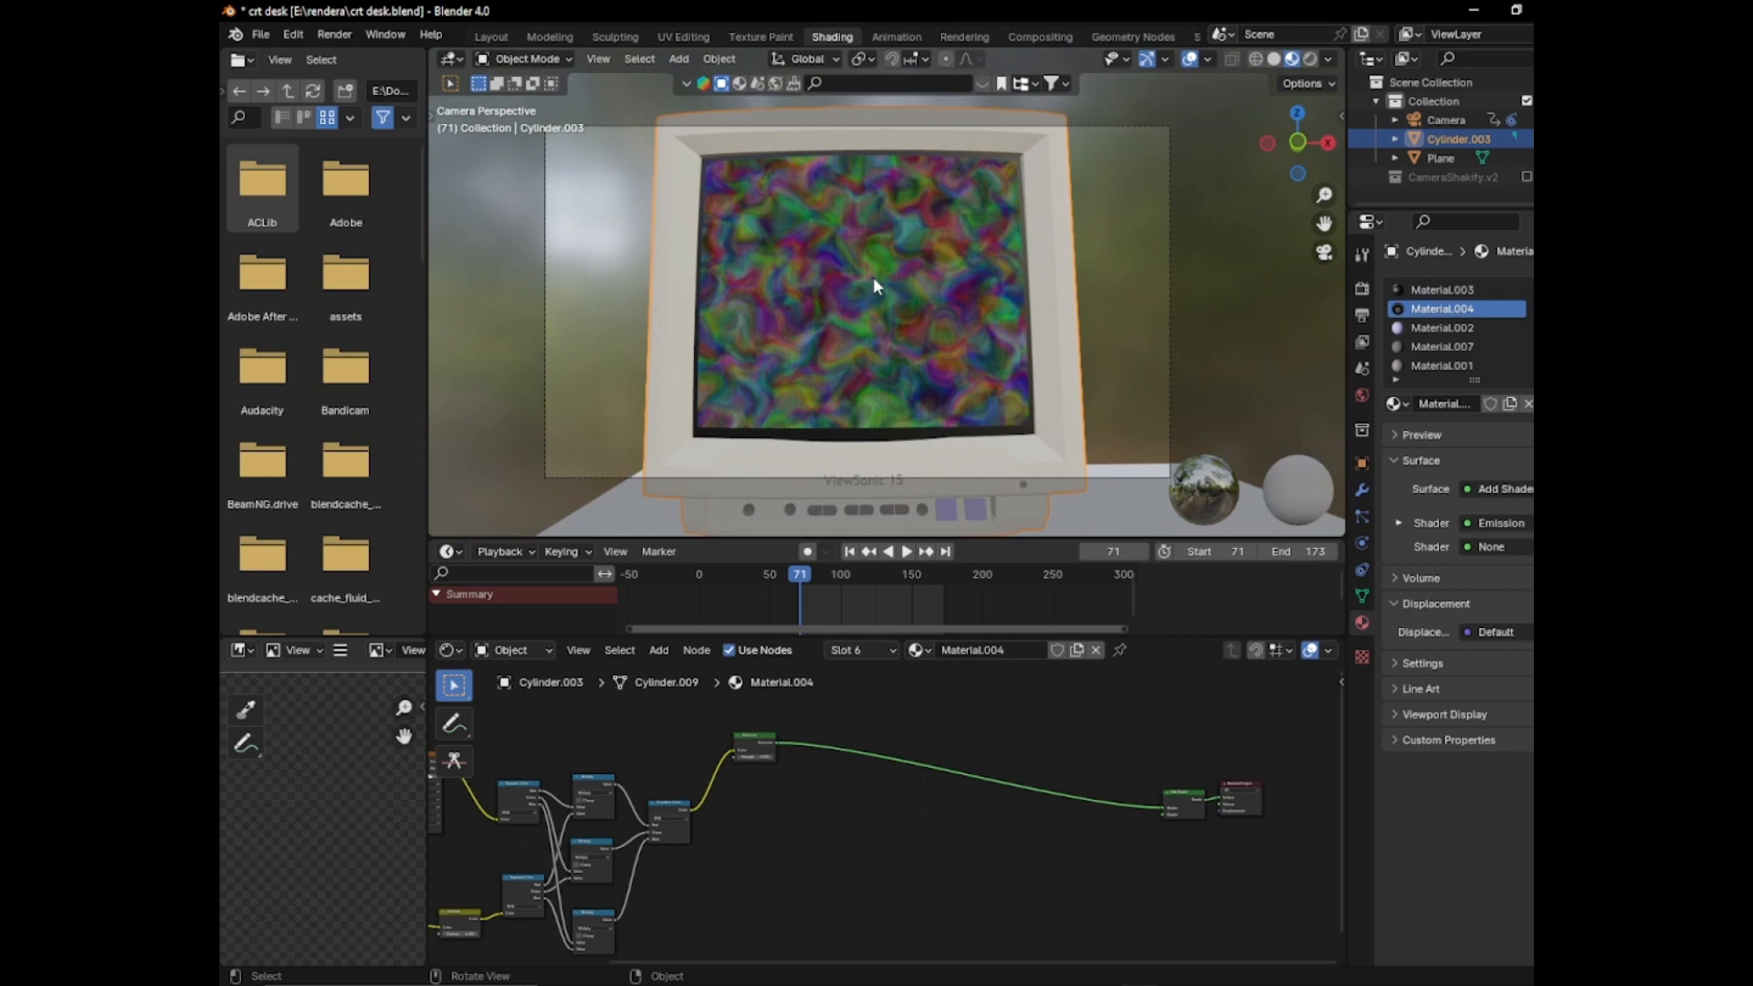
mouse_move(871, 274)
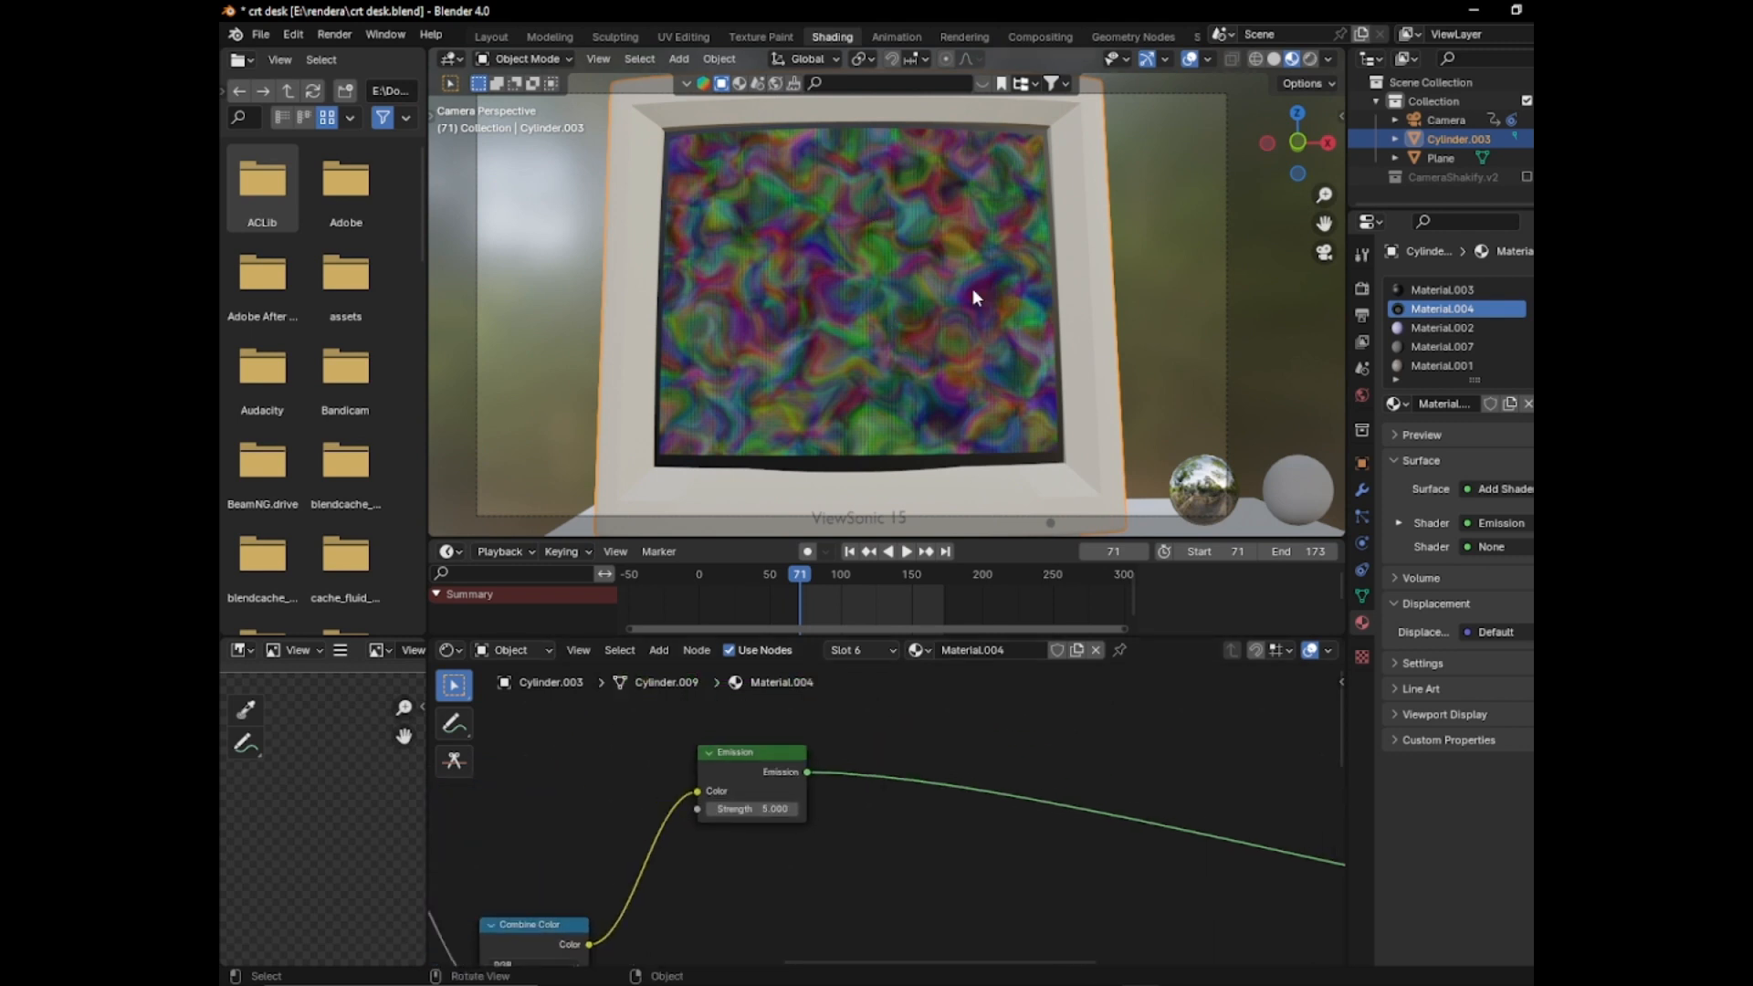
mouse_move(887, 305)
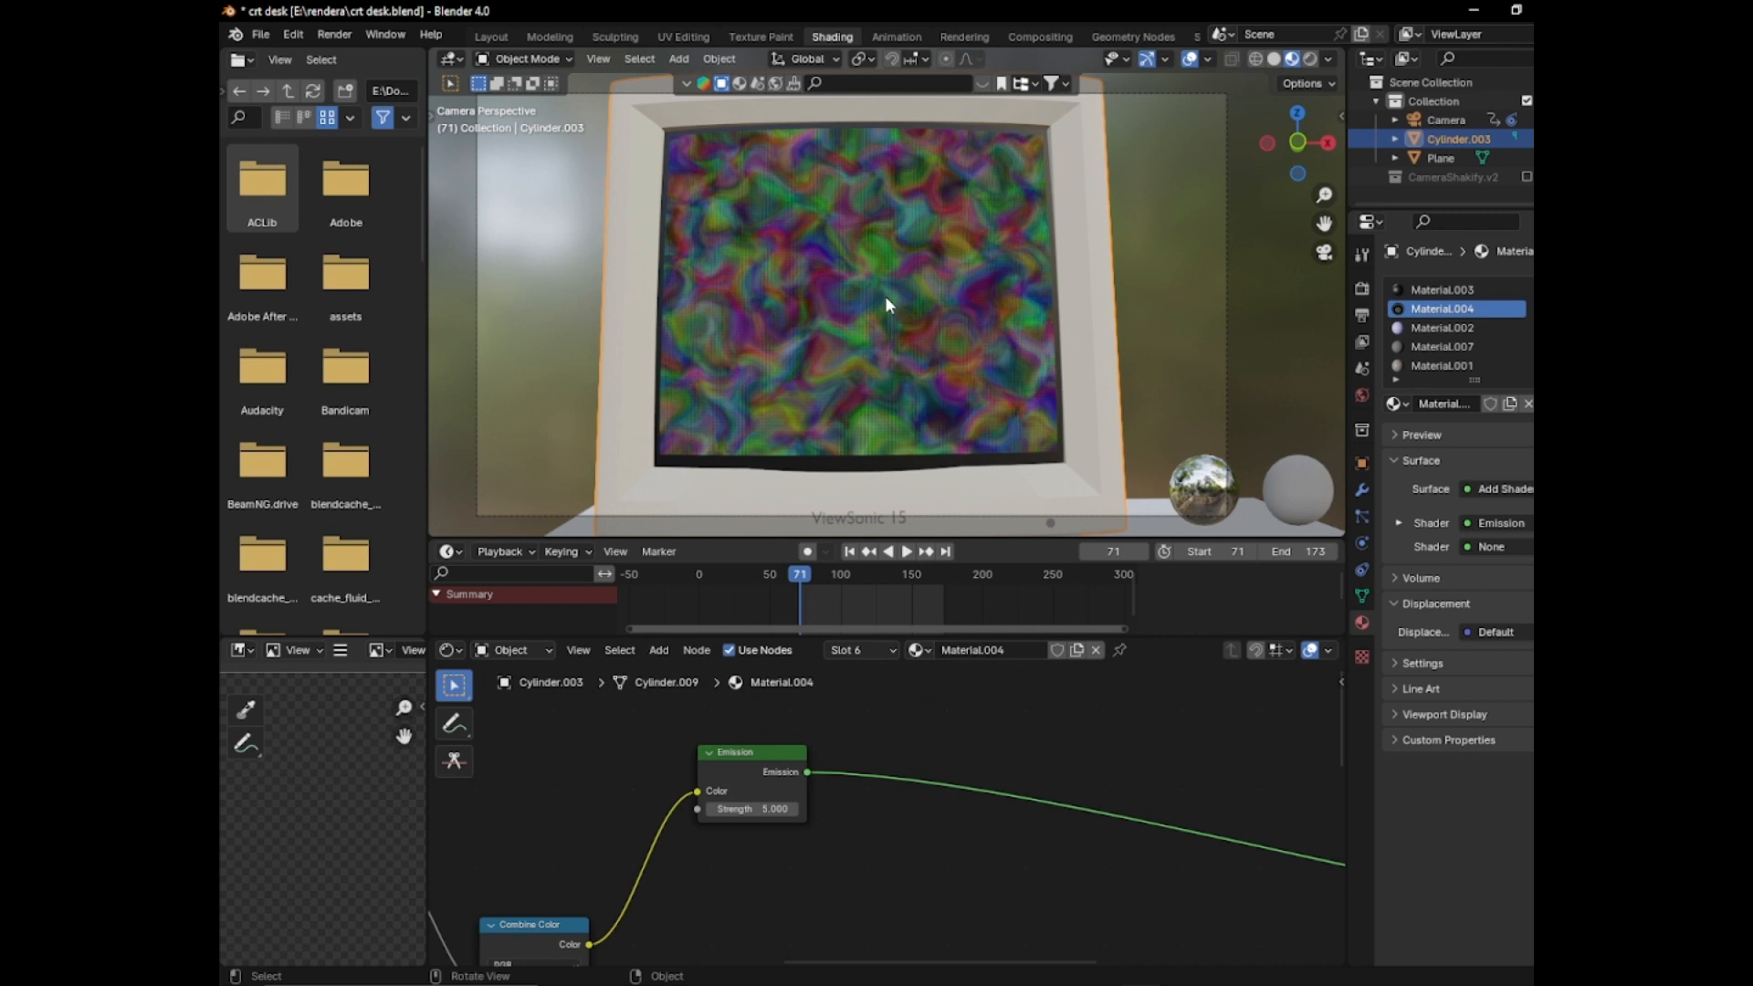
mouse_move(964, 290)
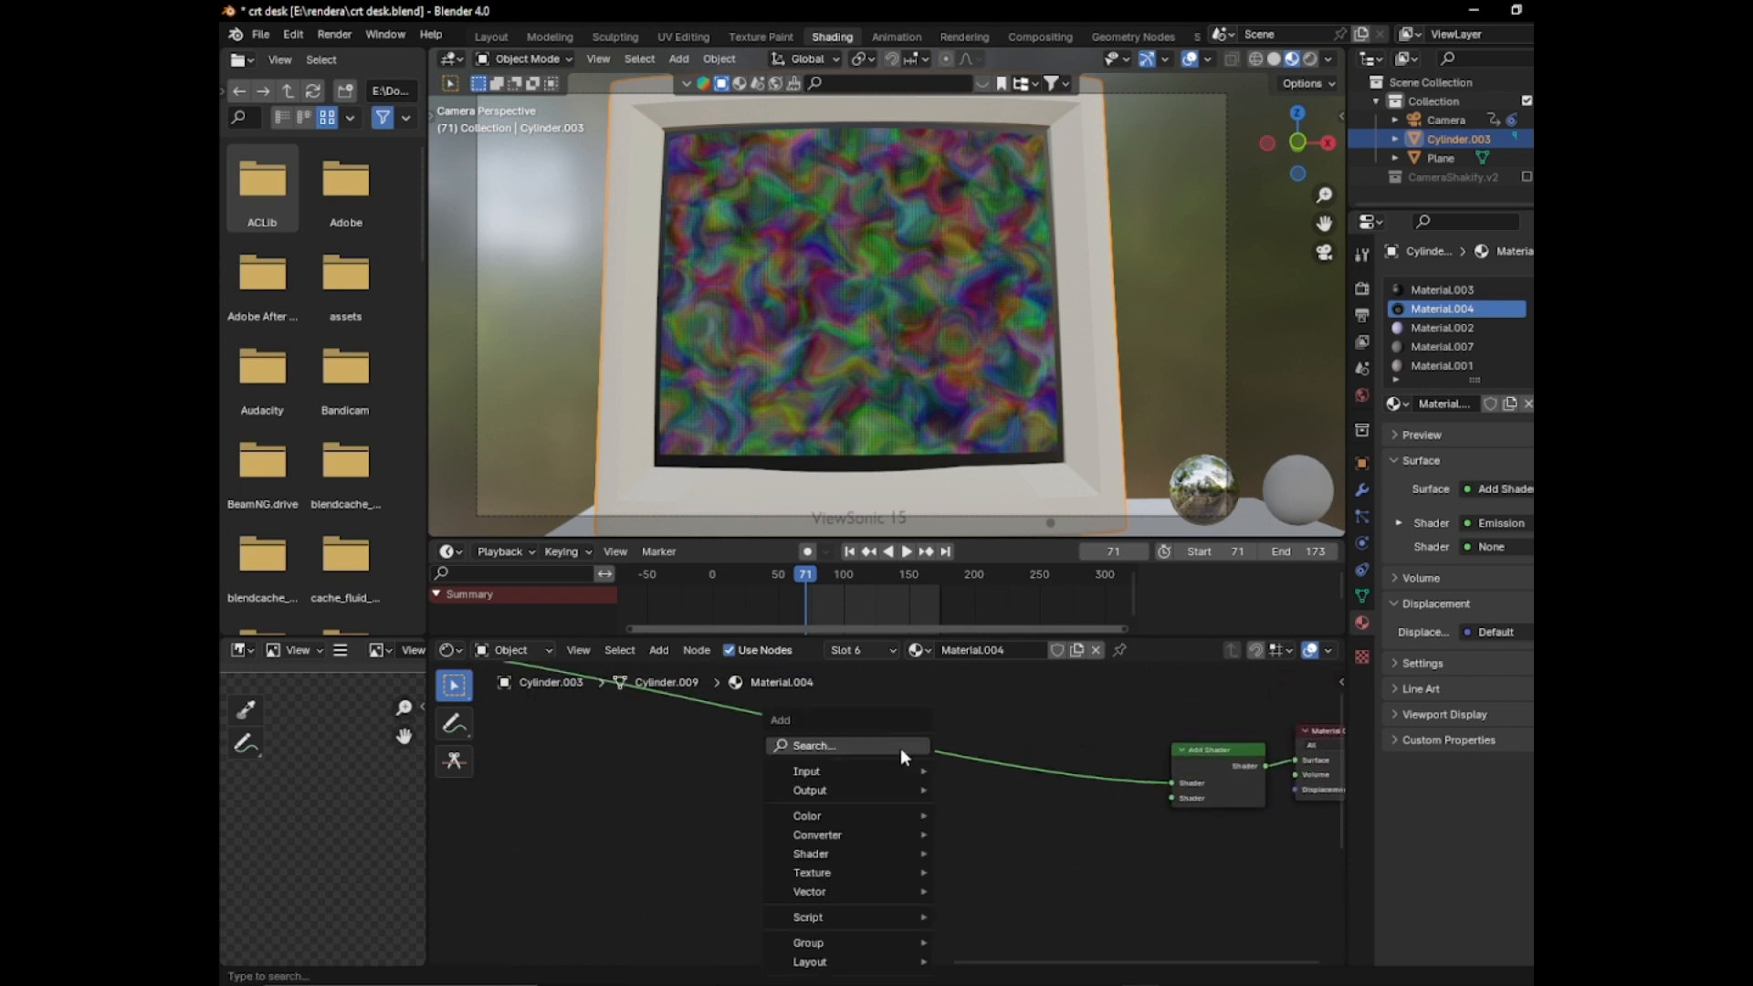
Add Wave Texture and Color Ramp nodes, then search for a Math node
text(wave)
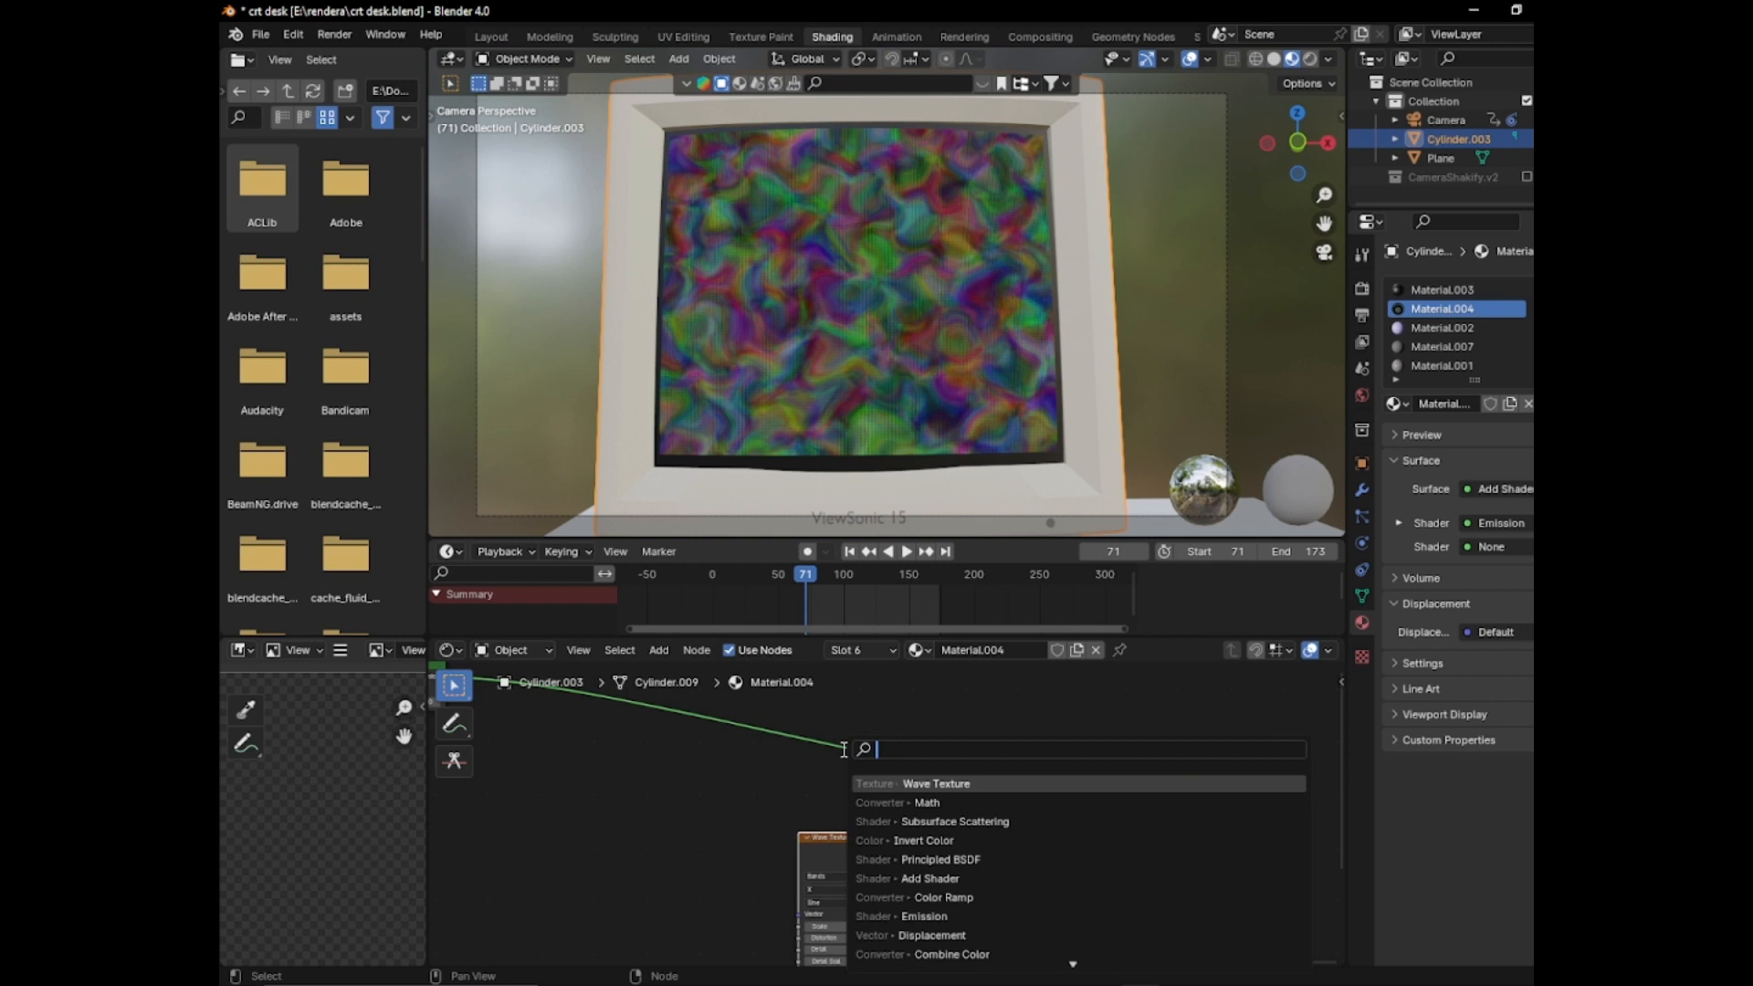
text(colo)
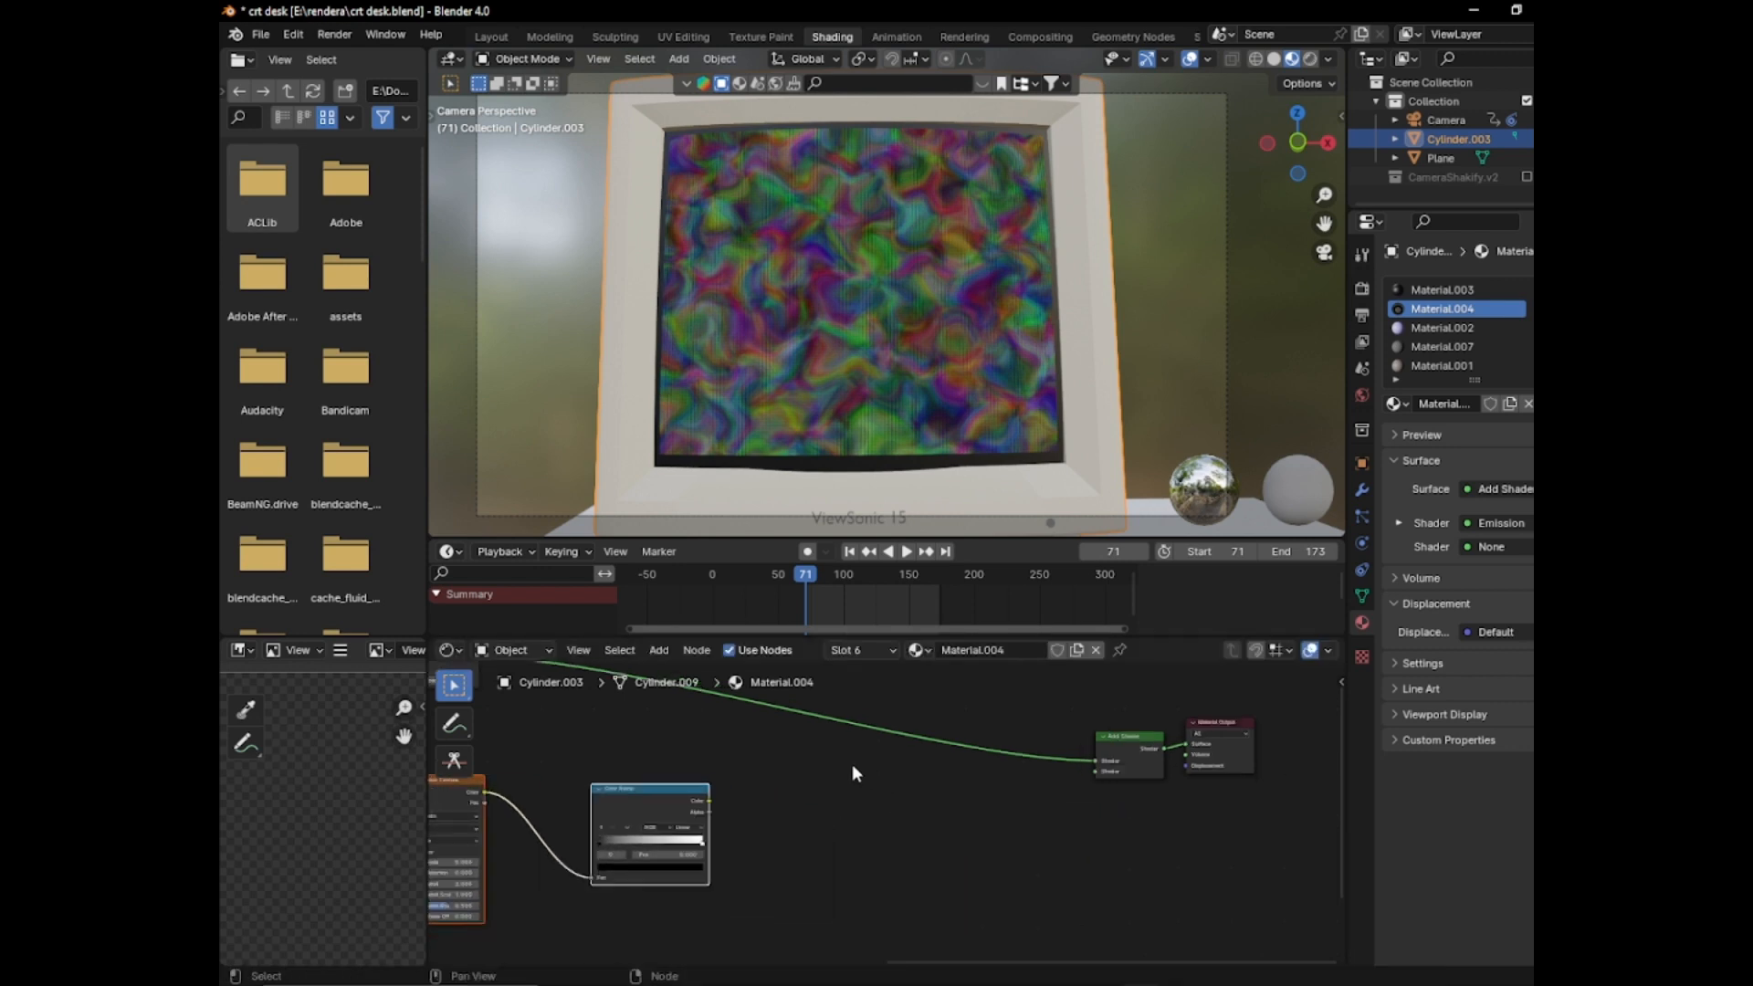
text(math)
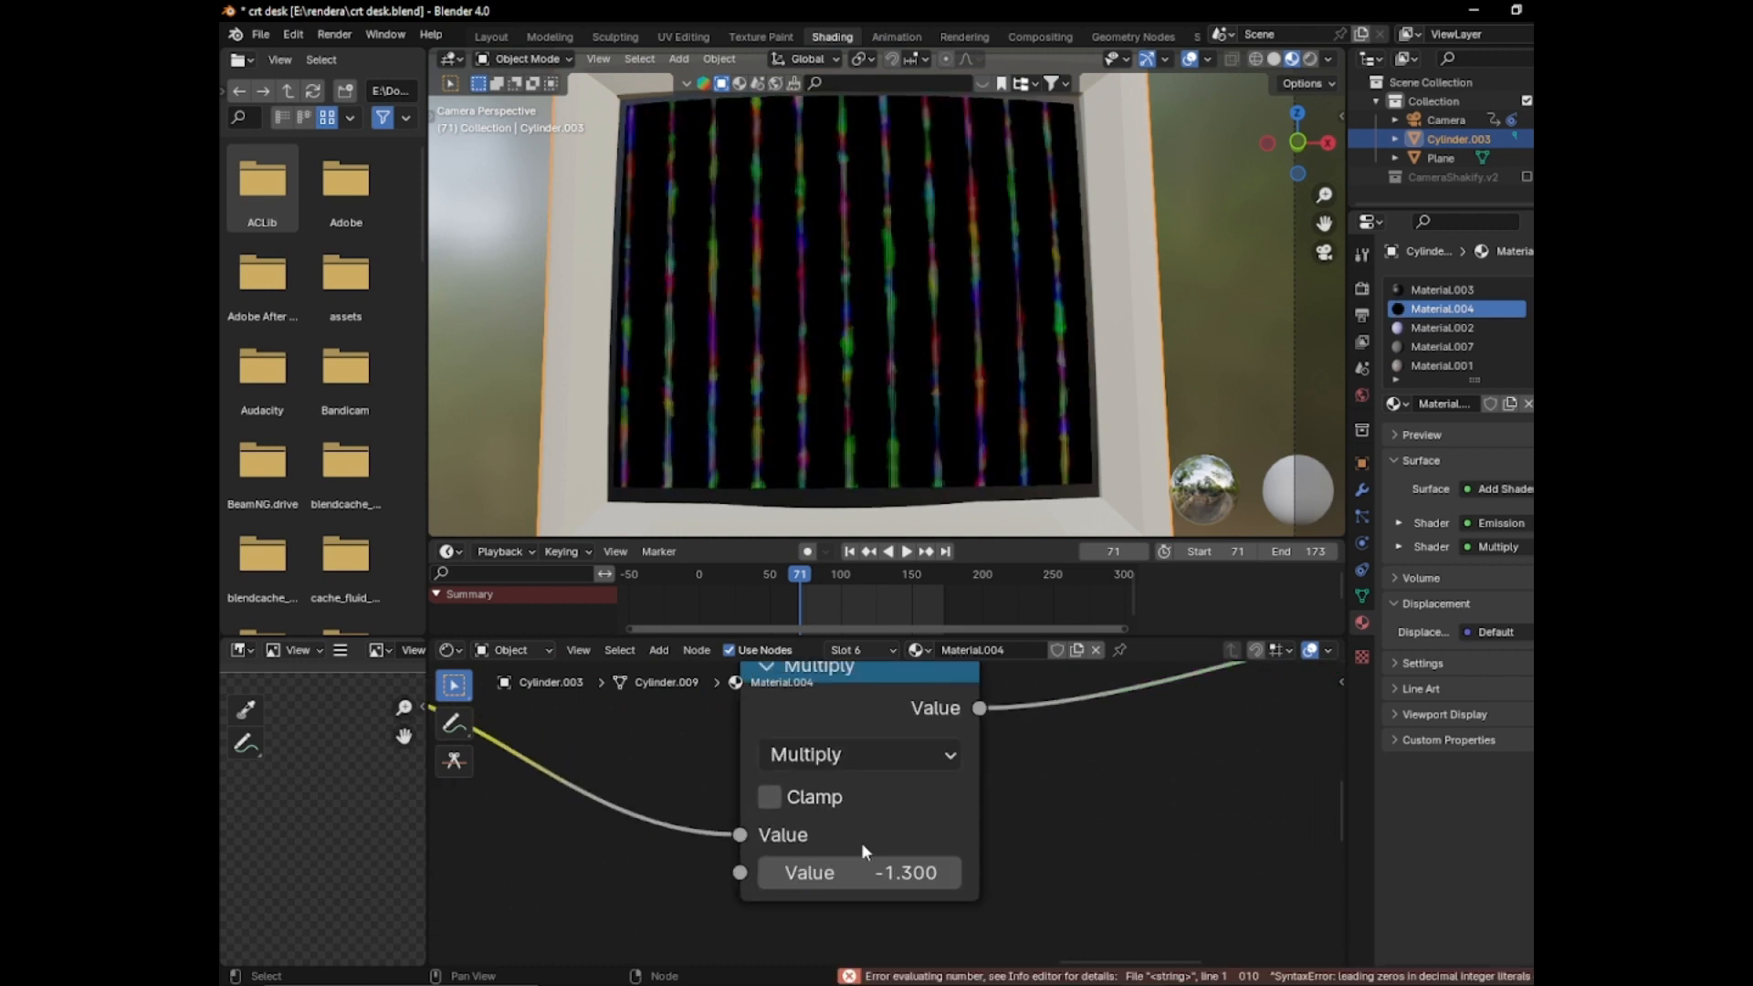
Tune the band Multiply value to about -5.55 and reposition a Color Ramp stop
click(765, 873)
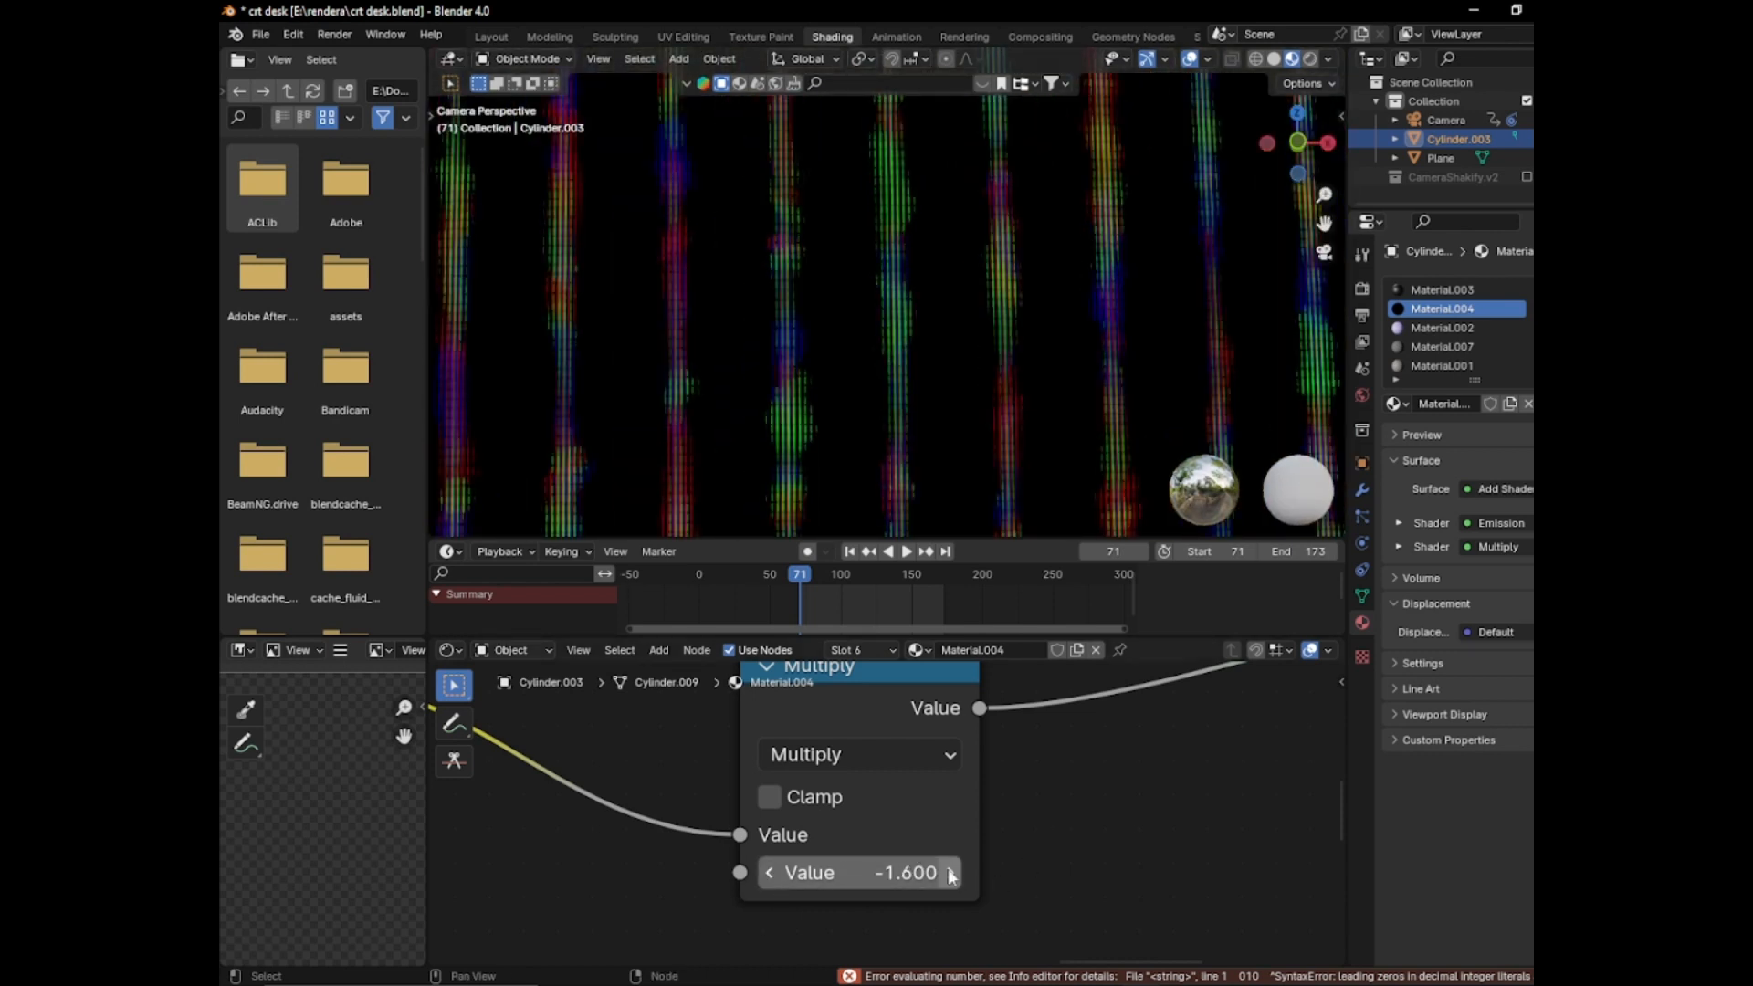
click(949, 873)
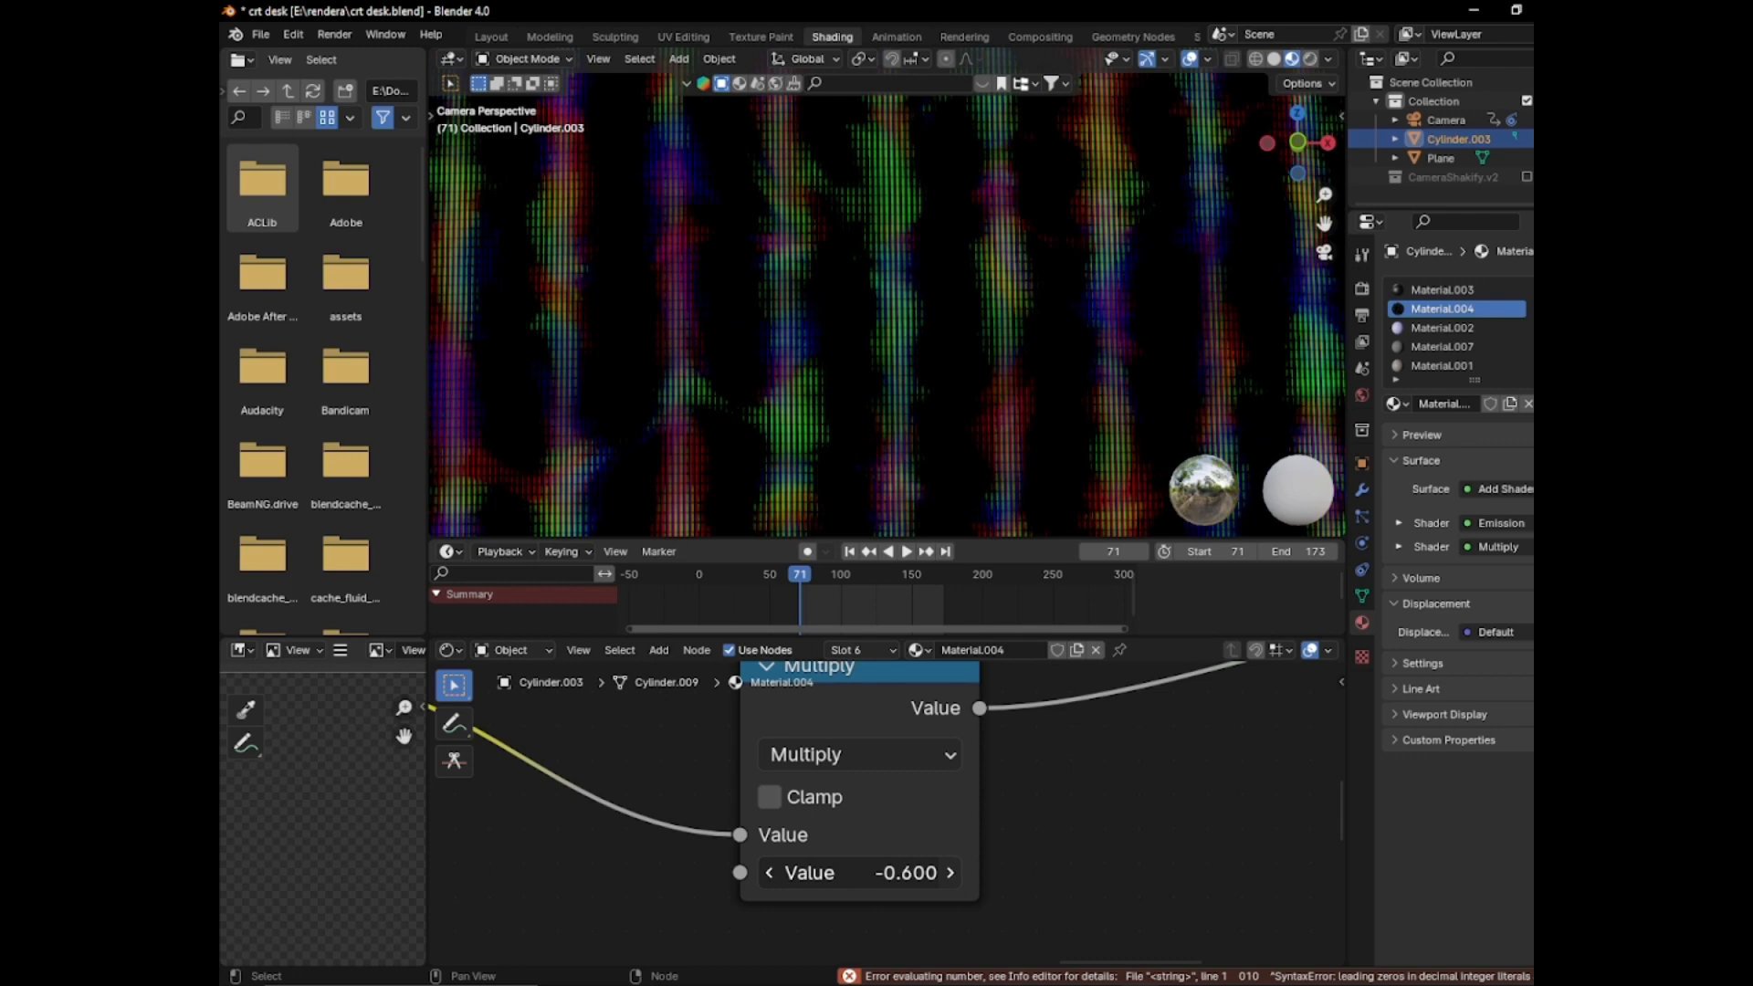
click(950, 873)
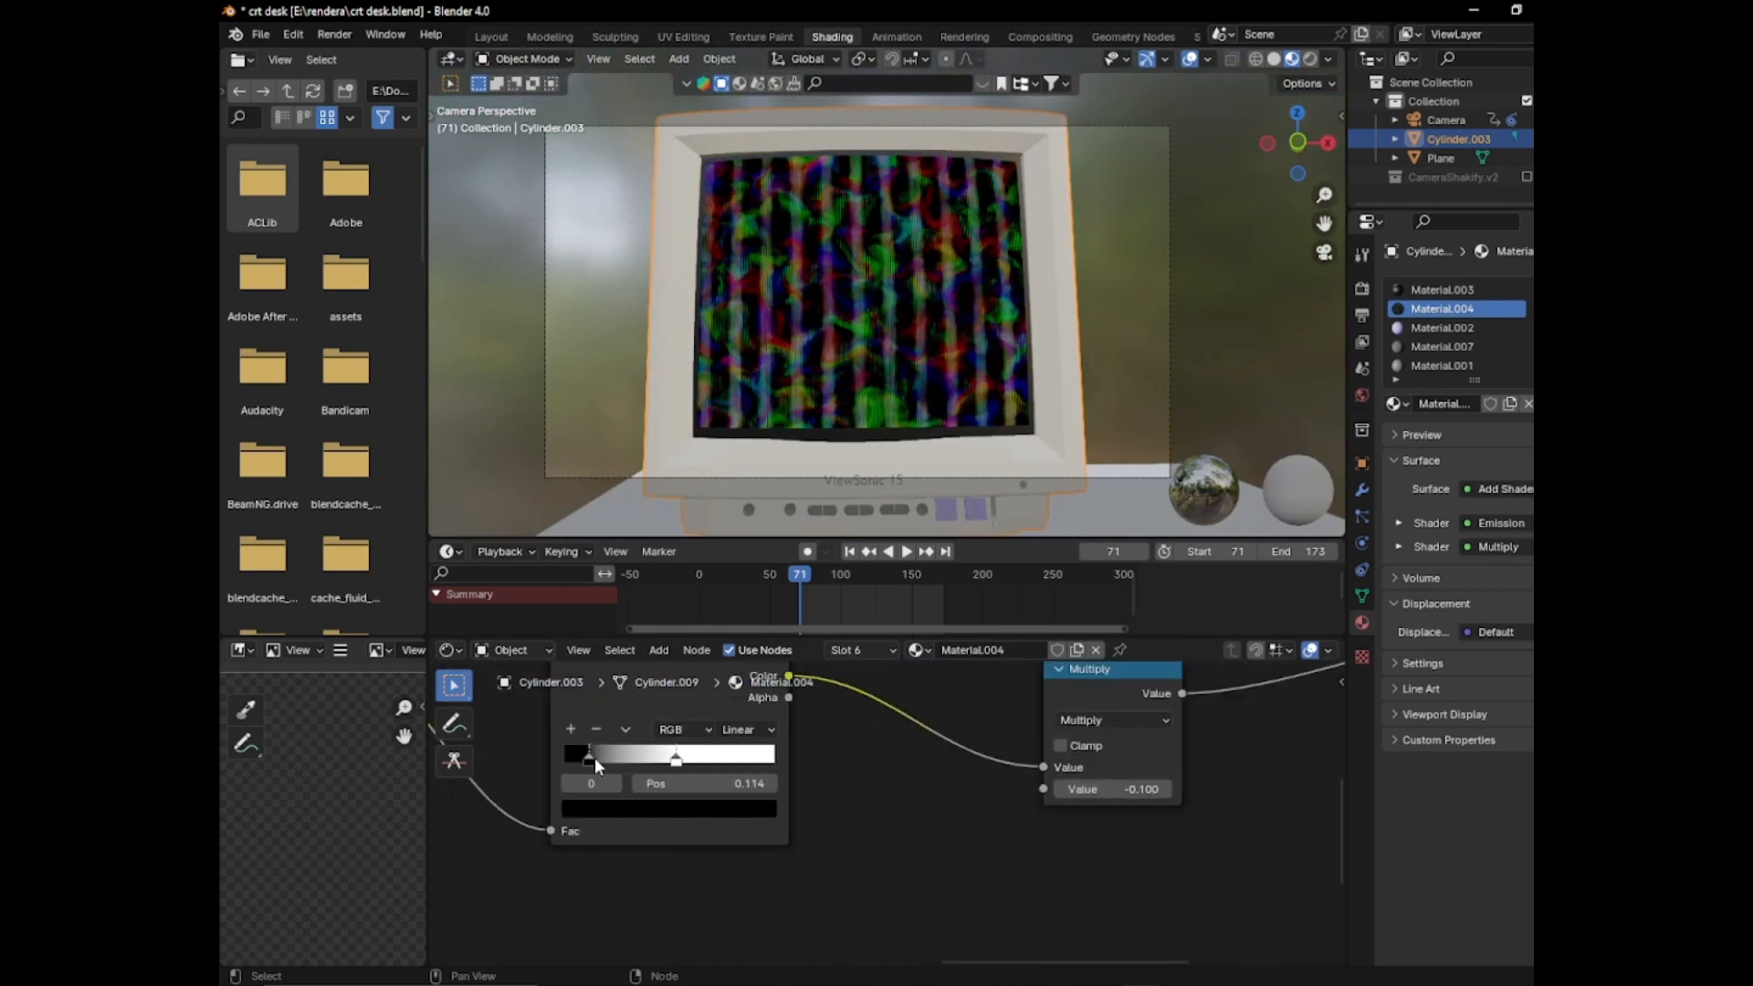
drag(586, 754, 670, 755)
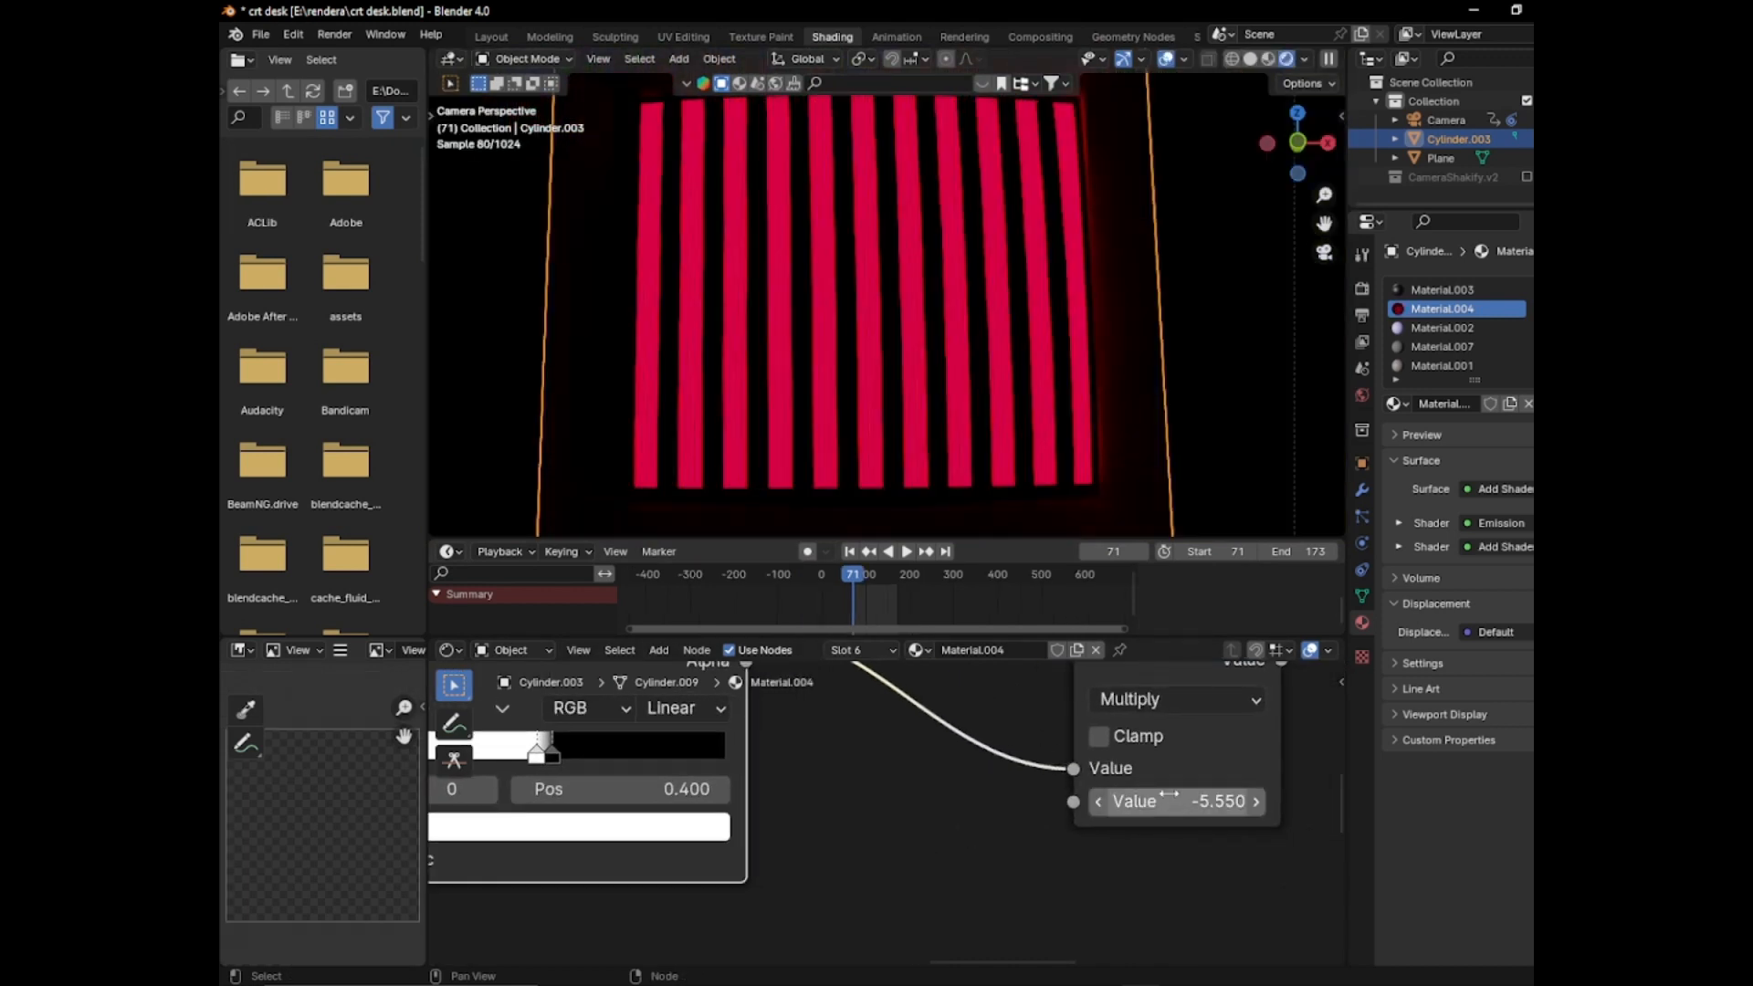
drag(1174, 799, 1202, 800)
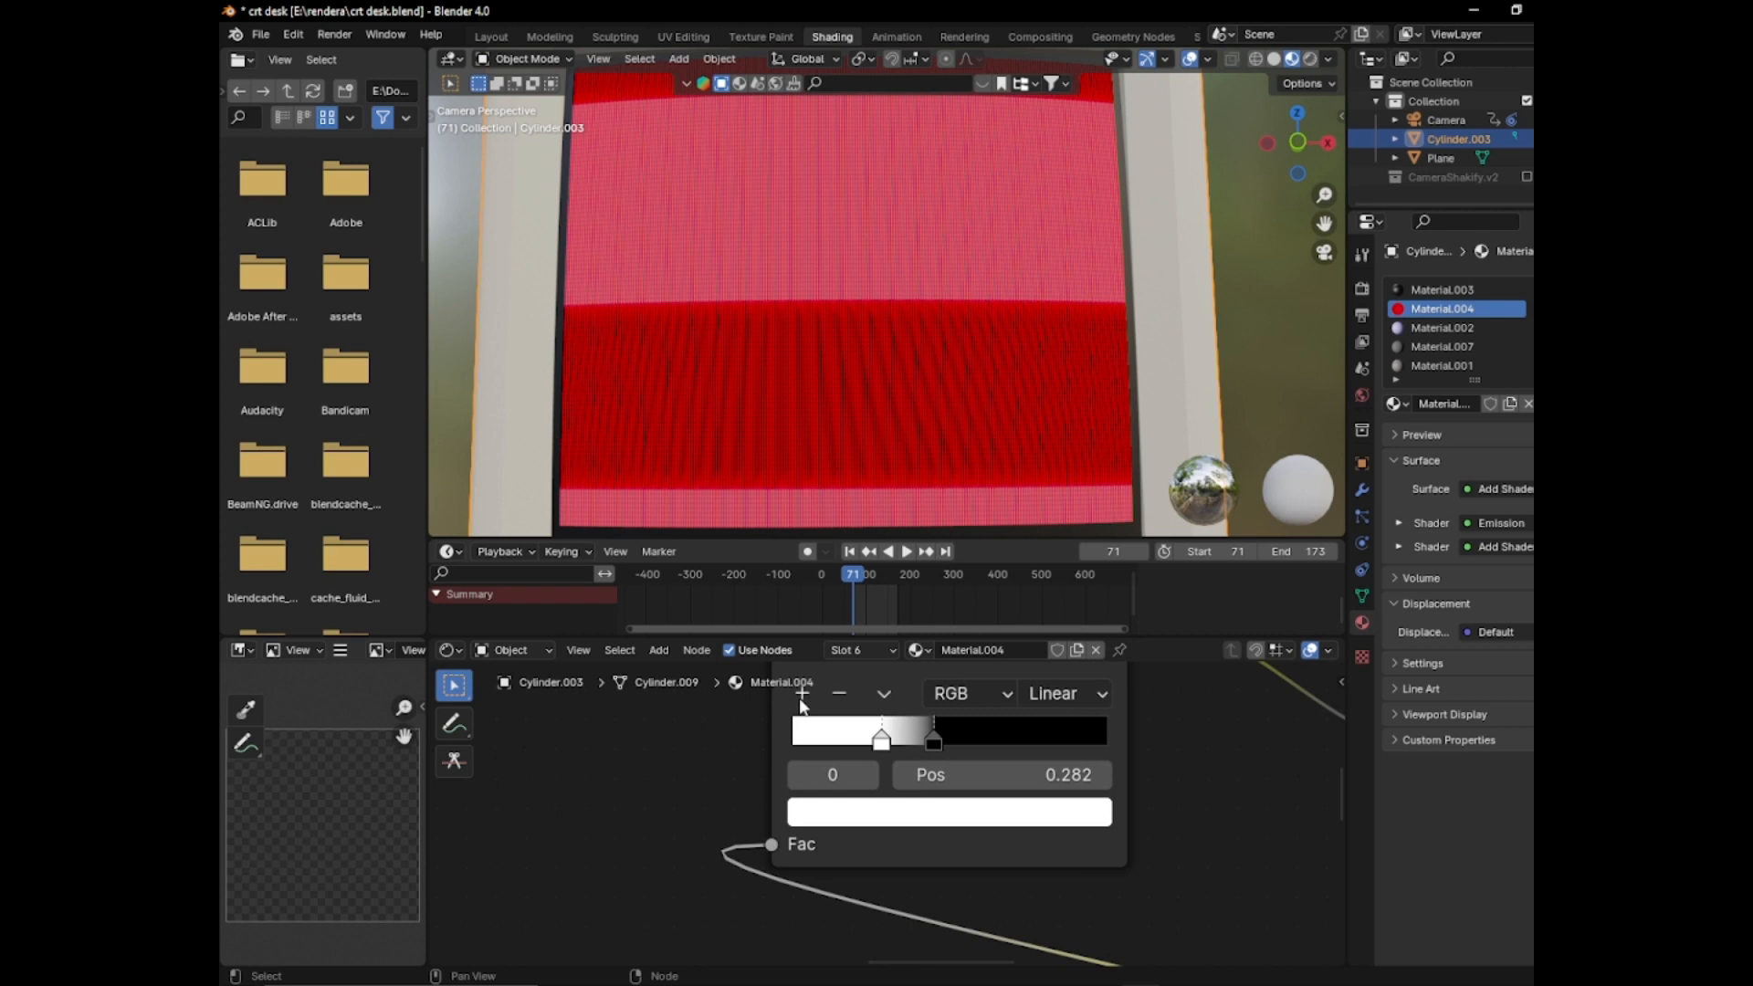
Add a Color Ramp stop and pull the stops together near 0.43 for softer bands
click(949, 811)
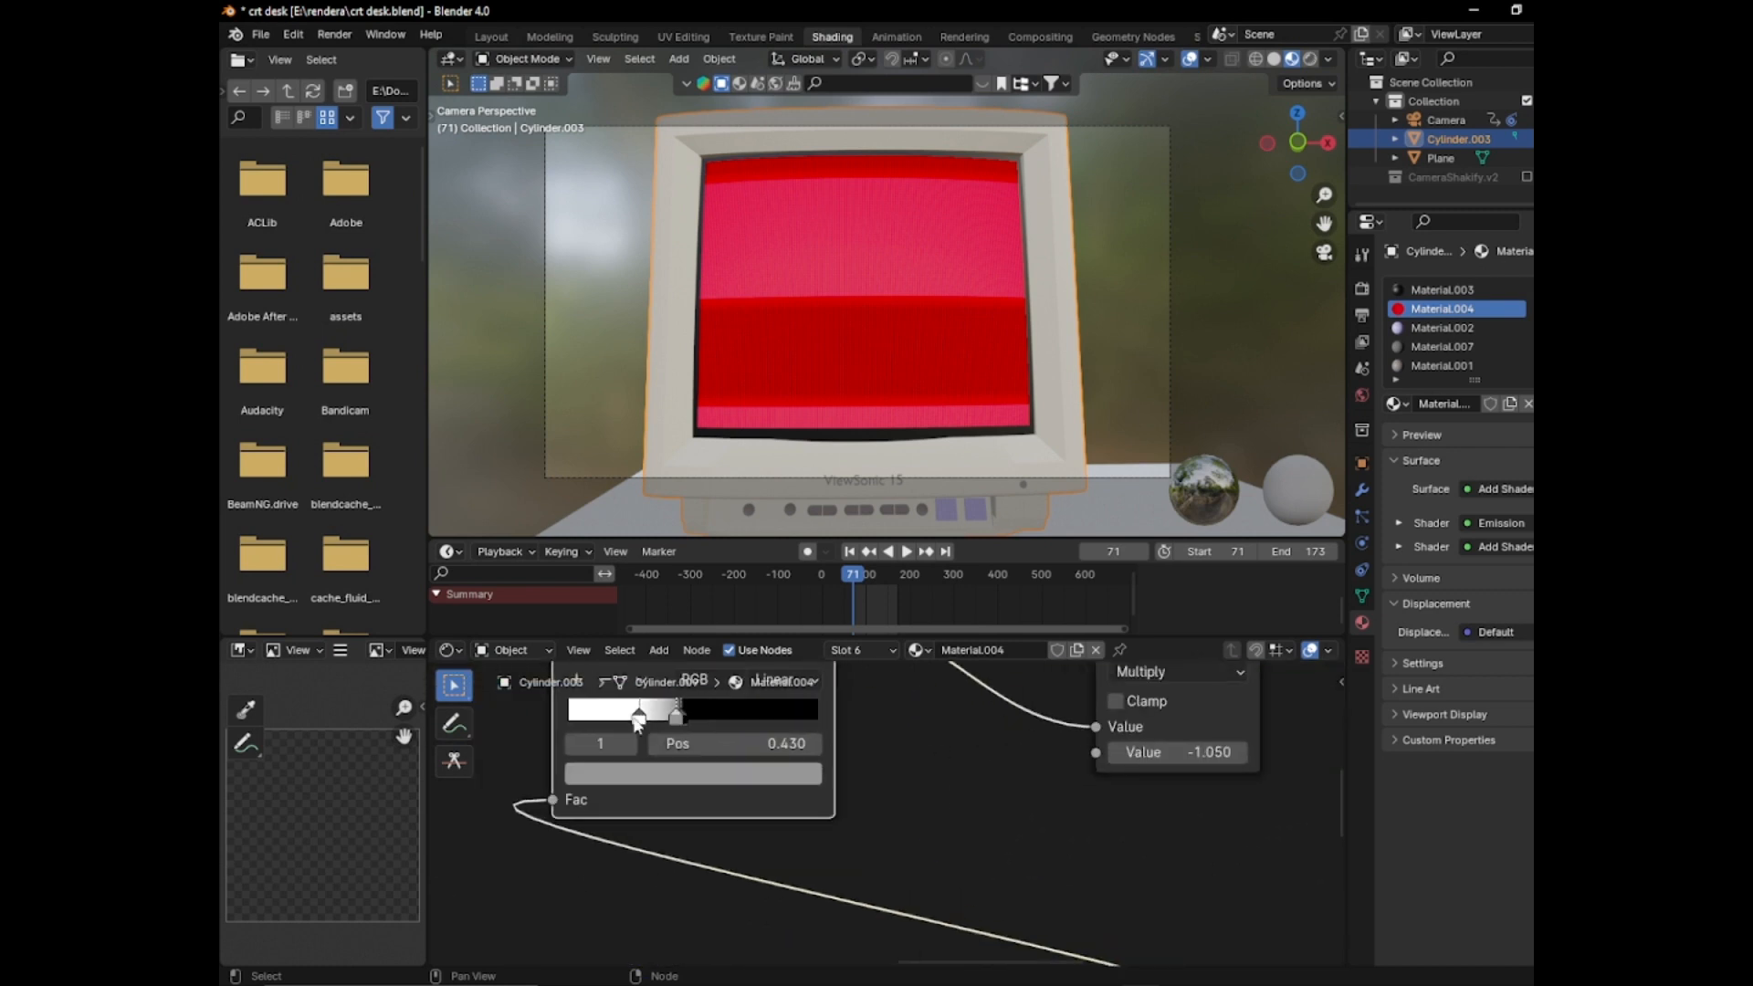
drag(636, 714, 643, 714)
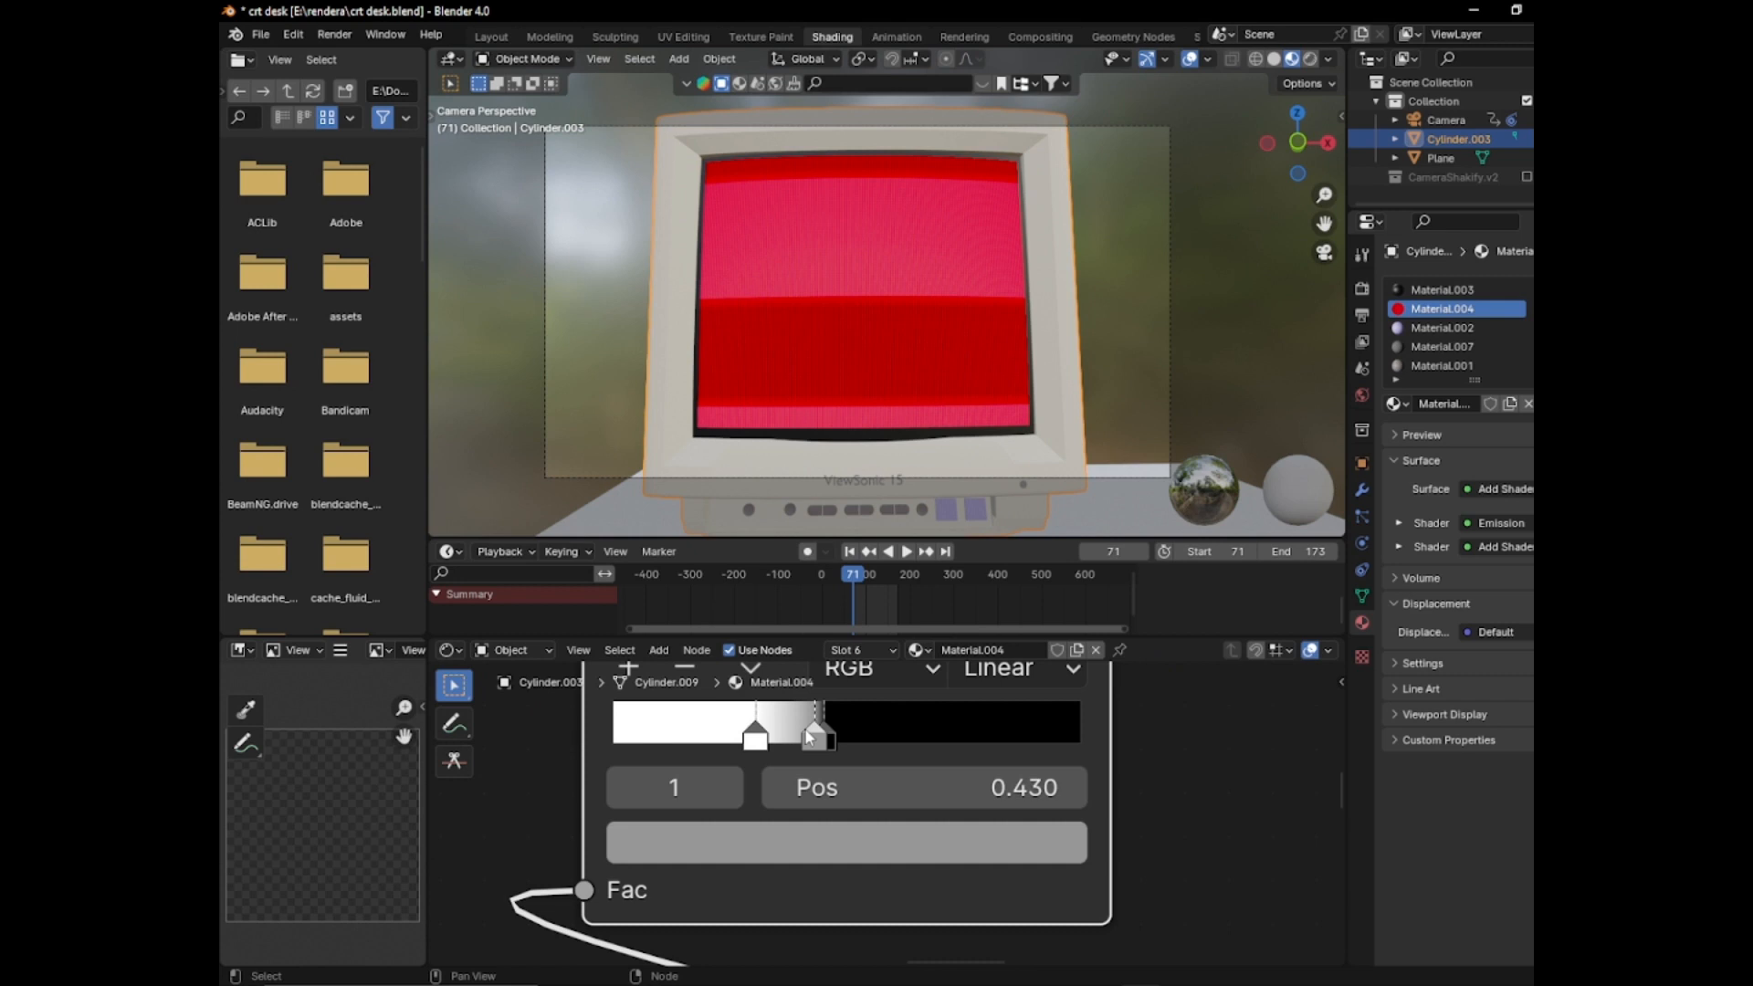
drag(815, 732, 768, 733)
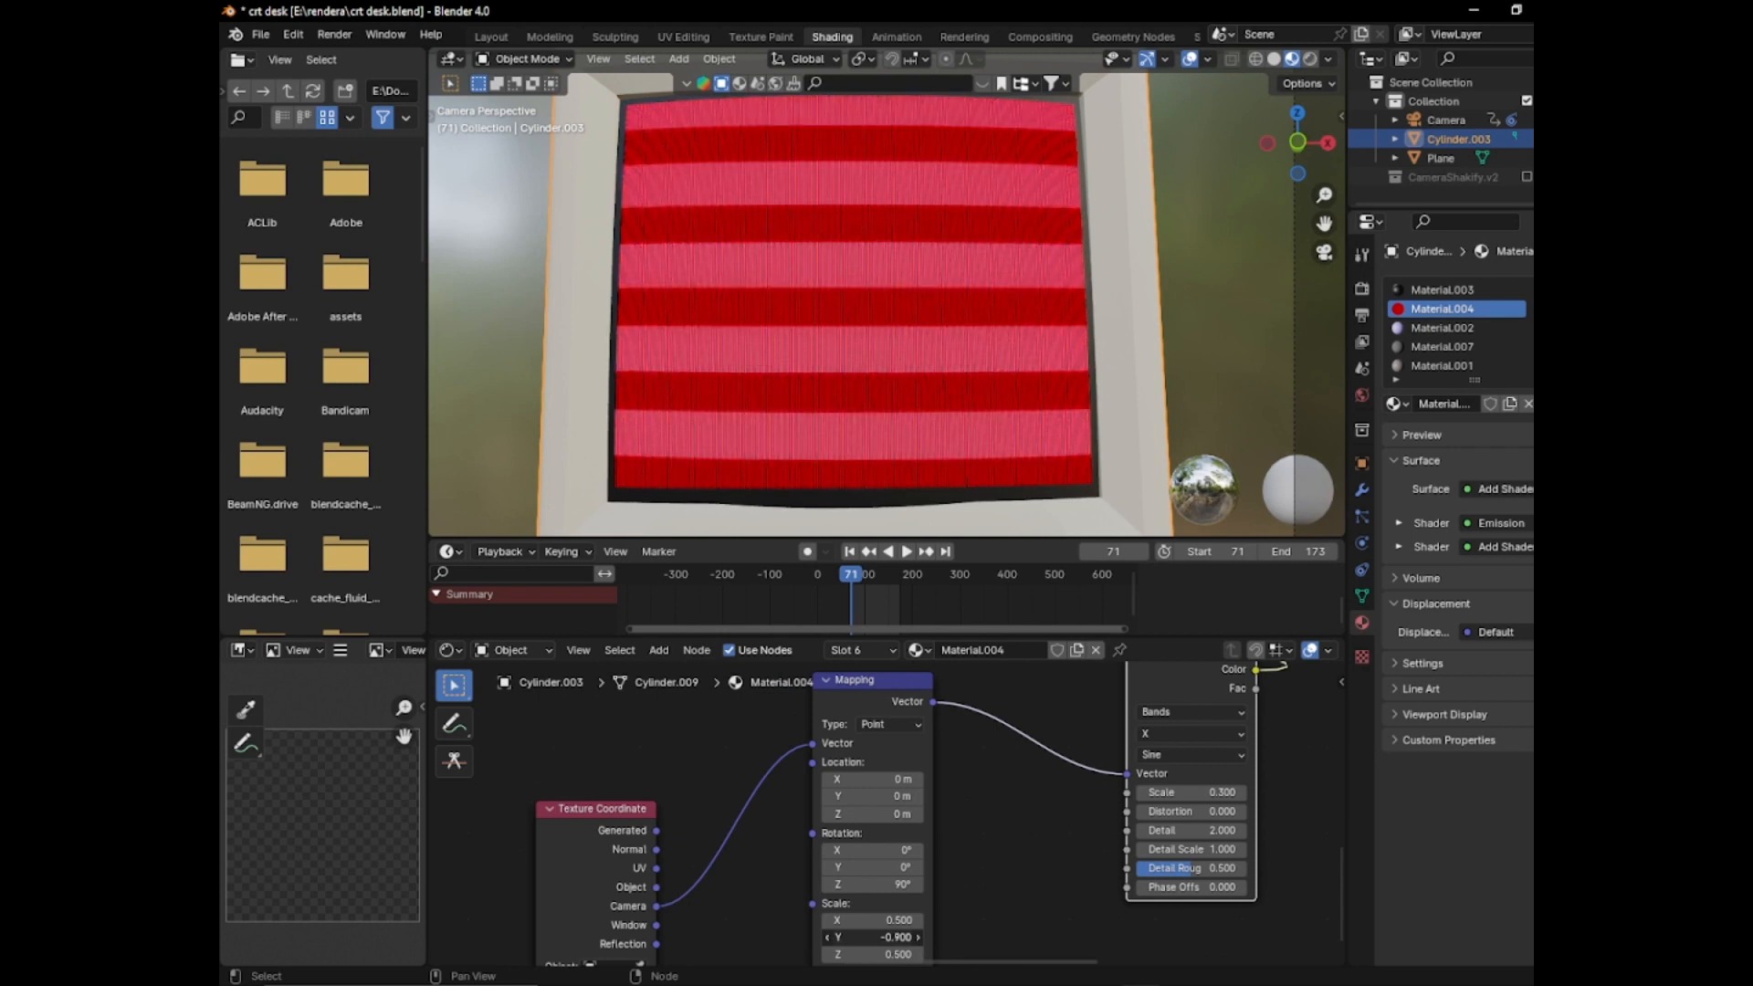
Adjust the wave mapping's Scale Y to set how many scan bands fit the screen
drag(879, 937, 865, 937)
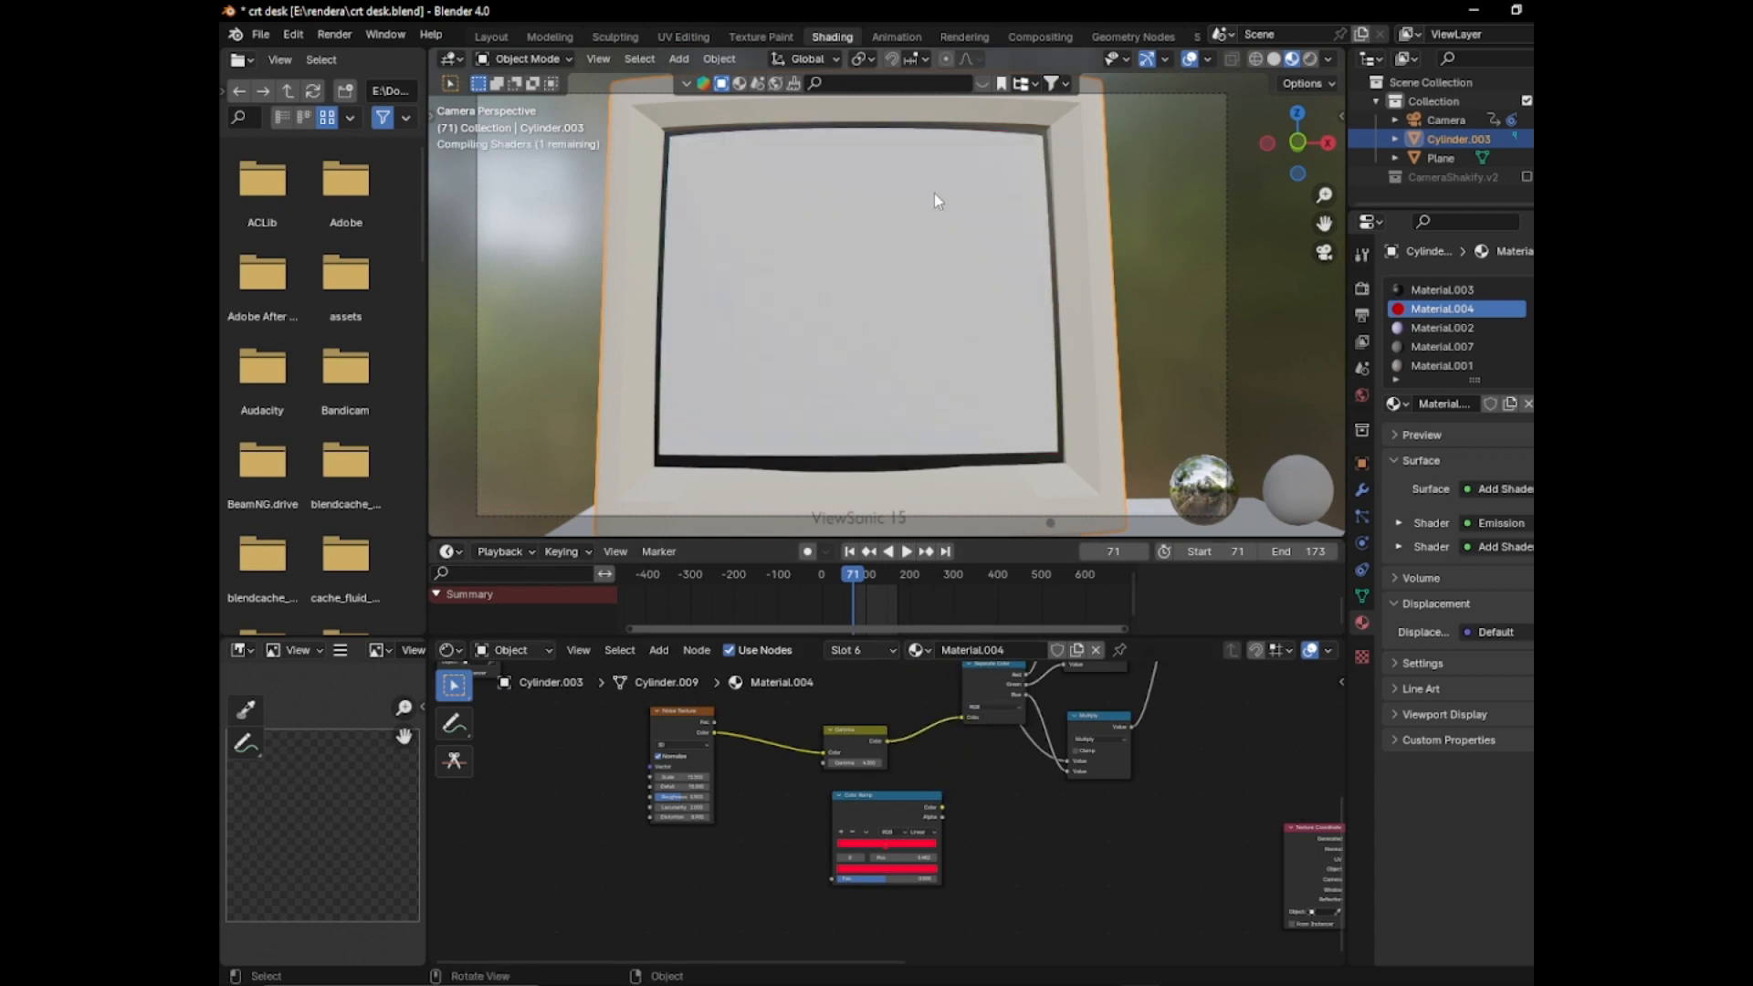
Try Multiply and Add operations on the scan bands, dragging the Math value larger each time
drag(935, 199, 849, 336)
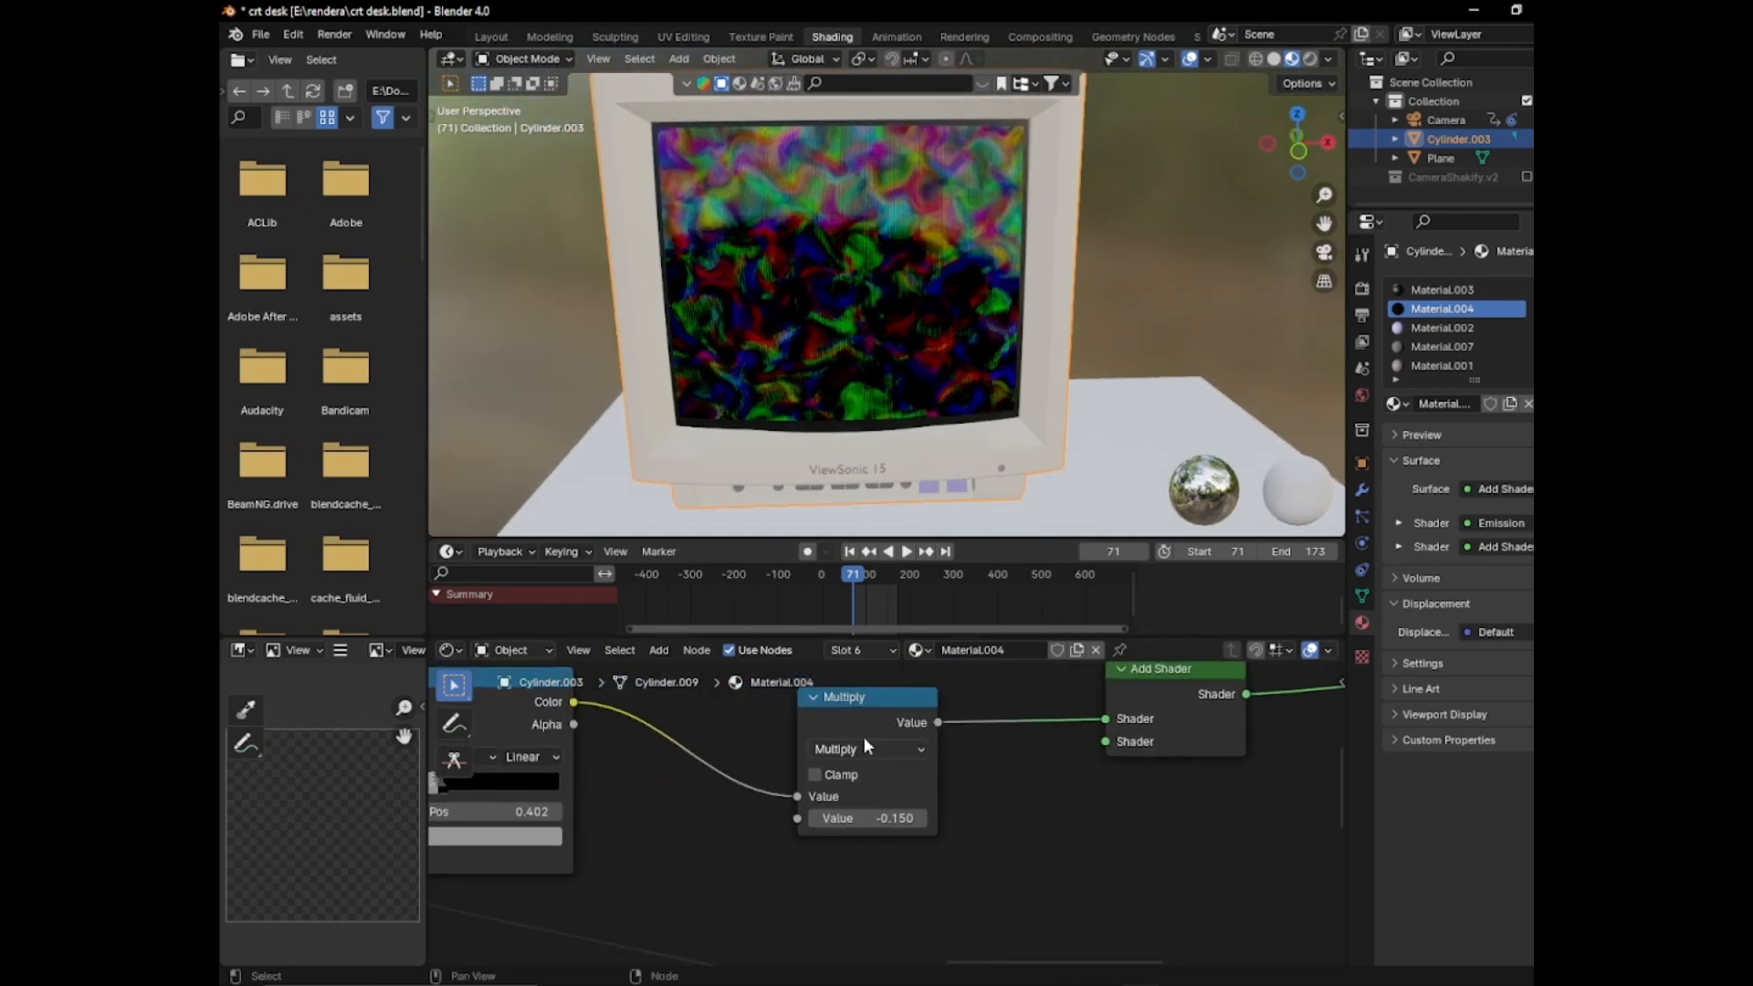
click(865, 749)
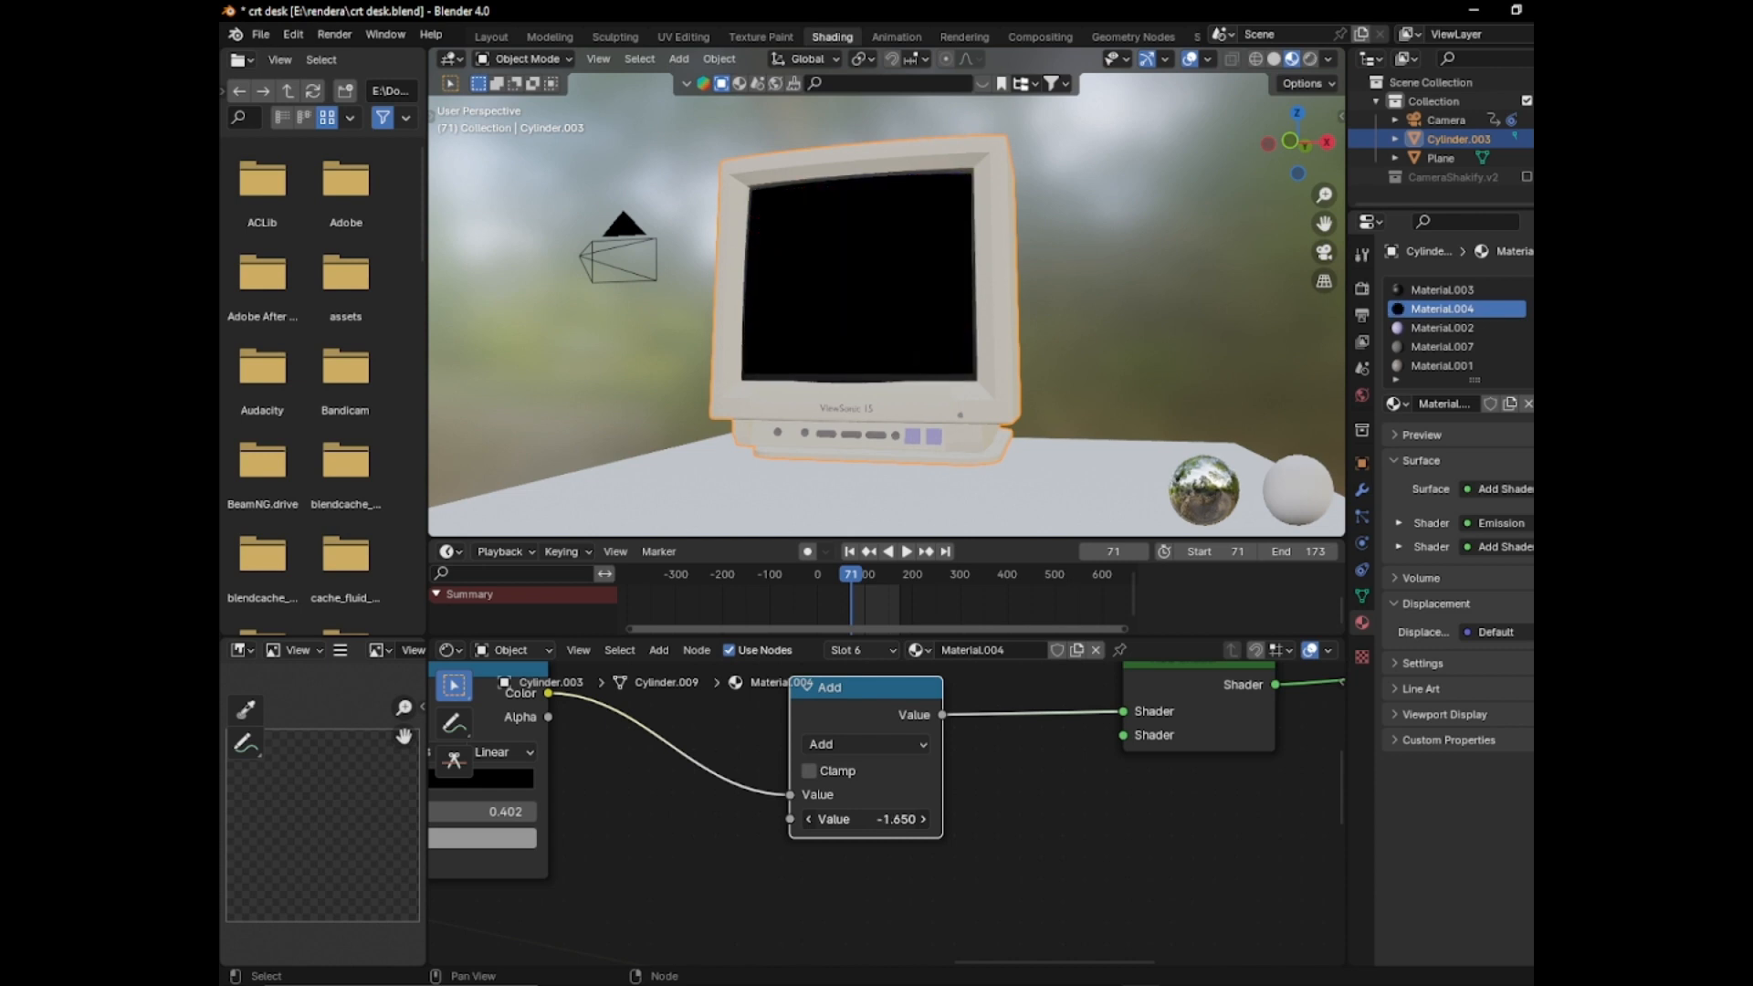
drag(873, 819, 927, 818)
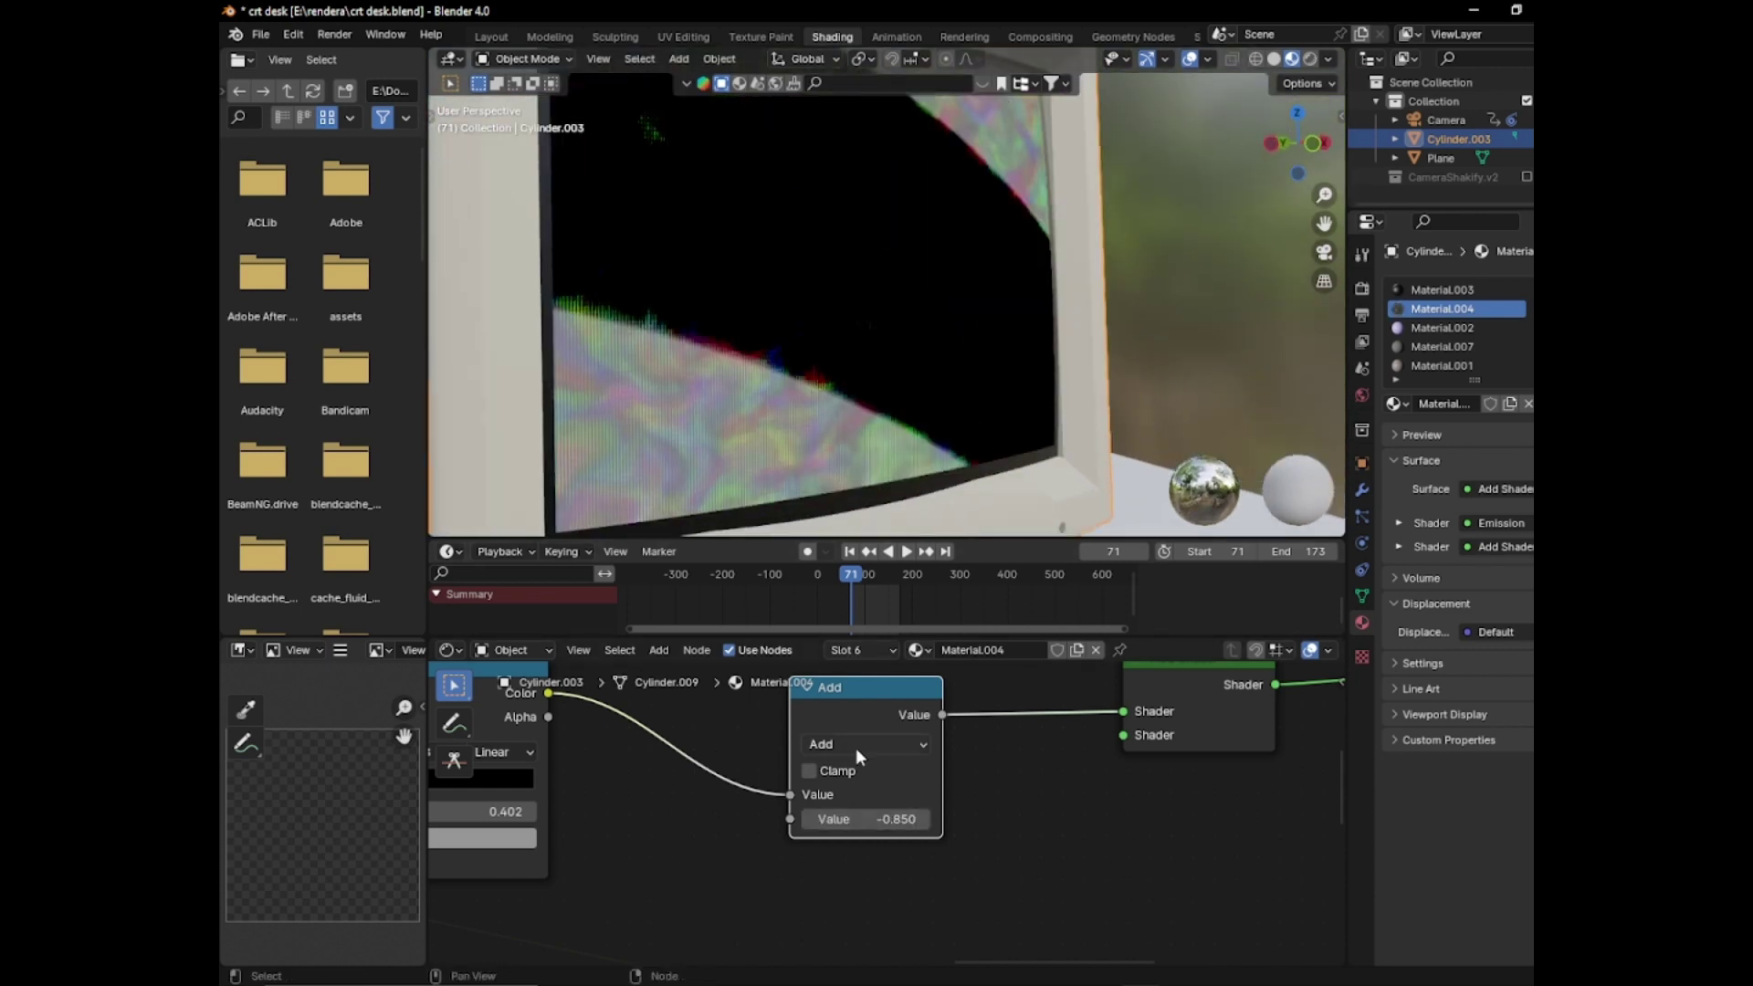
click(865, 745)
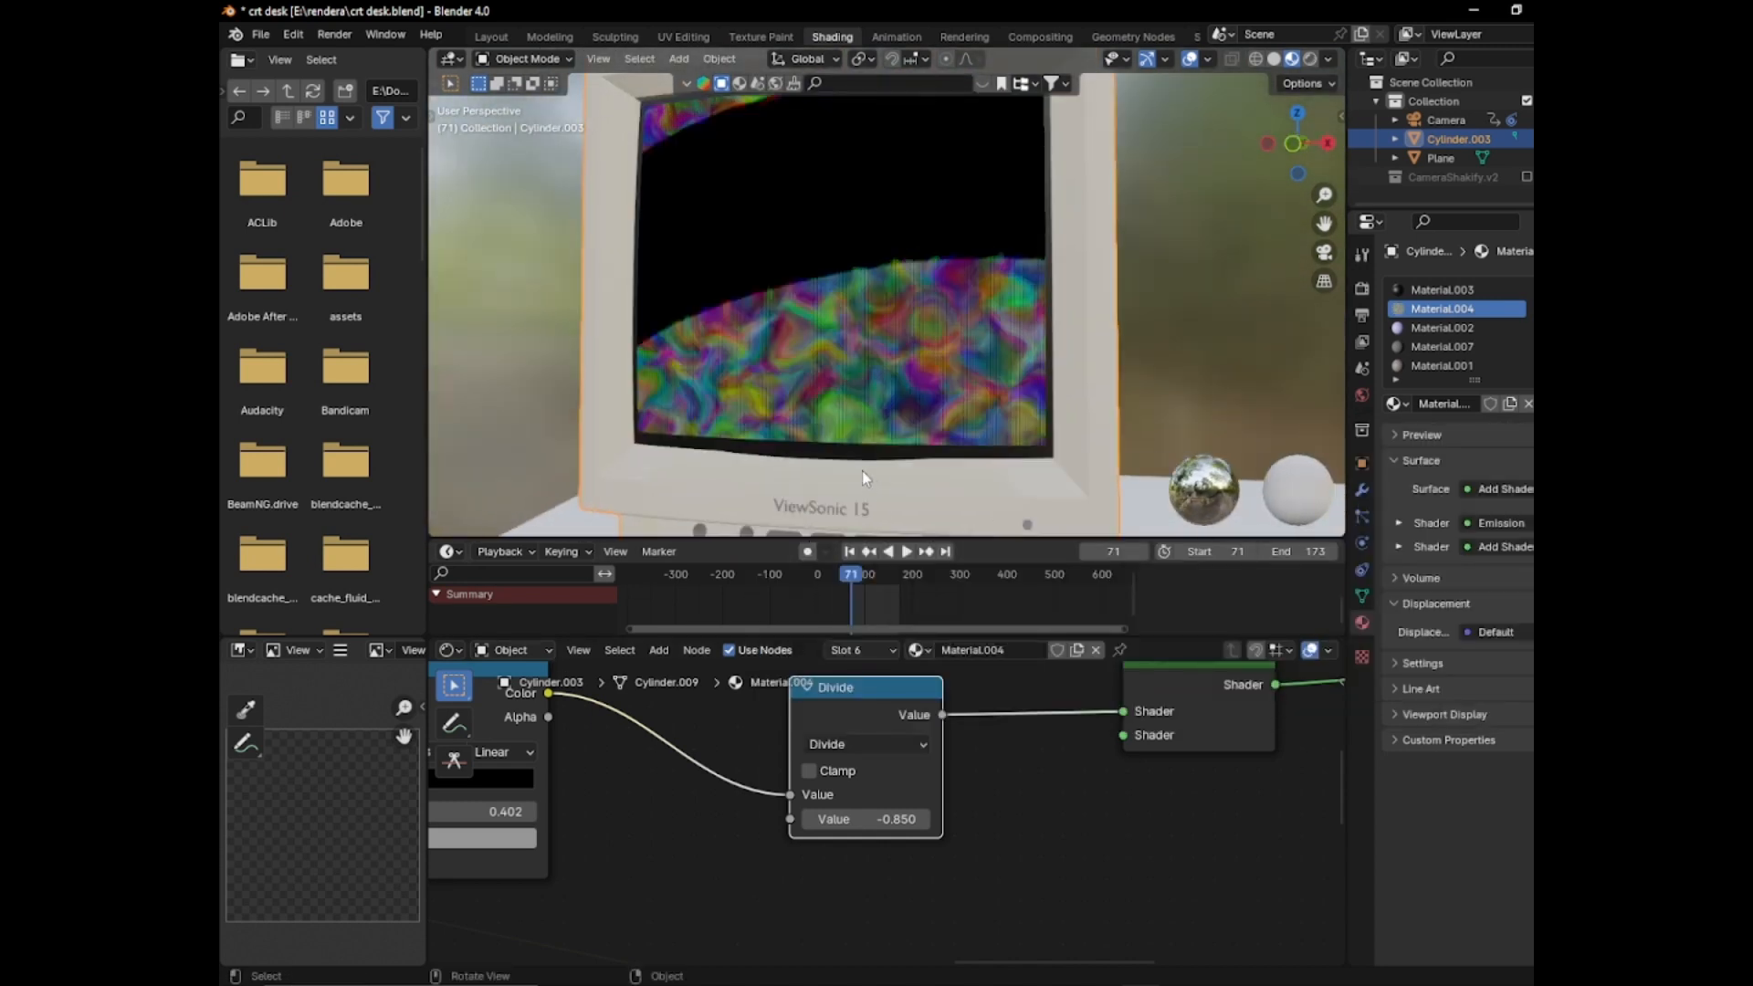
drag(865, 818, 884, 818)
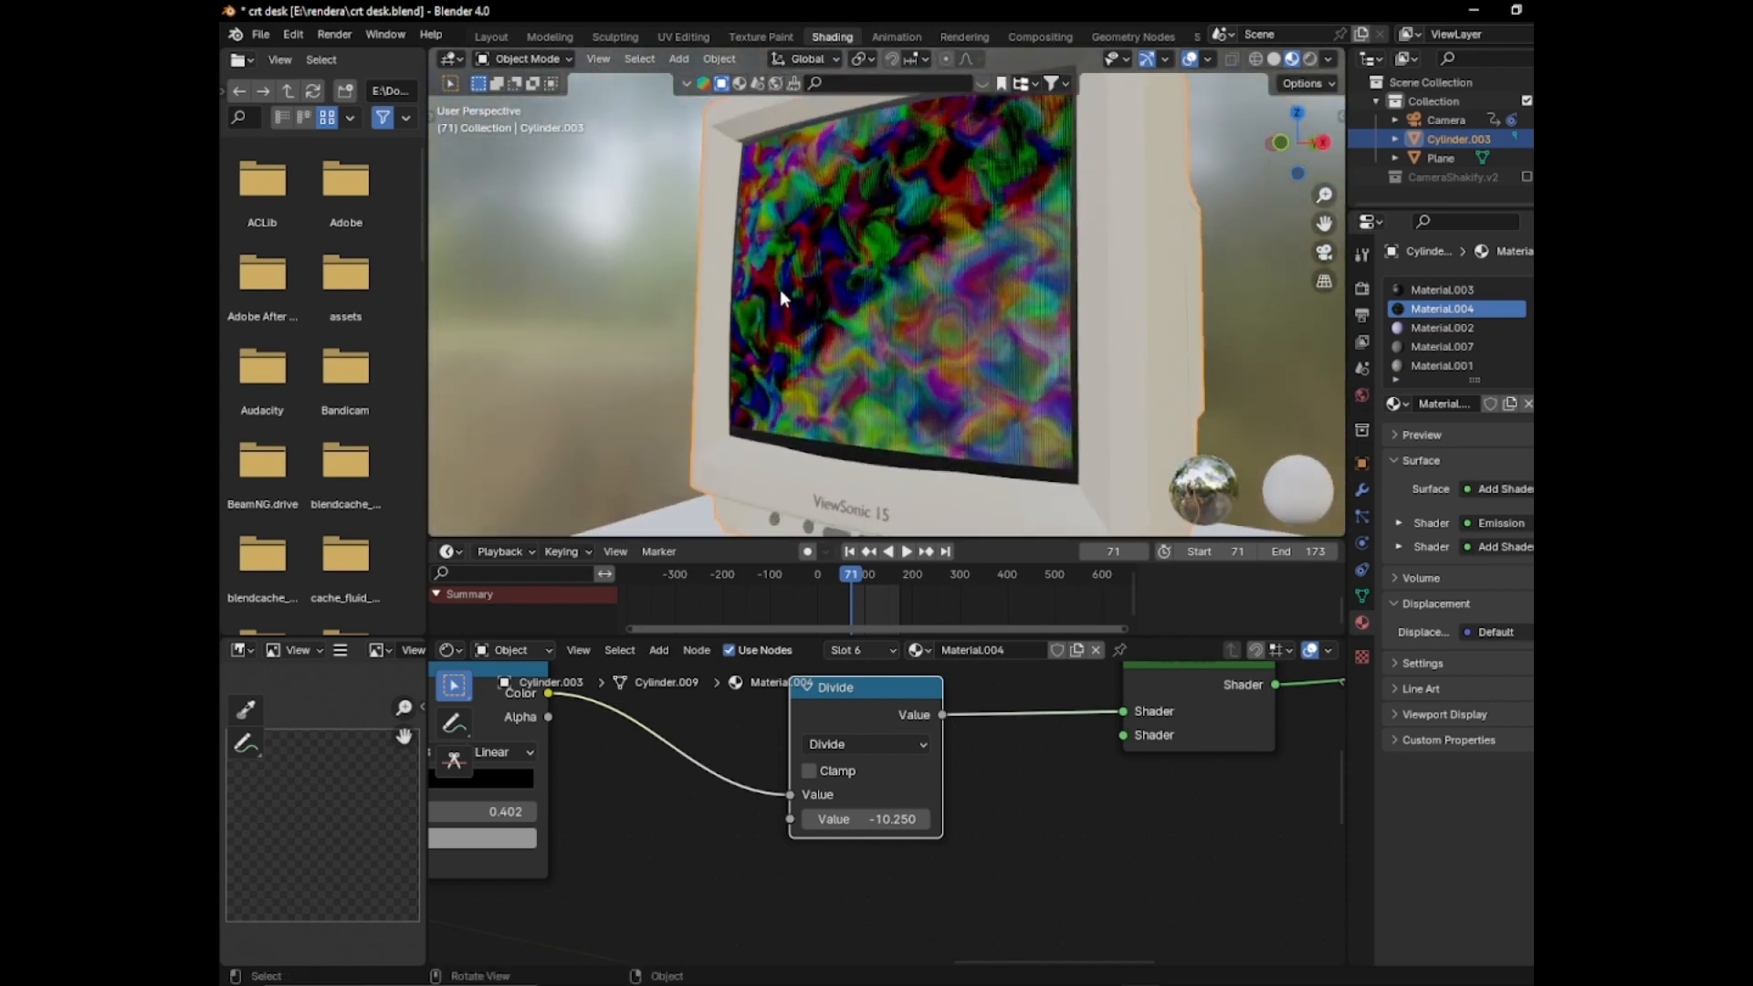
Test Exponent and Multiply Add on the bands, then settle back on Divide
click(809, 771)
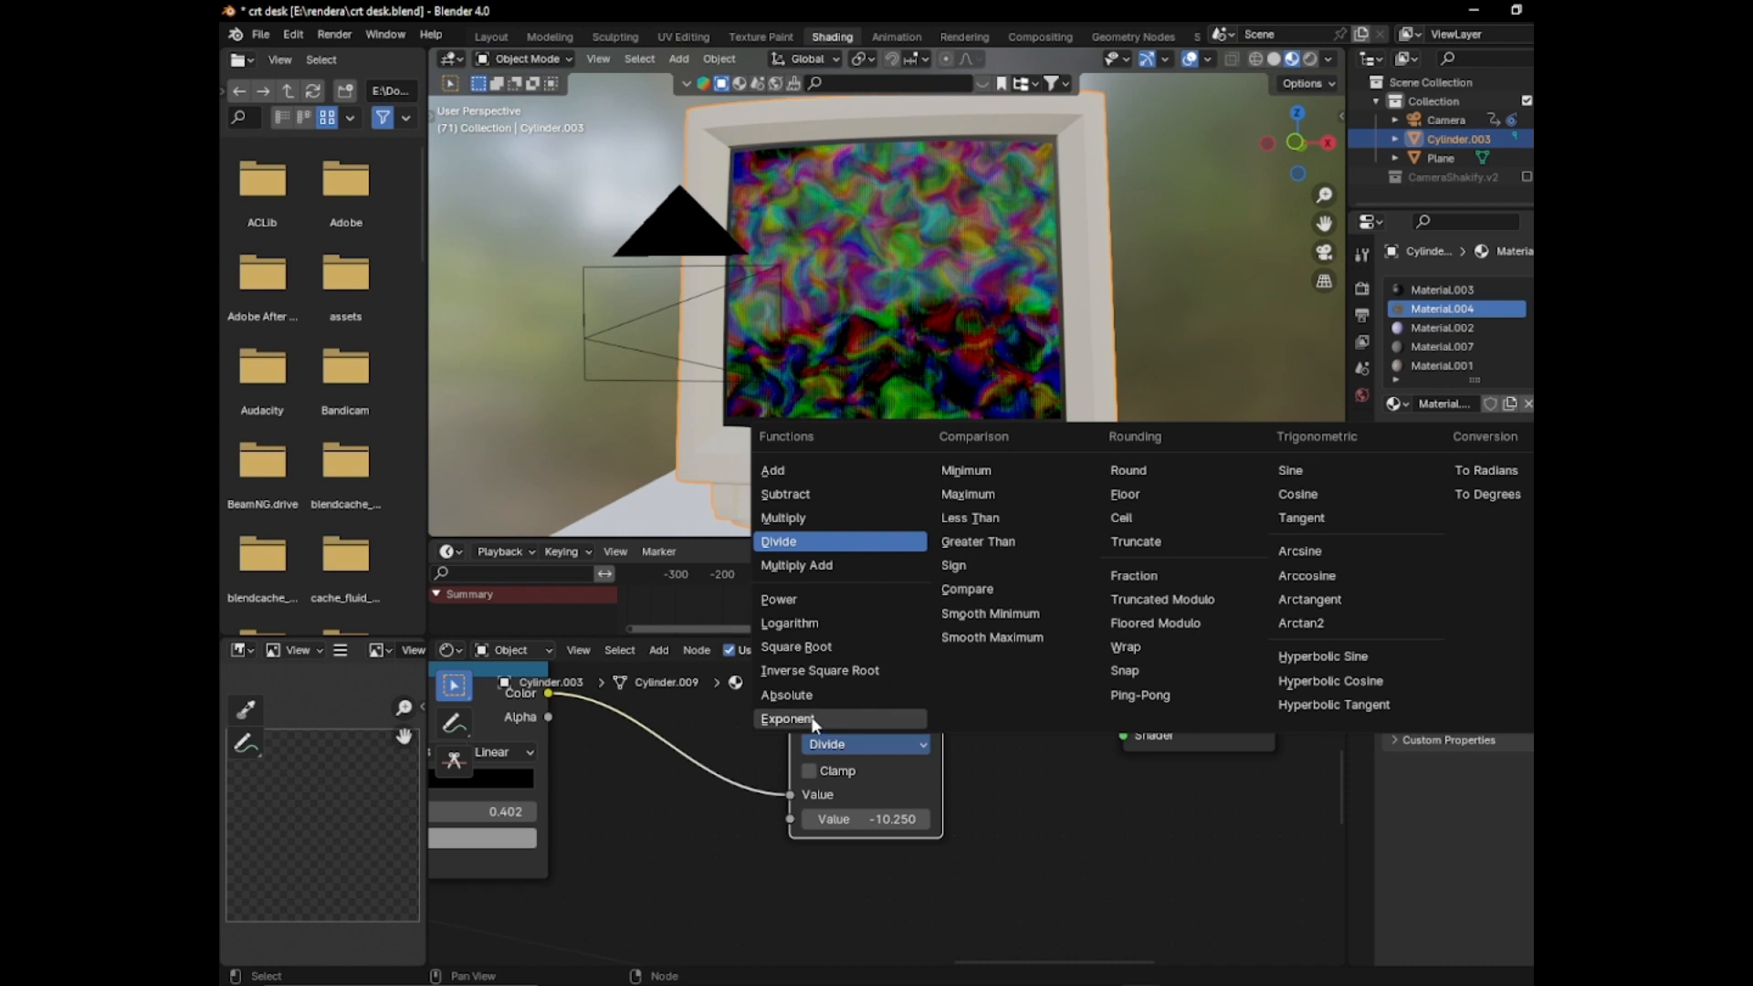
click(788, 720)
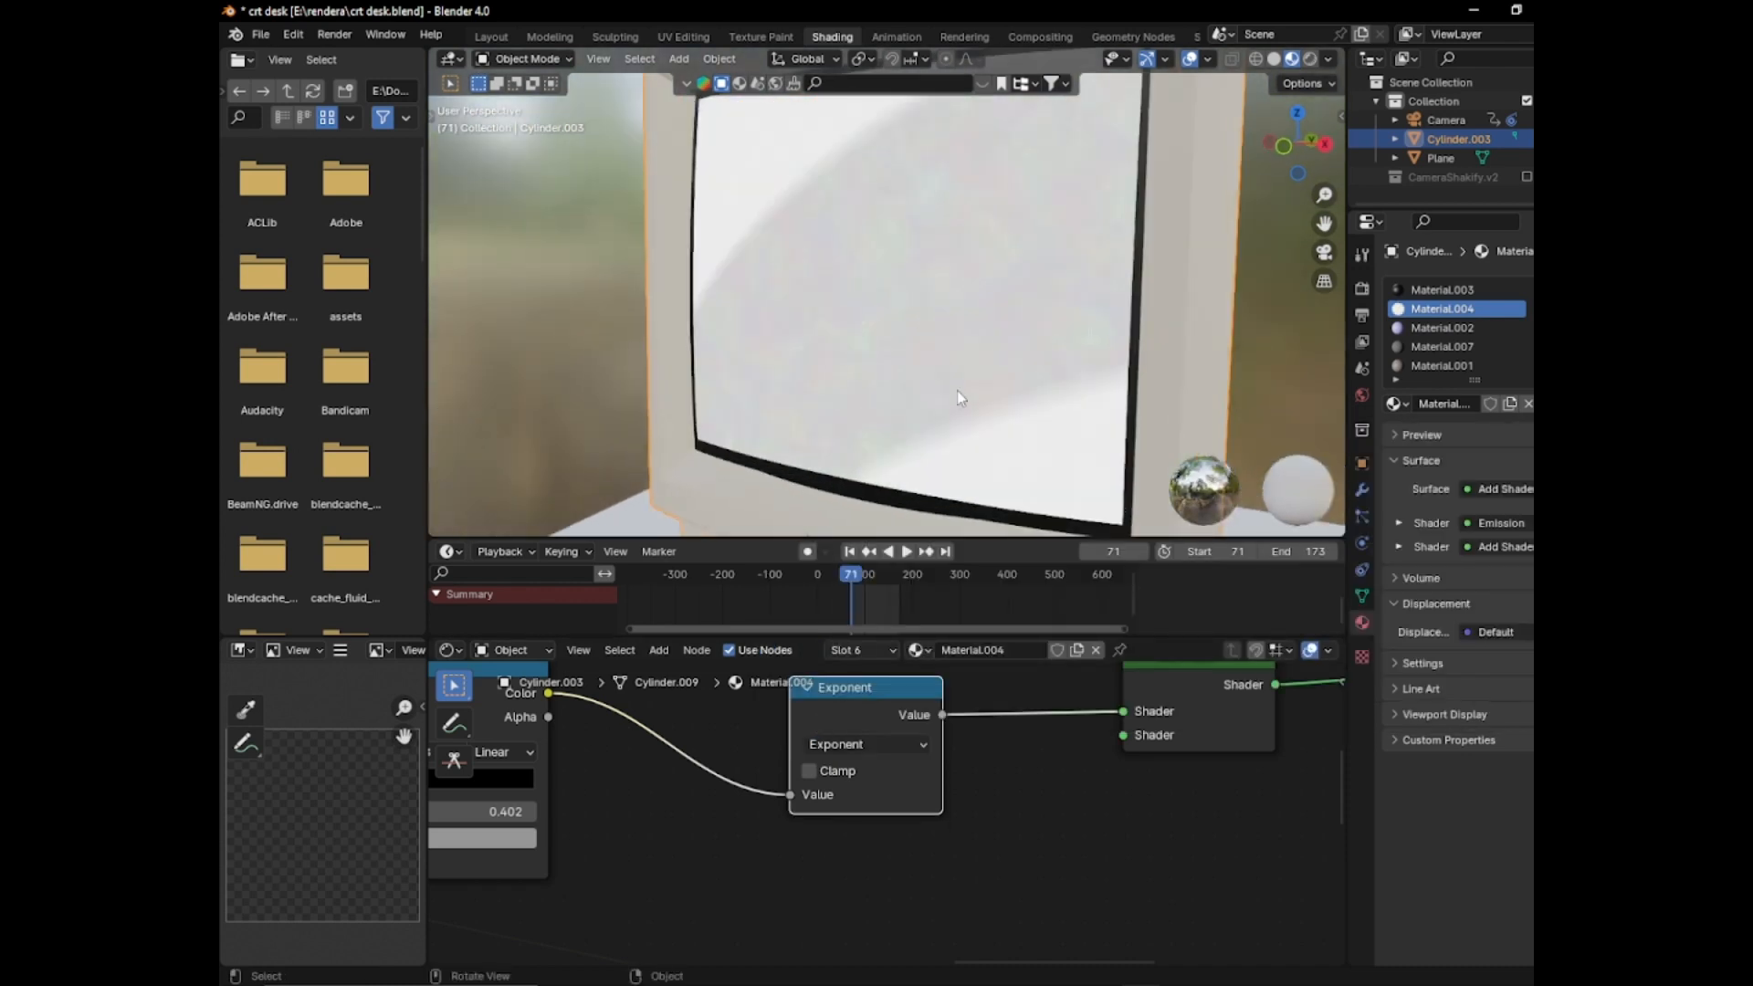
click(866, 745)
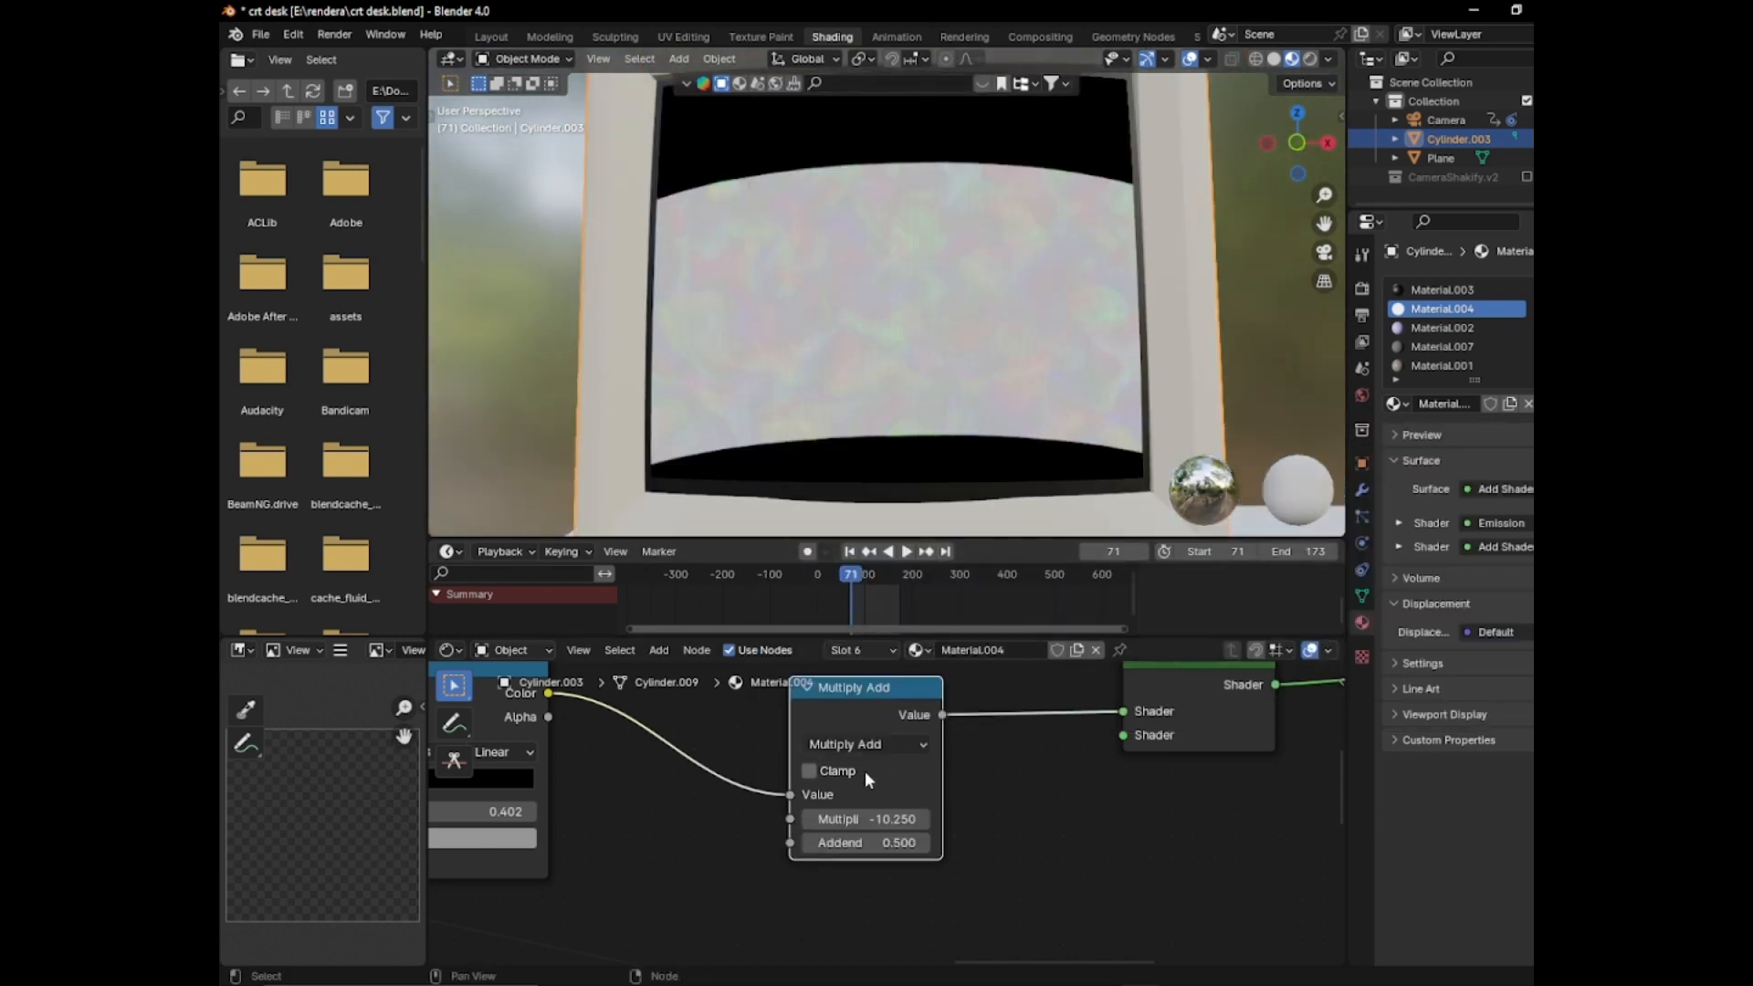
click(864, 745)
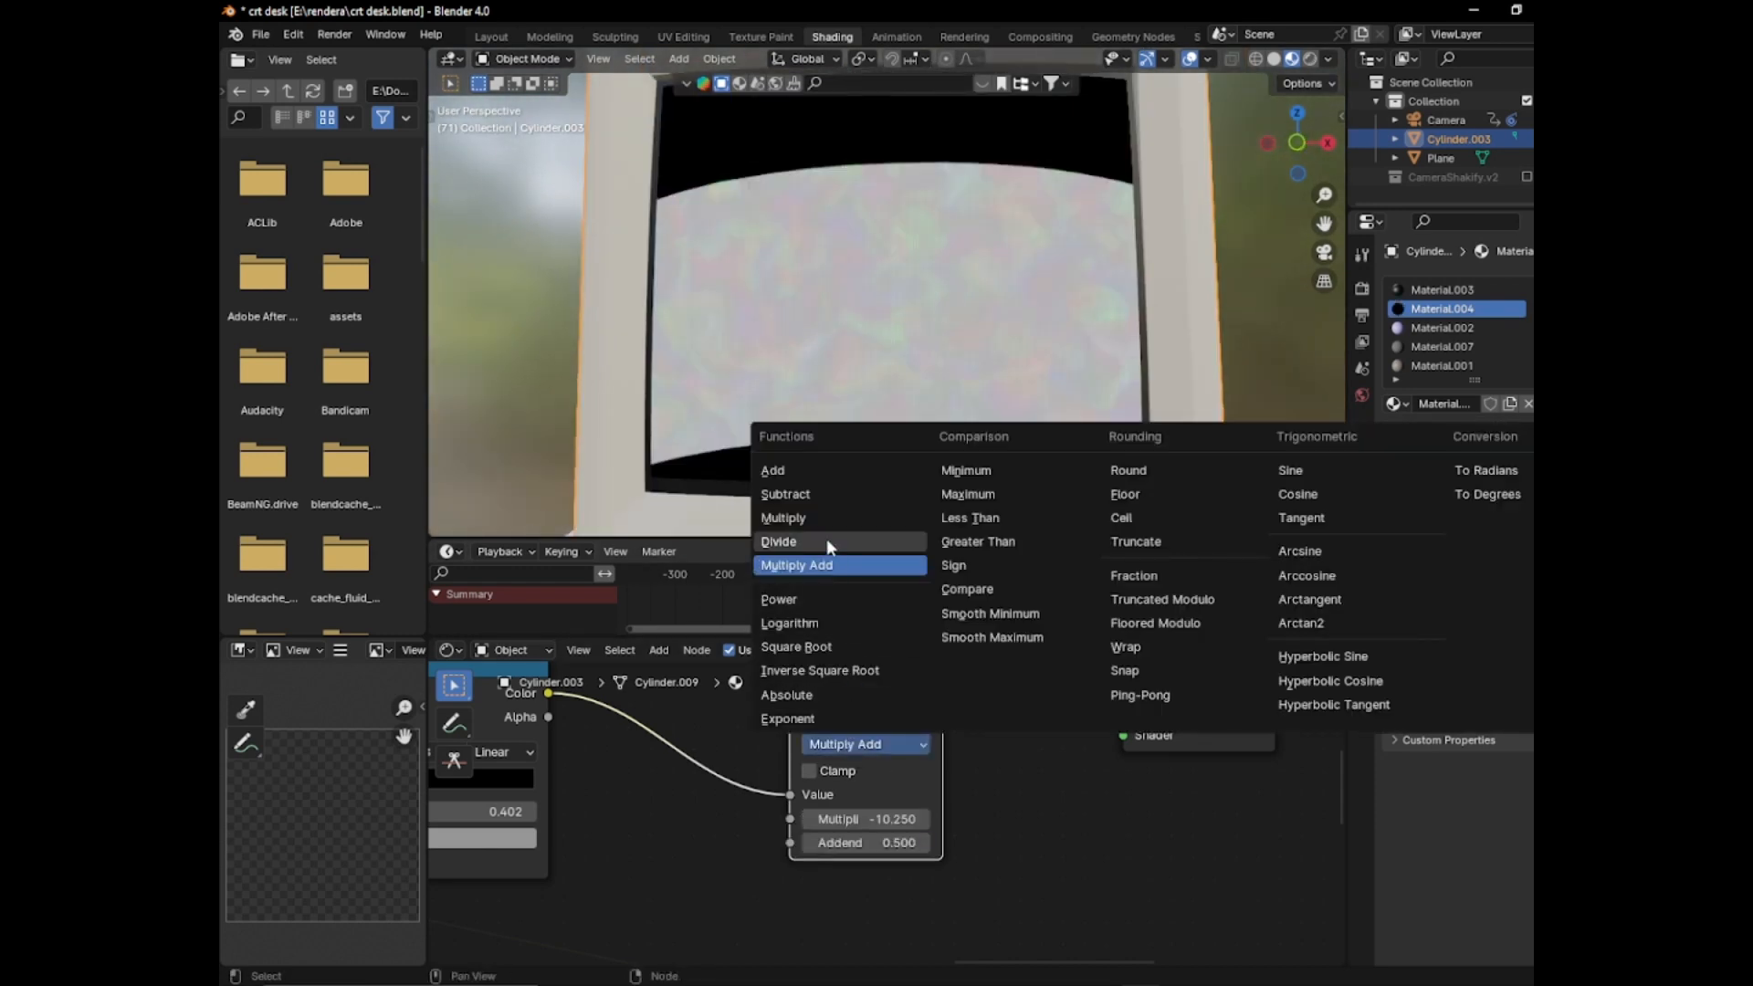
click(778, 541)
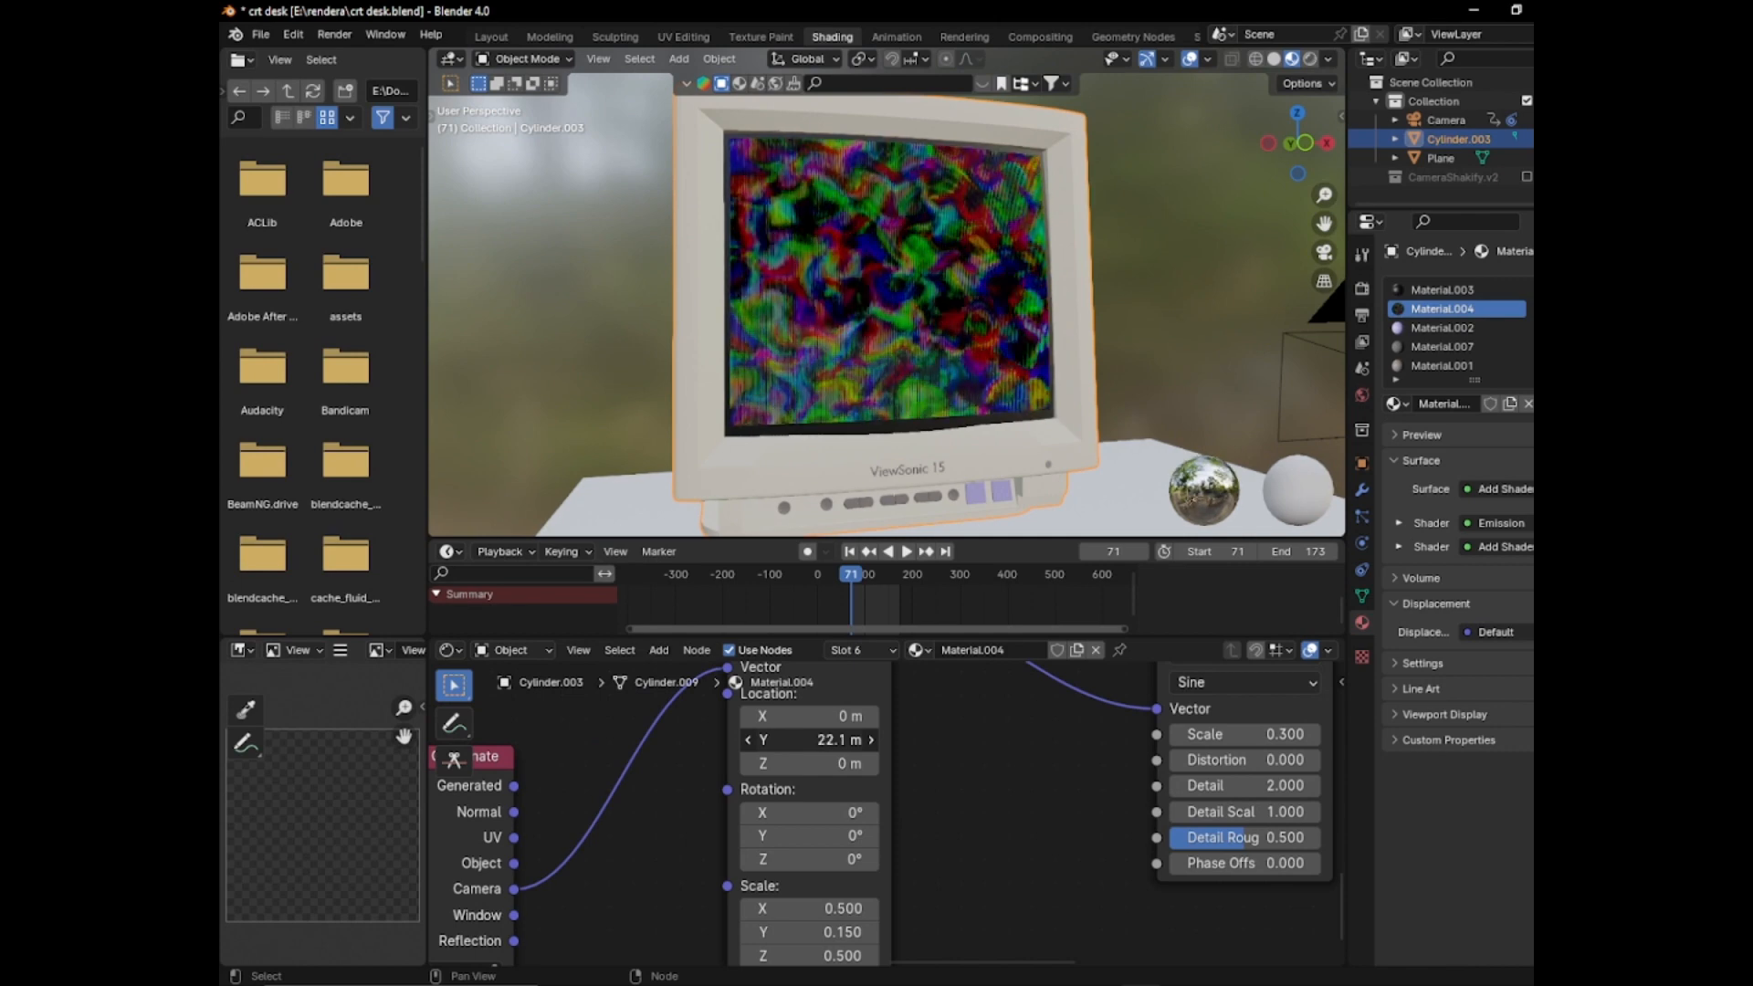
Set the band mapping's Y location to 21 m, preview briefly, and delete its location keyframes
drag(807, 739, 808, 739)
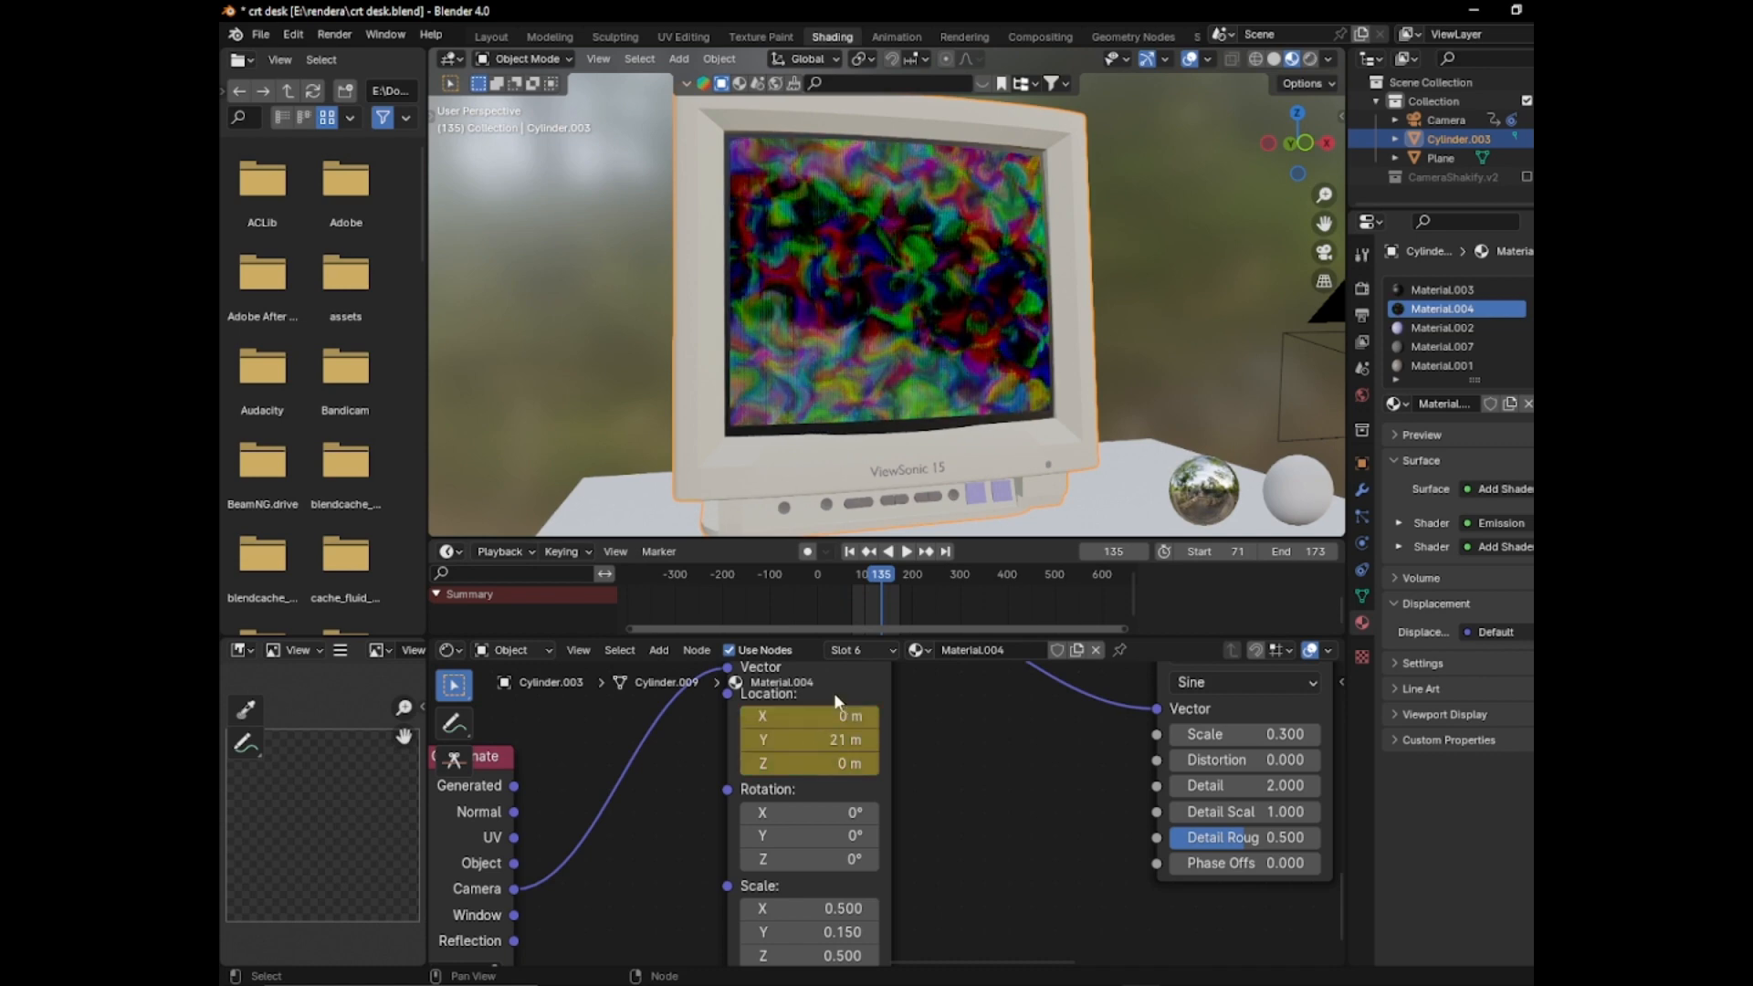
click(908, 551)
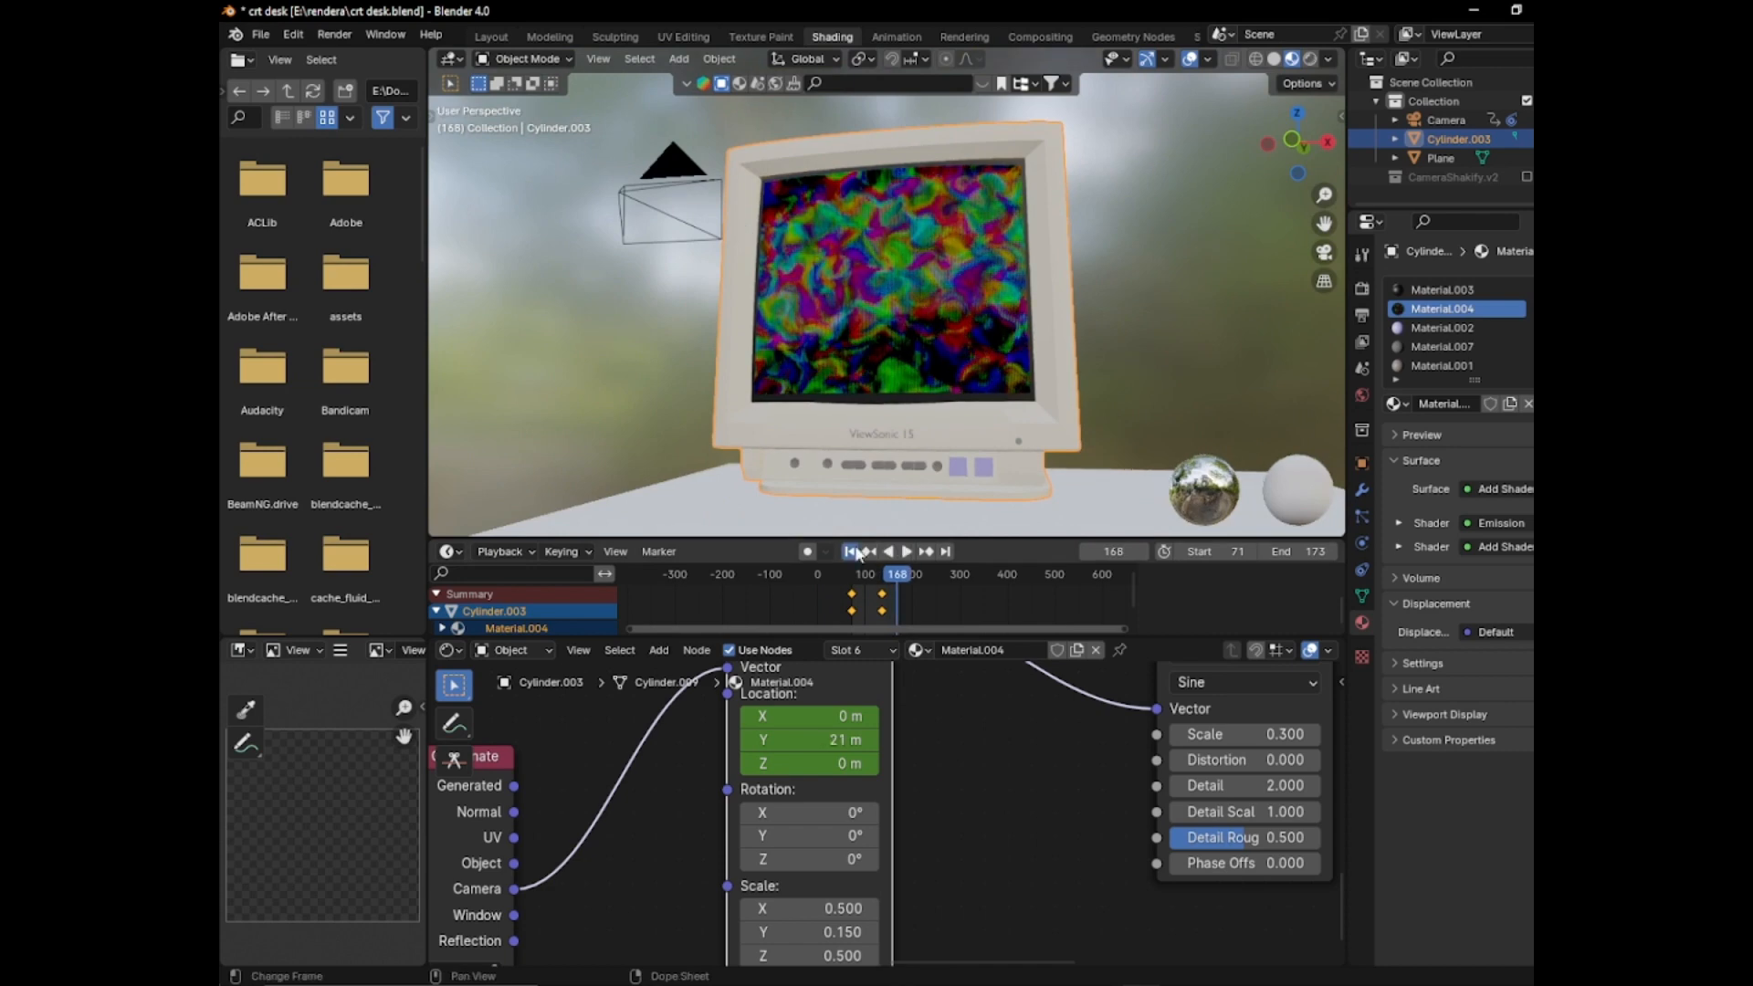
click(906, 552)
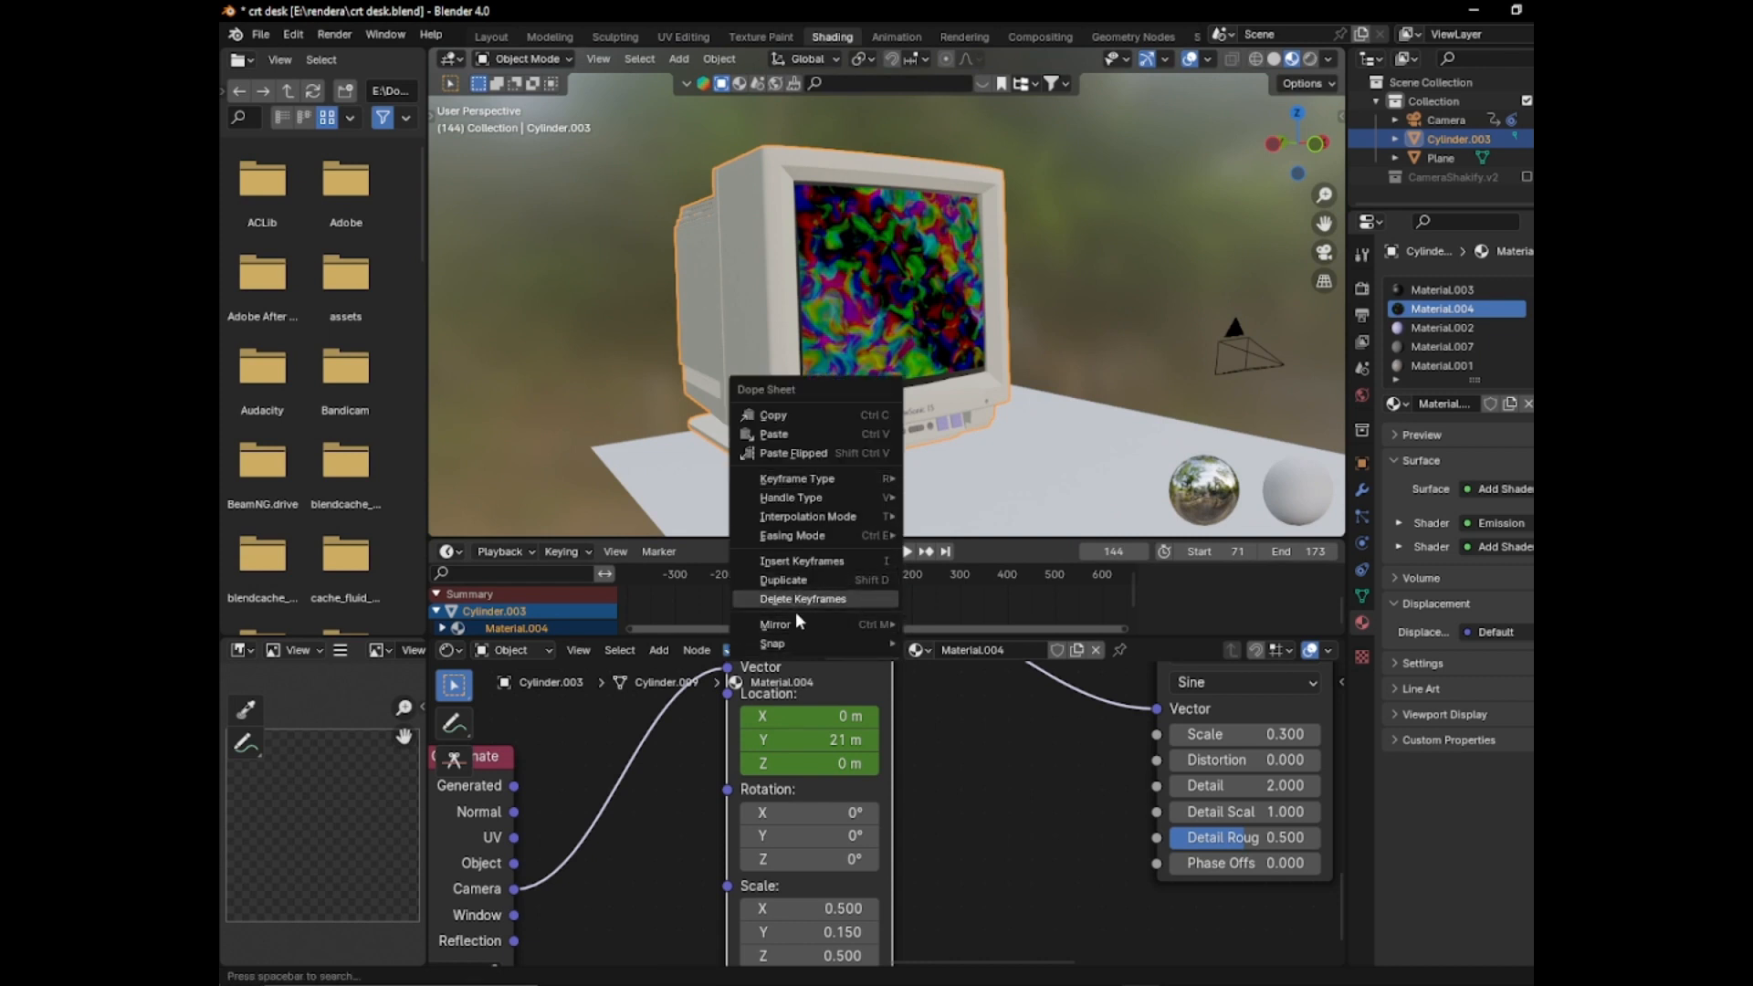
click(851, 573)
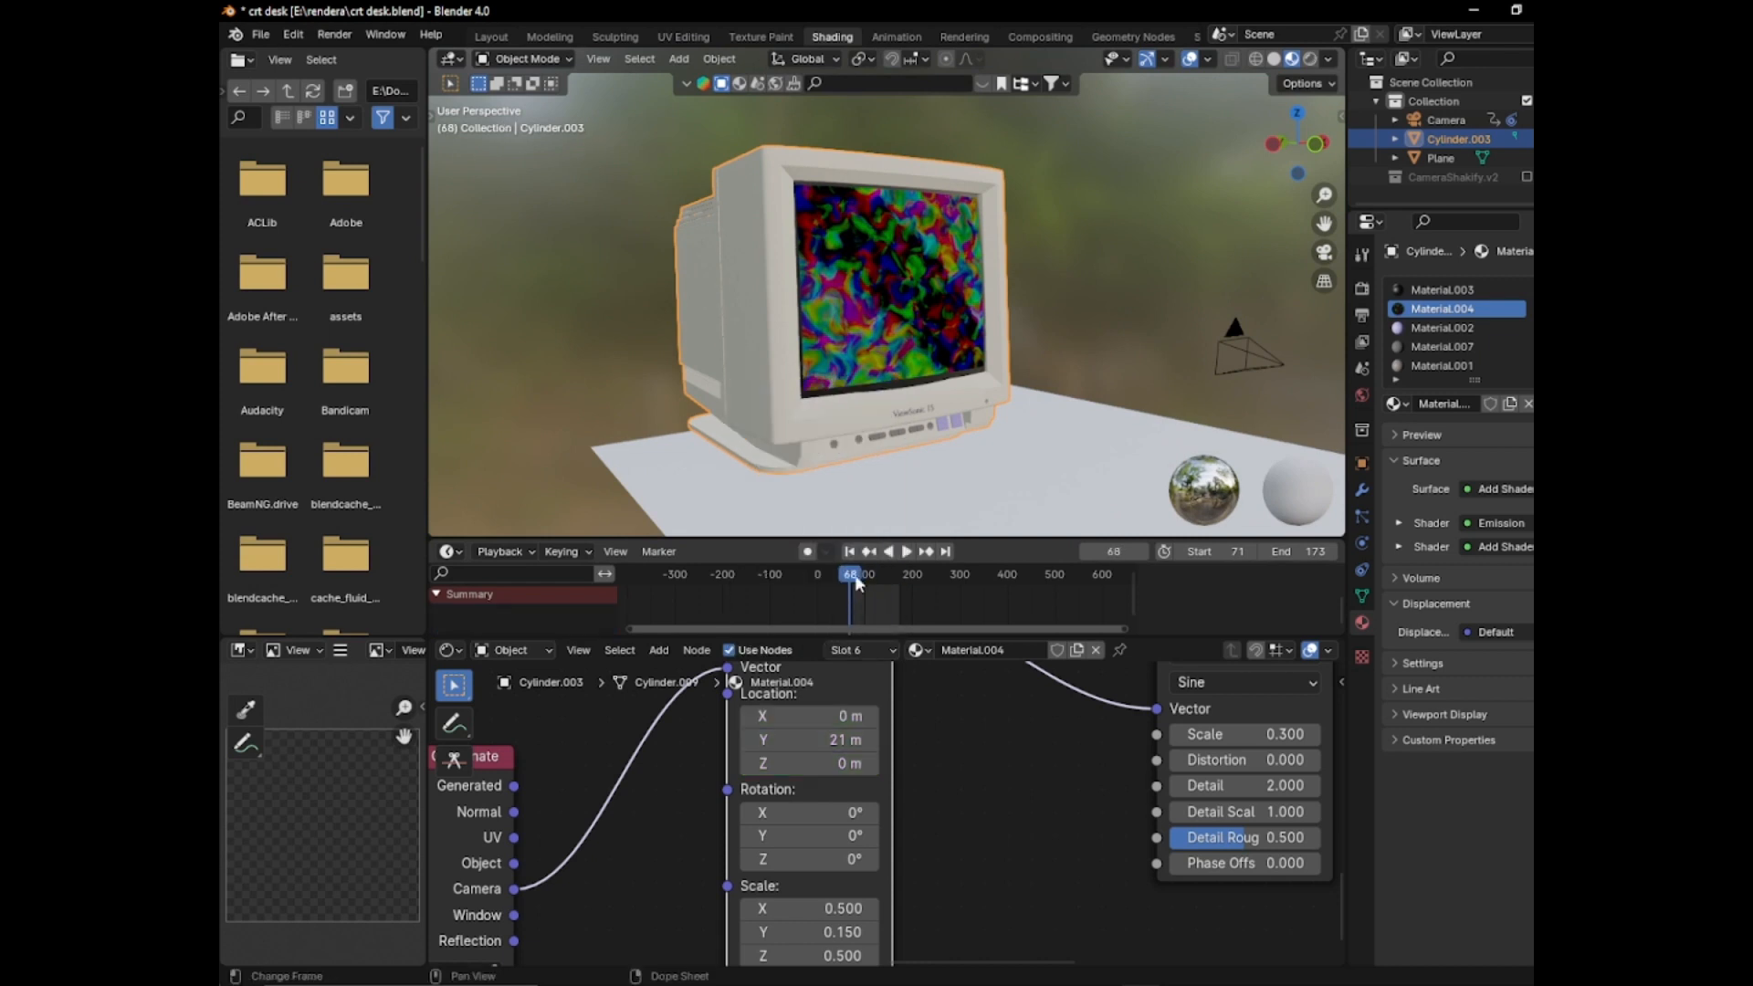